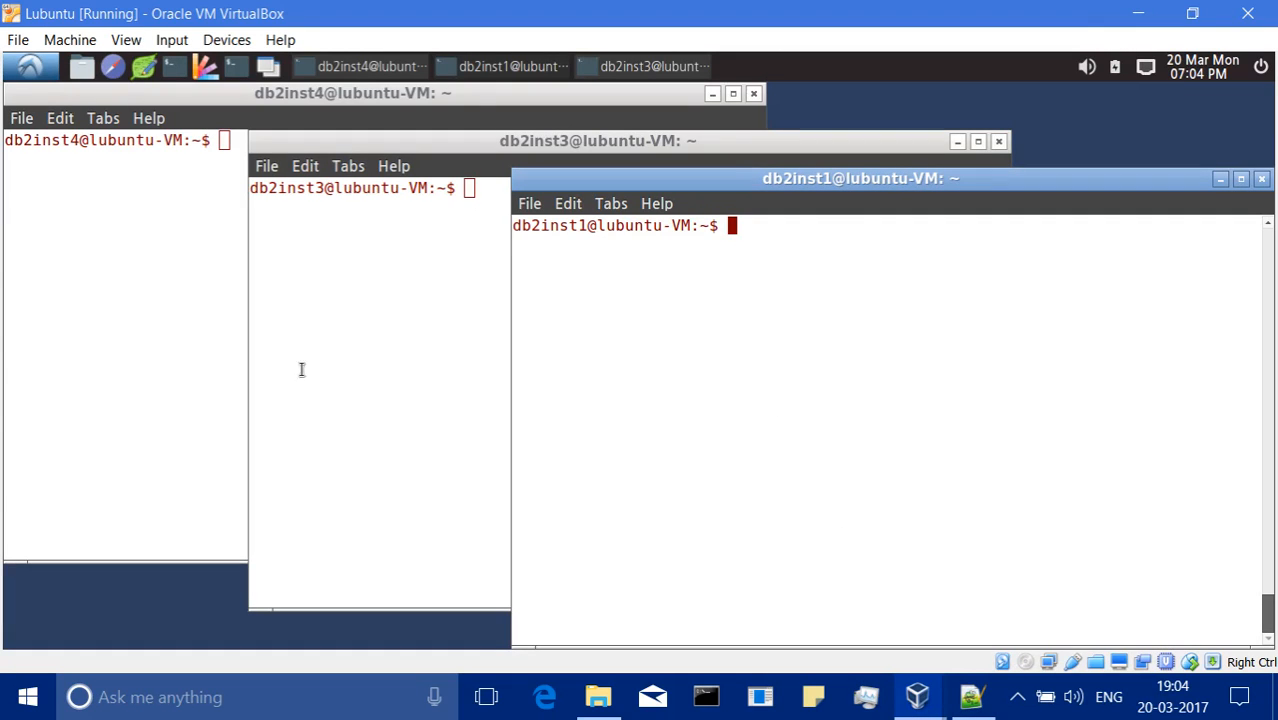
{"action": "left_click", "coordinate": [353, 93]}
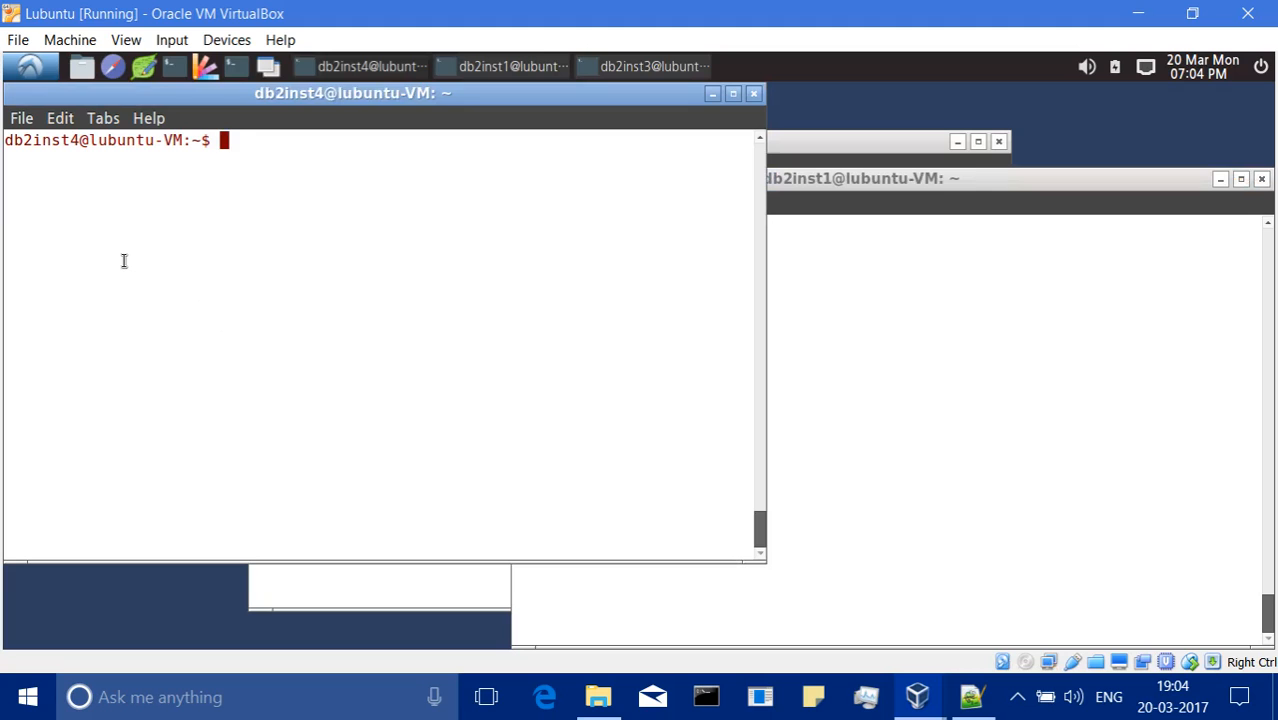
{"action": "type", "text": "db2level"}
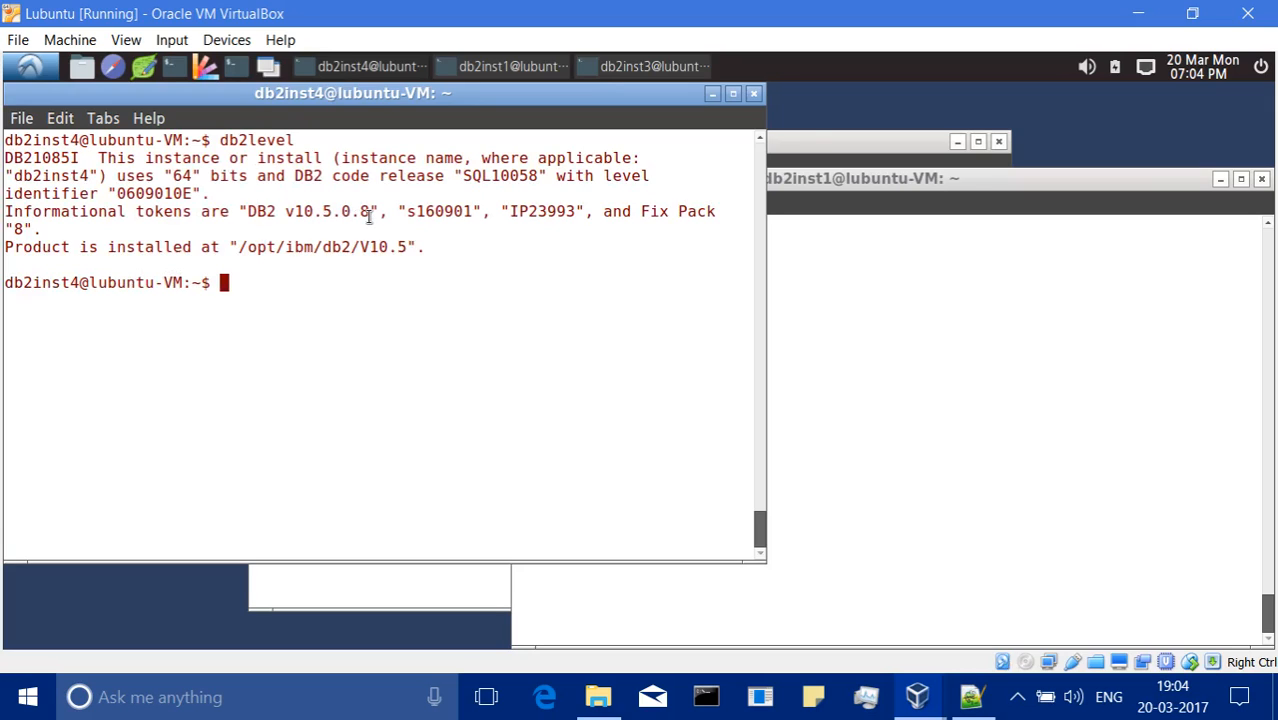
{"action": "mouse_move", "coordinate": [541, 327]}
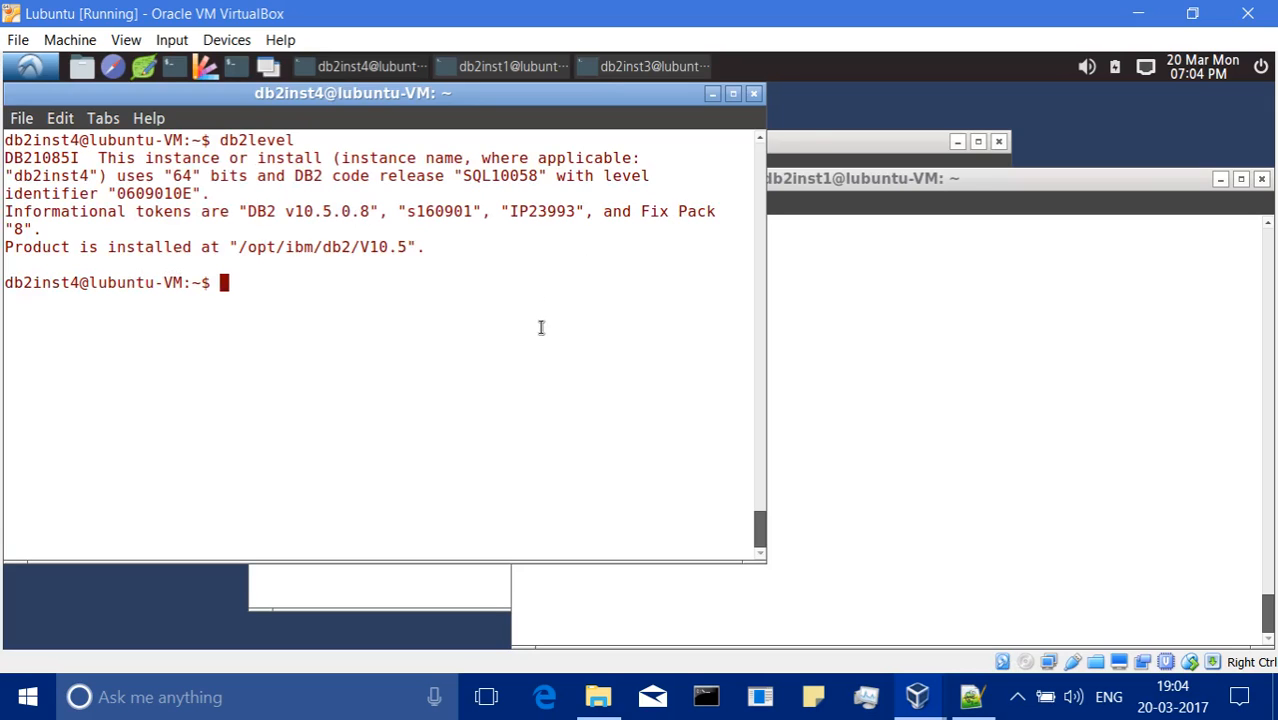
{"action": "type", "text": "db2"}
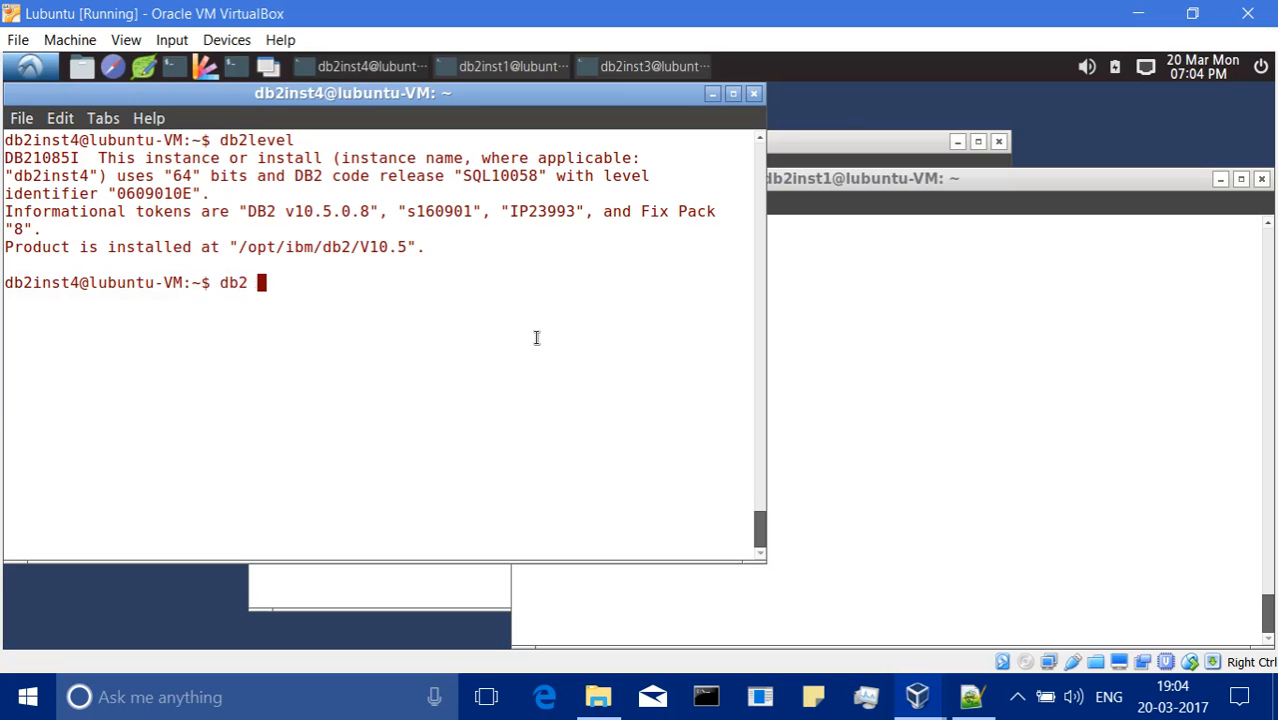
{"action": "type", "text": "list db"}
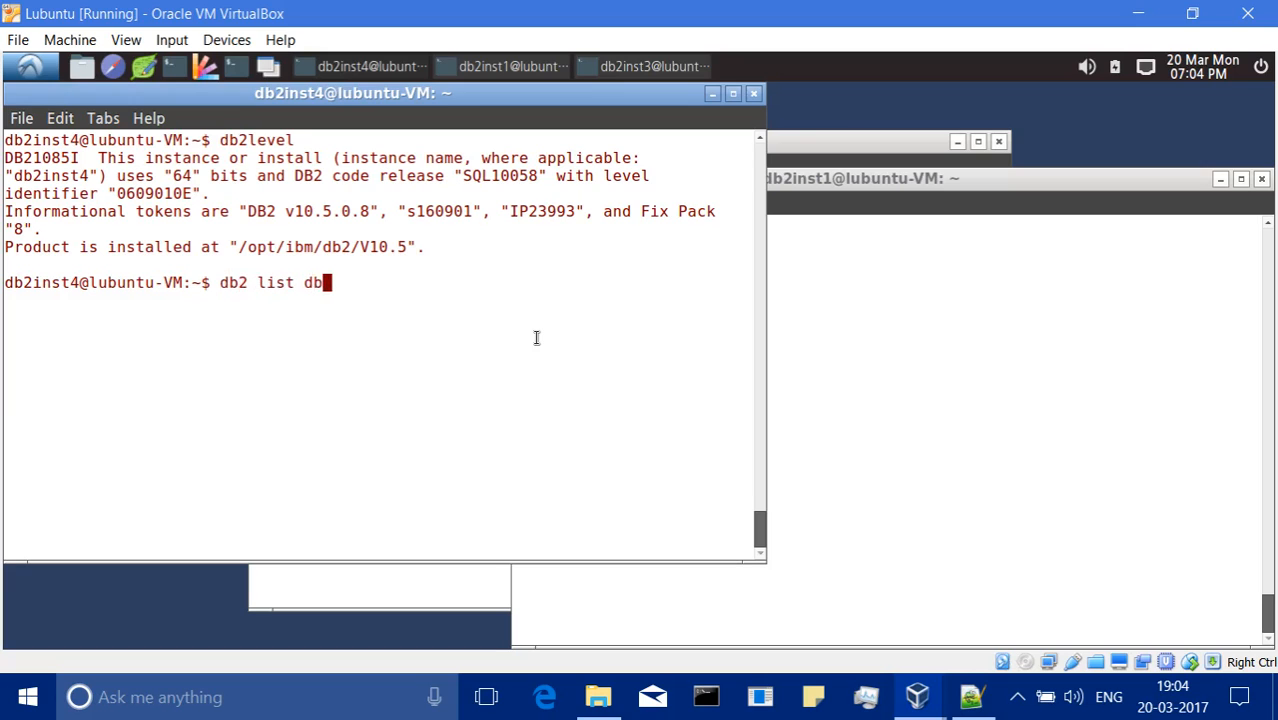
{"action": "type", "text": "directory"}
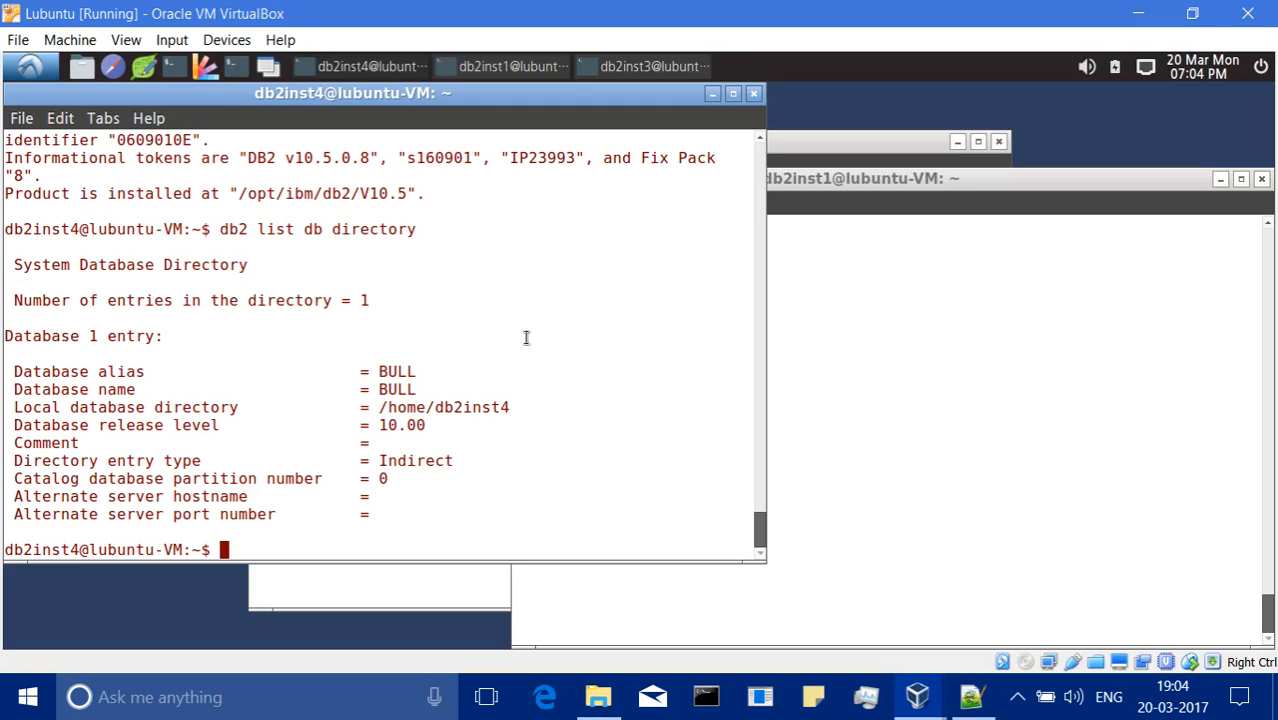
{"action": "type", "text": "l"}
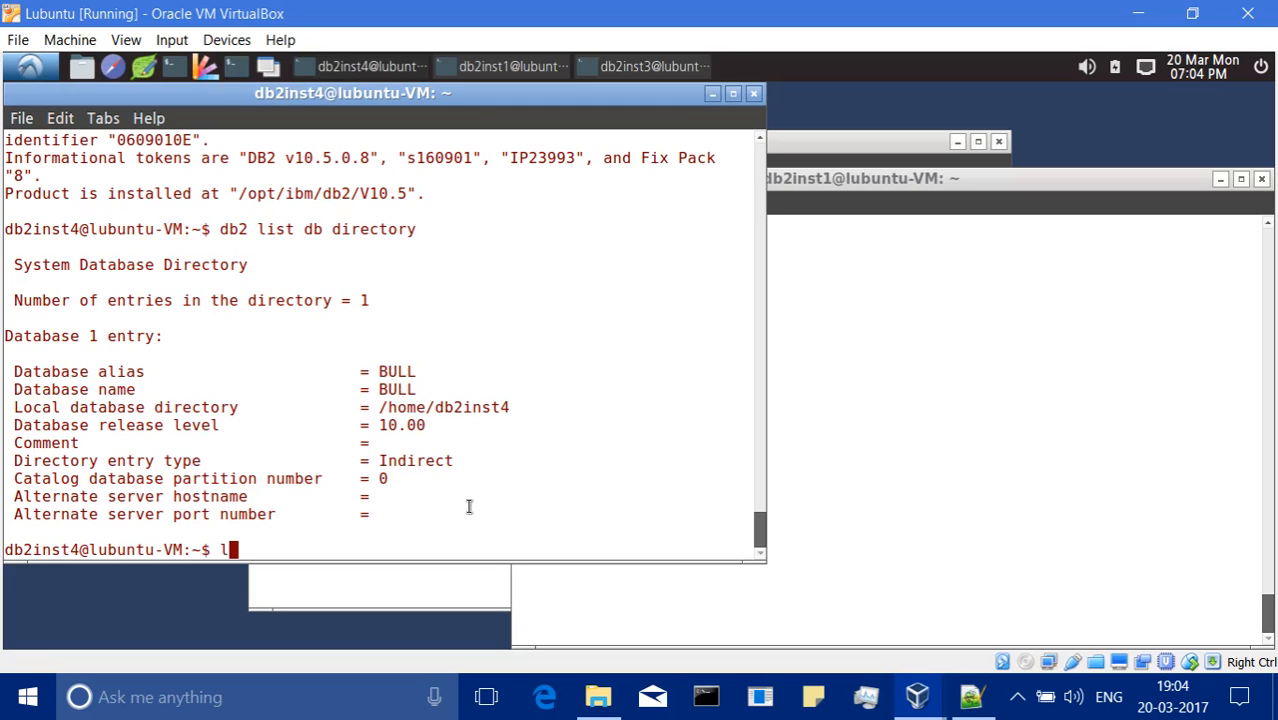
{"action": "type", "text": "s -l"}
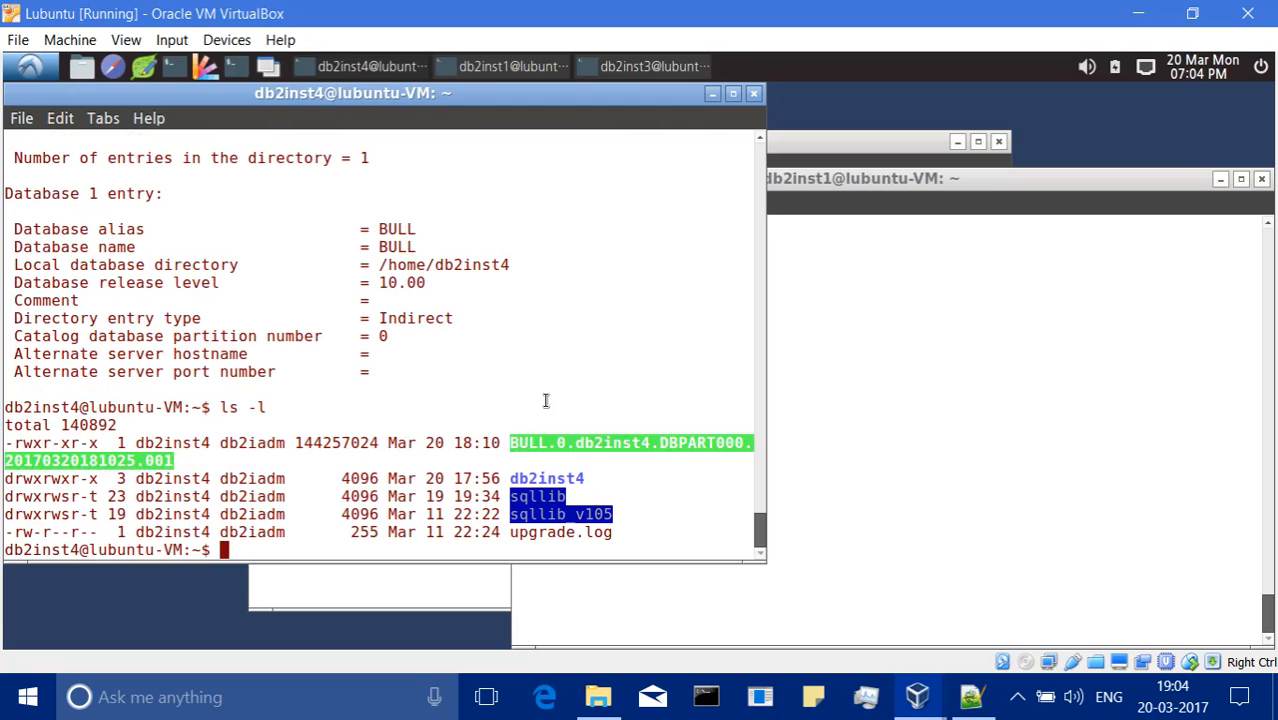
{"action": "mouse_move", "coordinate": [447, 346]}
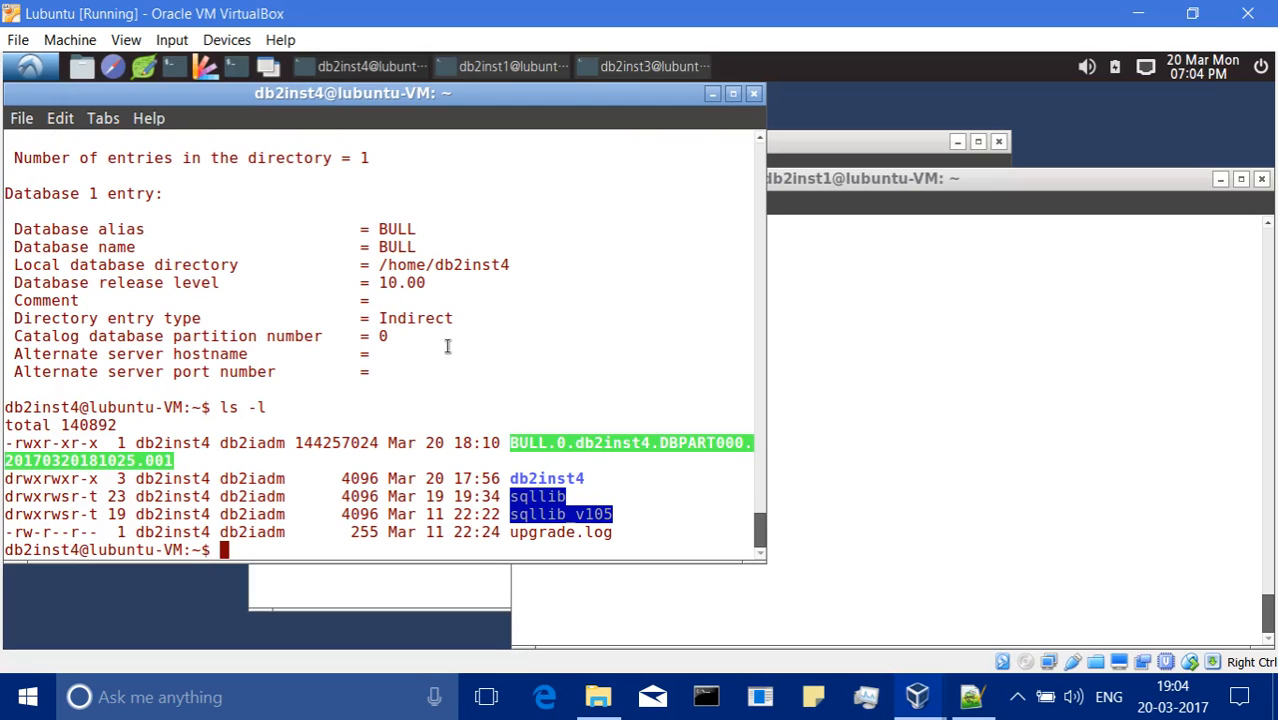
{"action": "mouse_move", "coordinate": [850, 387]}
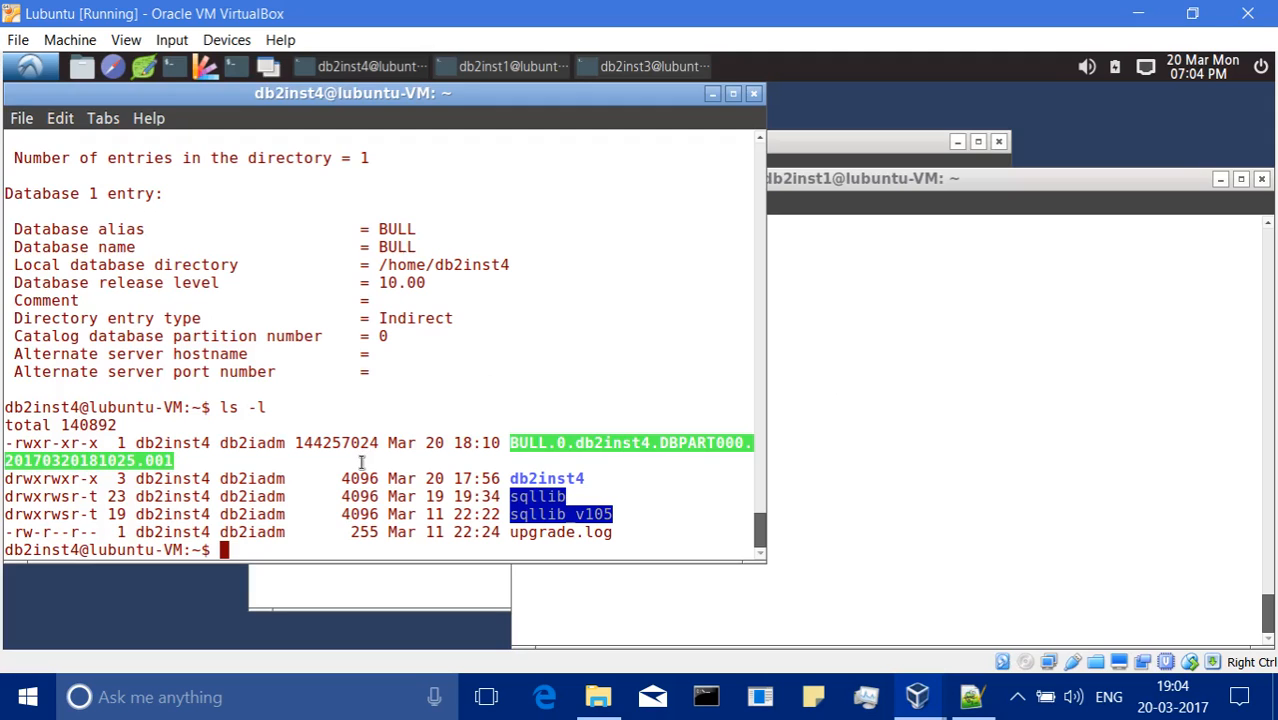
- Confirm the db2inst1 instance reports DB2 v11.1.1.1 Fix Pack 1
{"action": "left_click", "coordinate": [880, 178]}
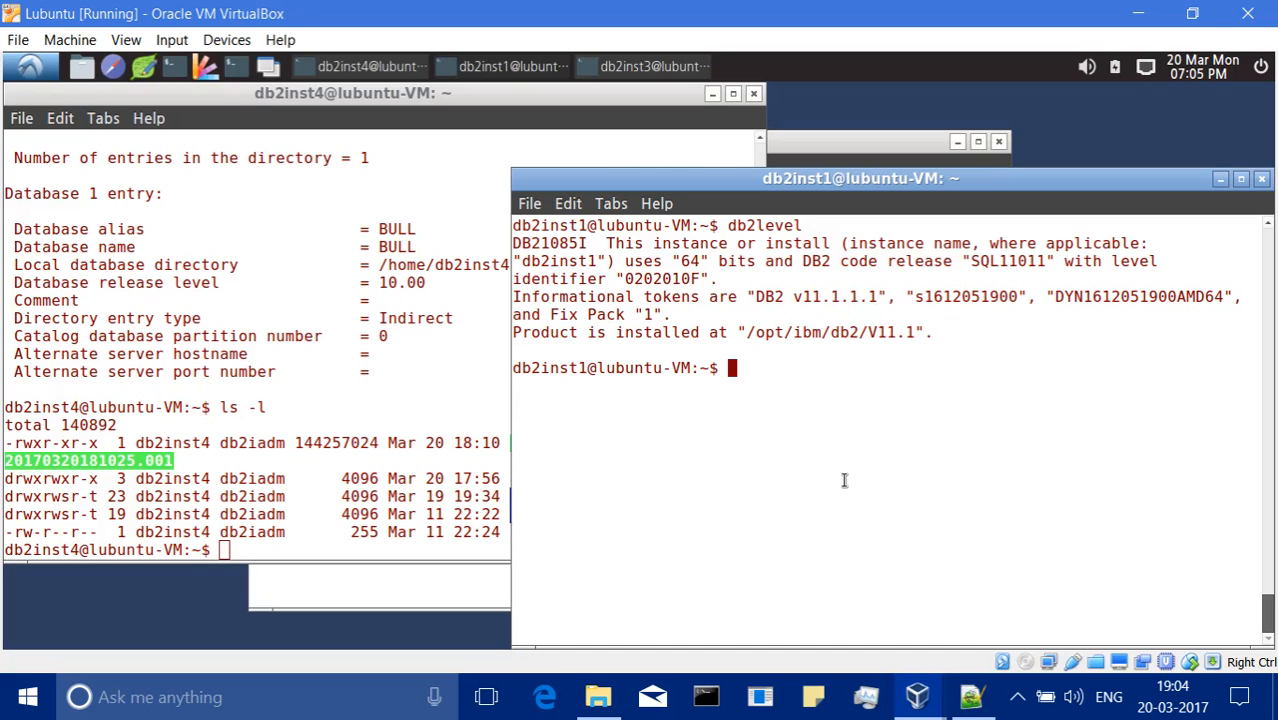
{"action": "type", "text": "db2"}
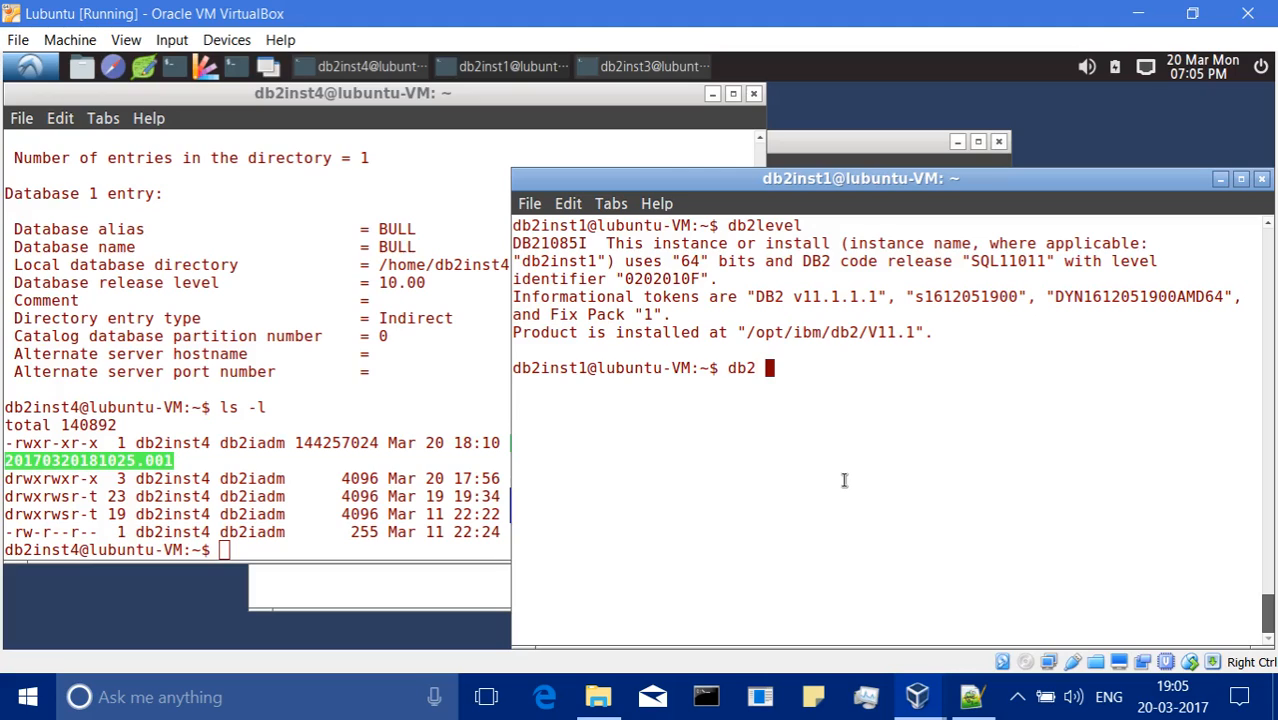
{"action": "type", "text": "res"}
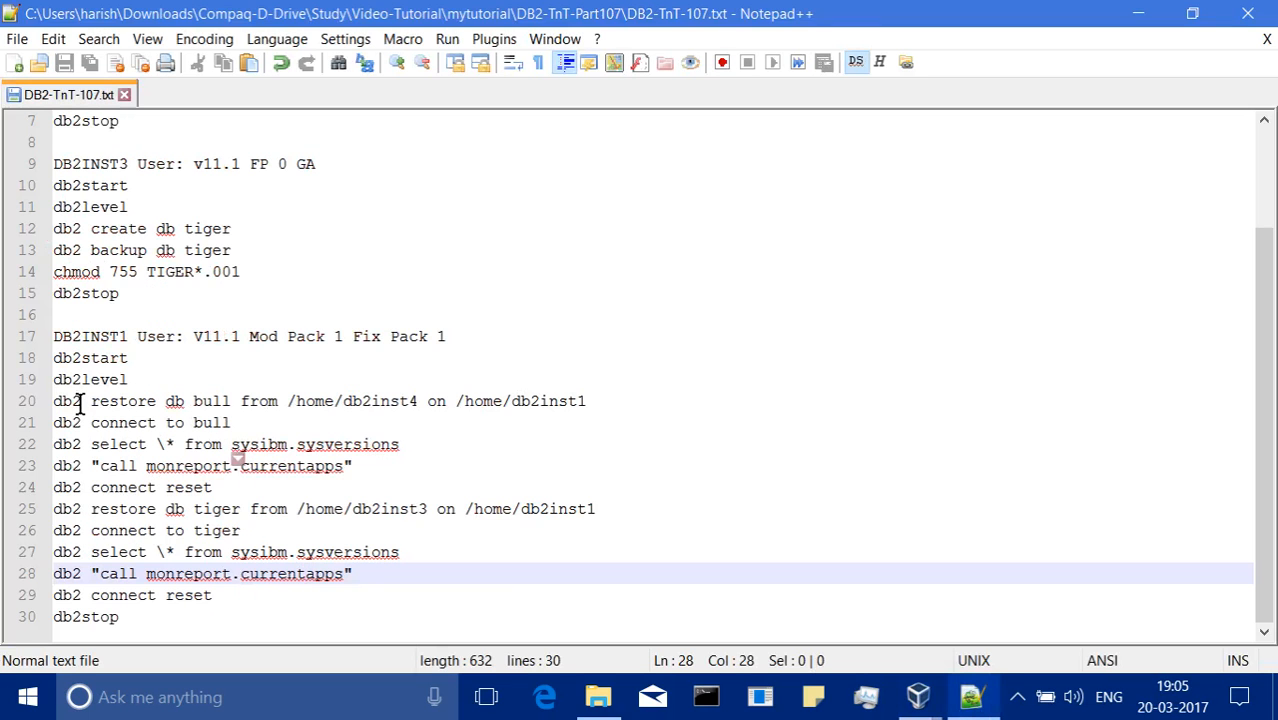
- Select and copy the 'db2 restore db bull' command line from the notes
{"action": "left_click", "coordinate": [150, 401]}
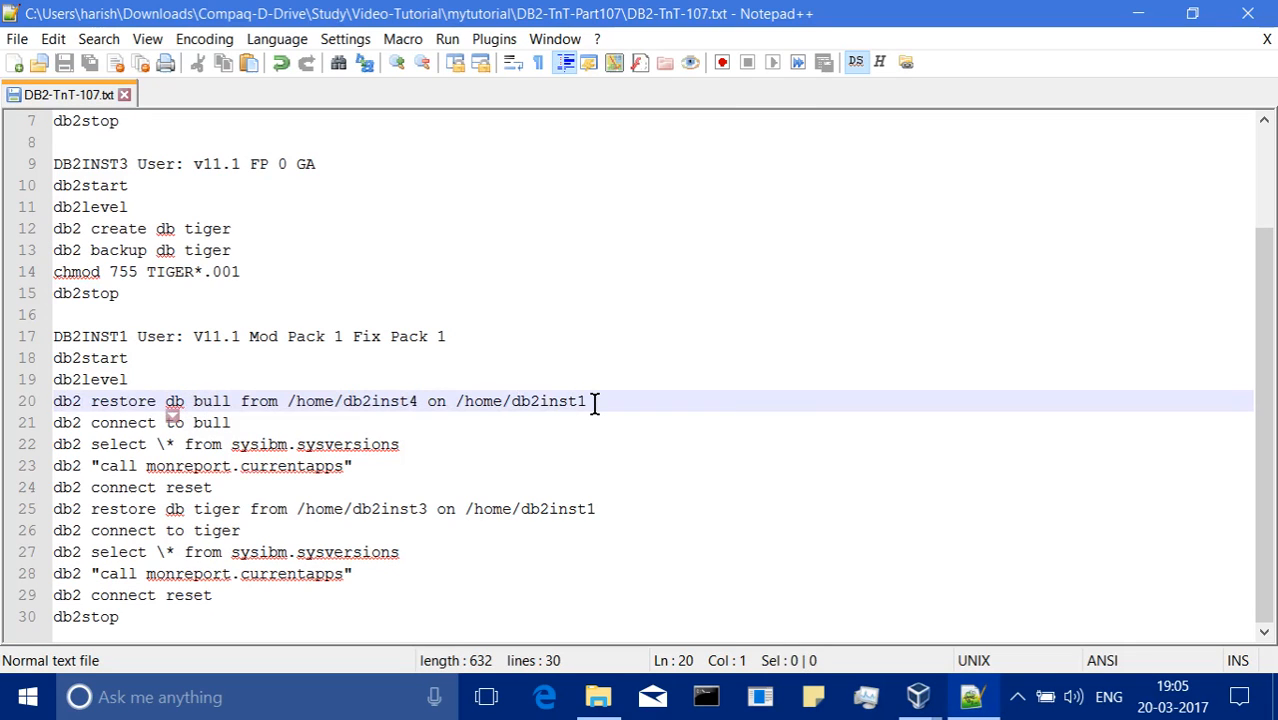
{"action": "triple_click", "coordinate": [300, 401]}
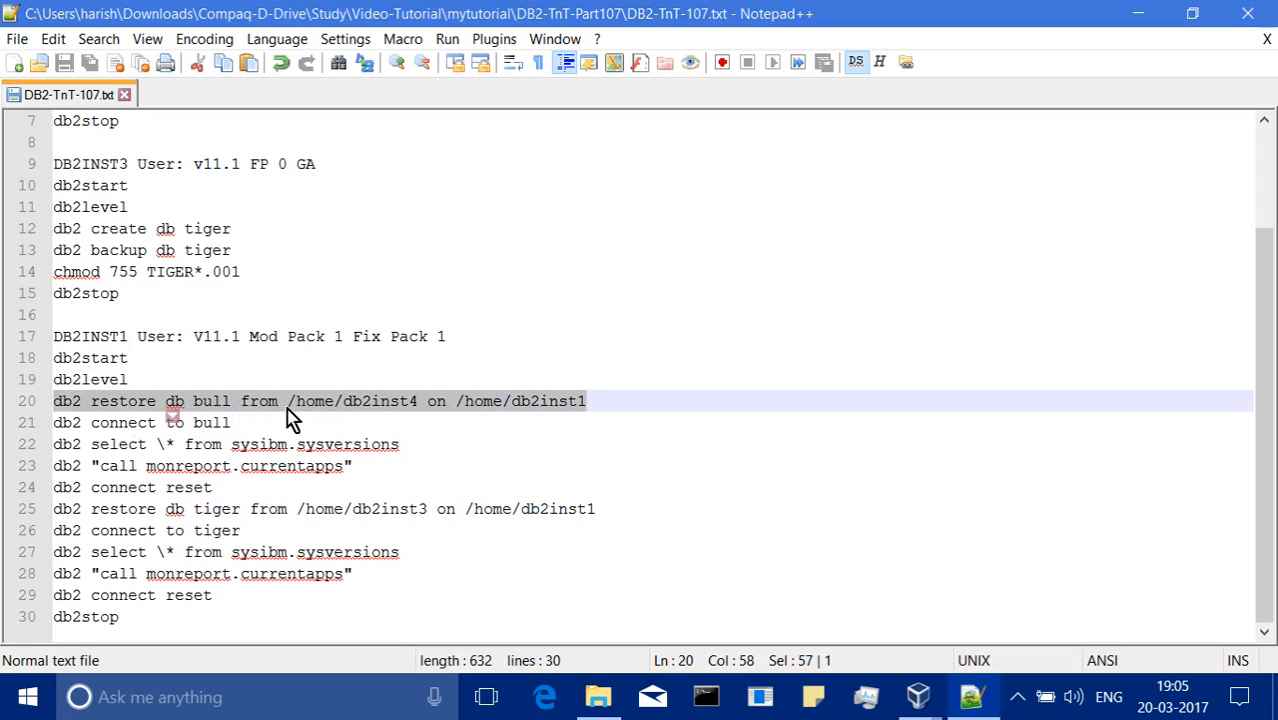
{"action": "mouse_move", "coordinate": [1170, 52]}
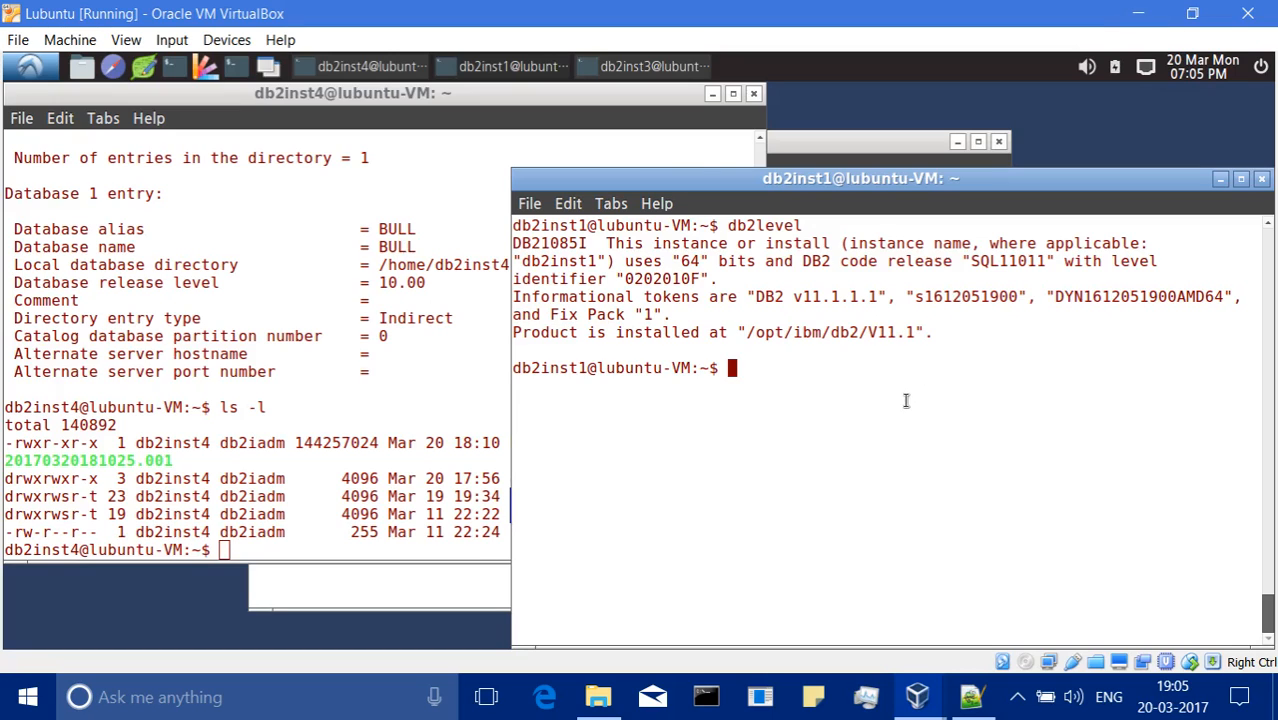
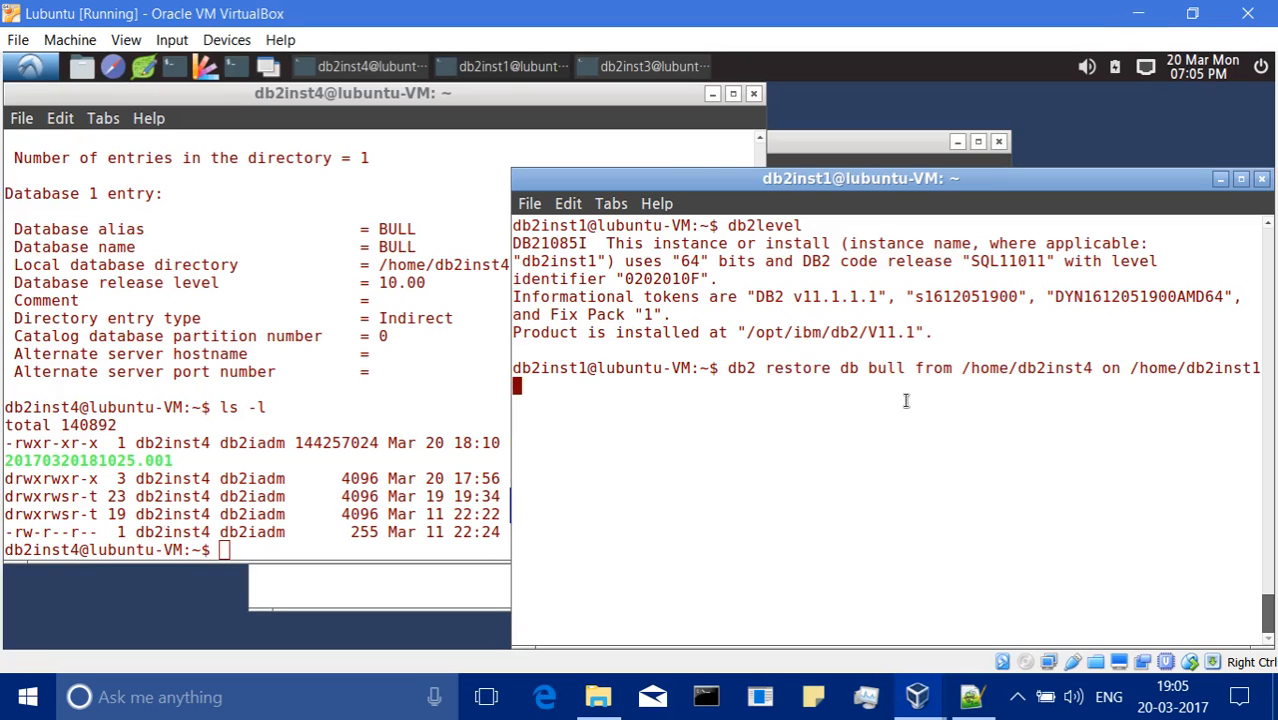
{"action": "mouse_move", "coordinate": [989, 443]}
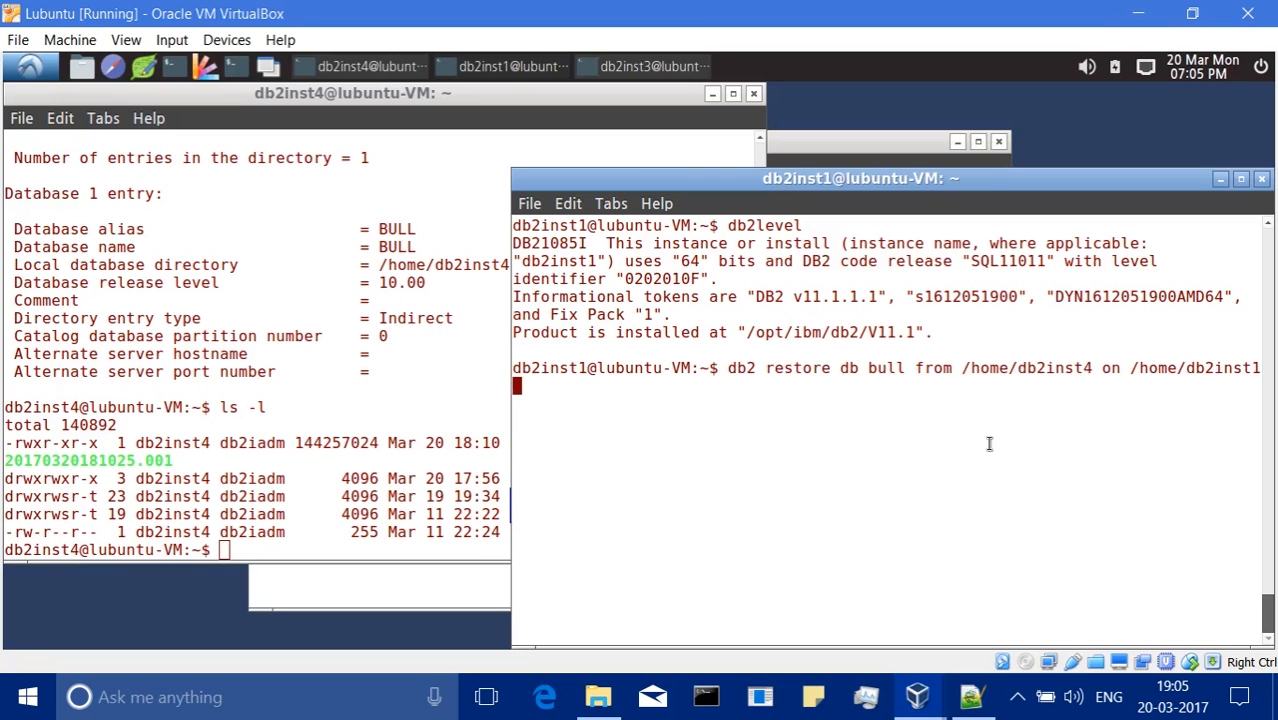
{"action": "mouse_move", "coordinate": [984, 449]}
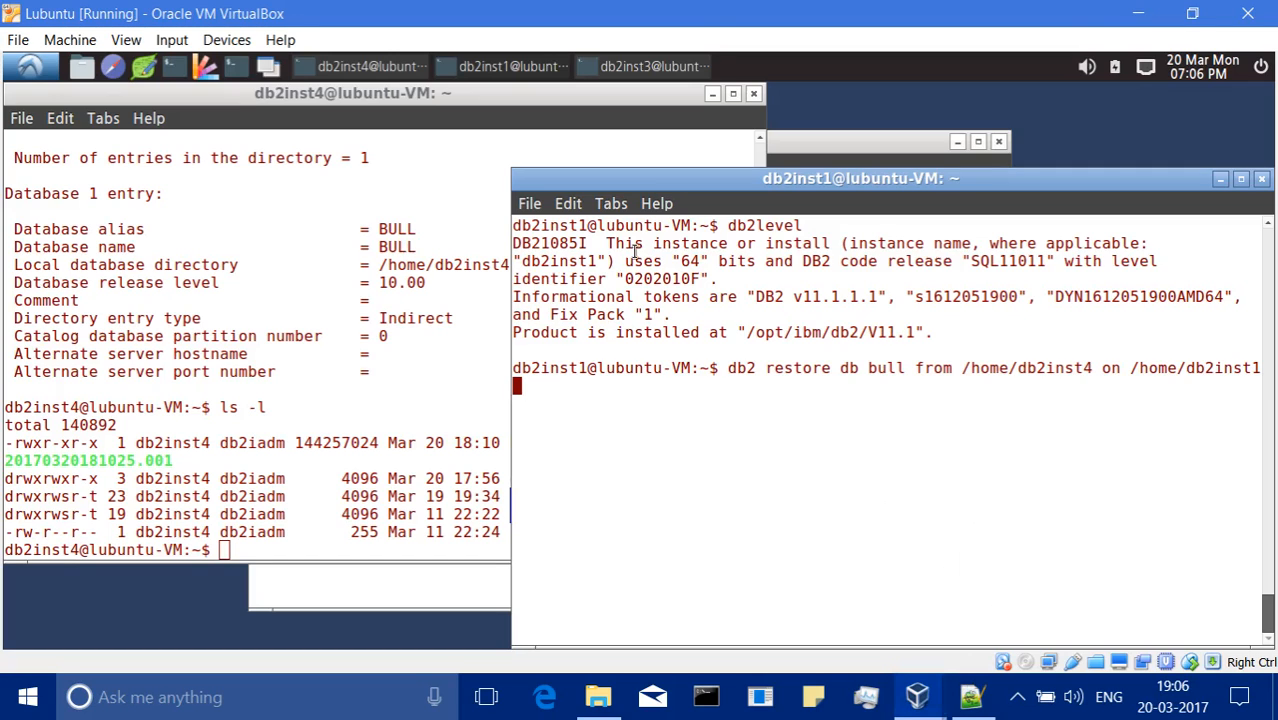
- Open a second terminal session logged in as db2inst1
{"action": "left_click", "coordinate": [529, 203]}
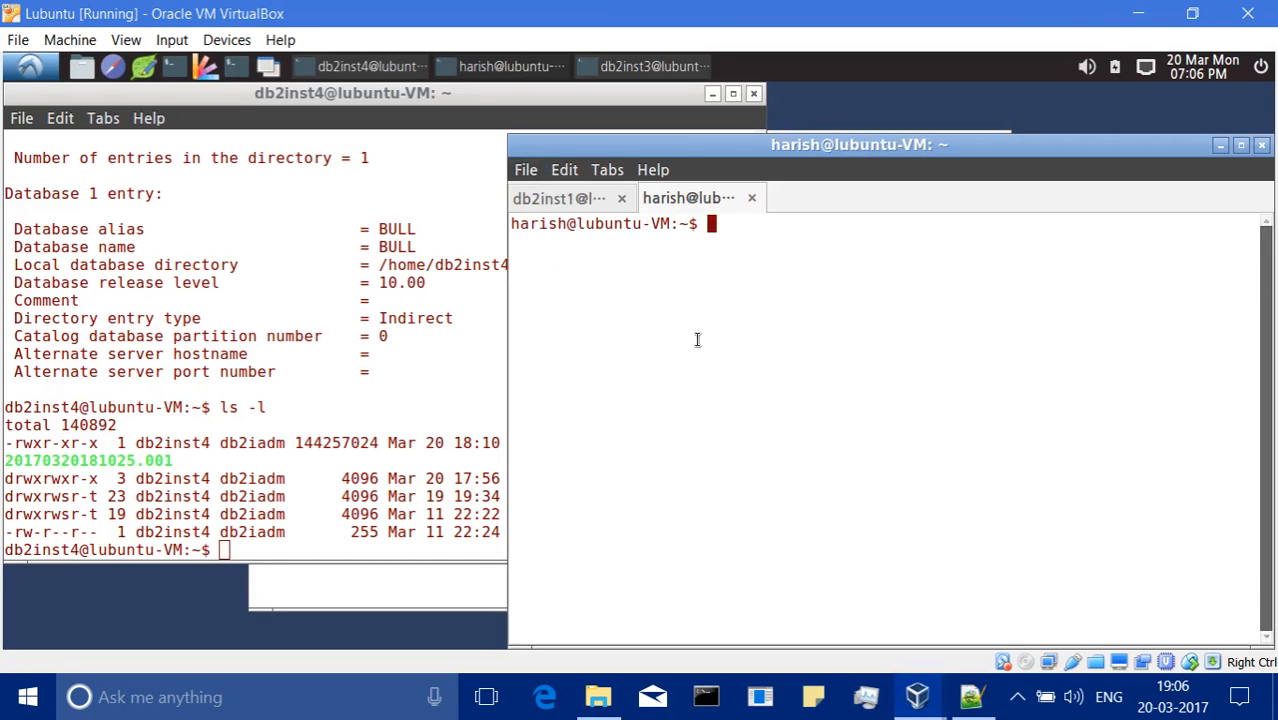
{"action": "type", "text": "su - db"}
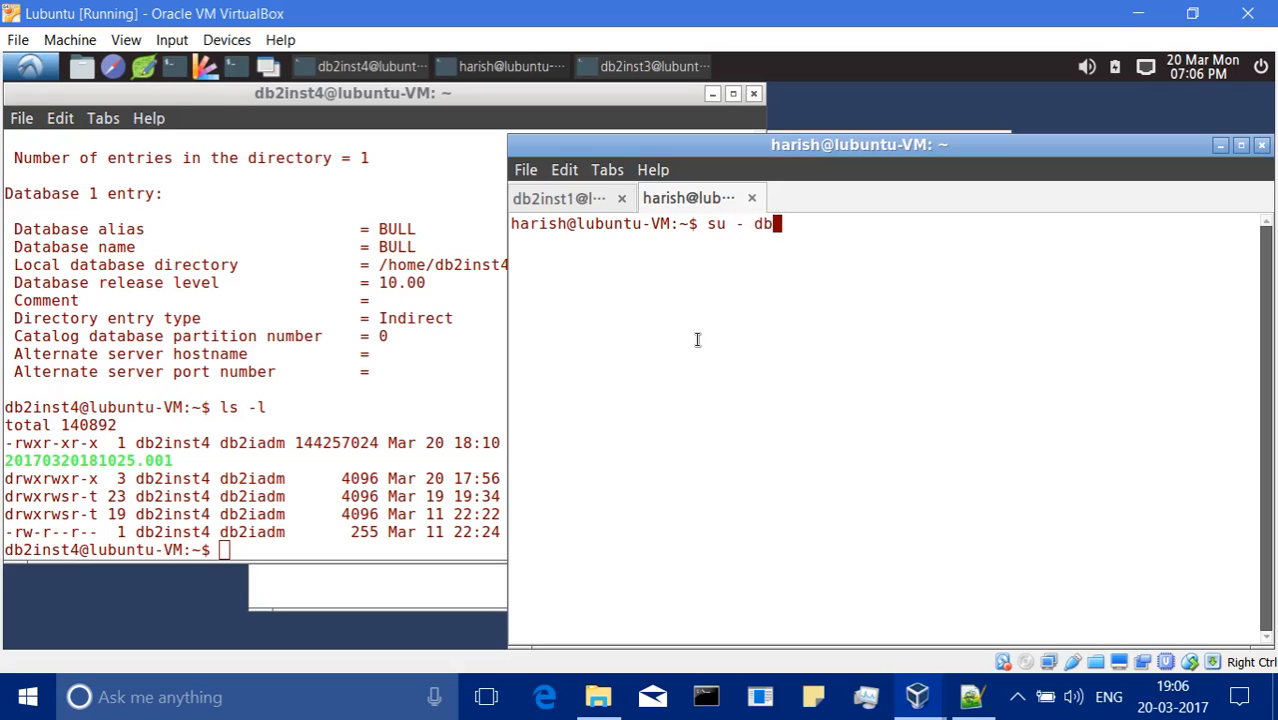
{"action": "type", "text": "2inst1"}
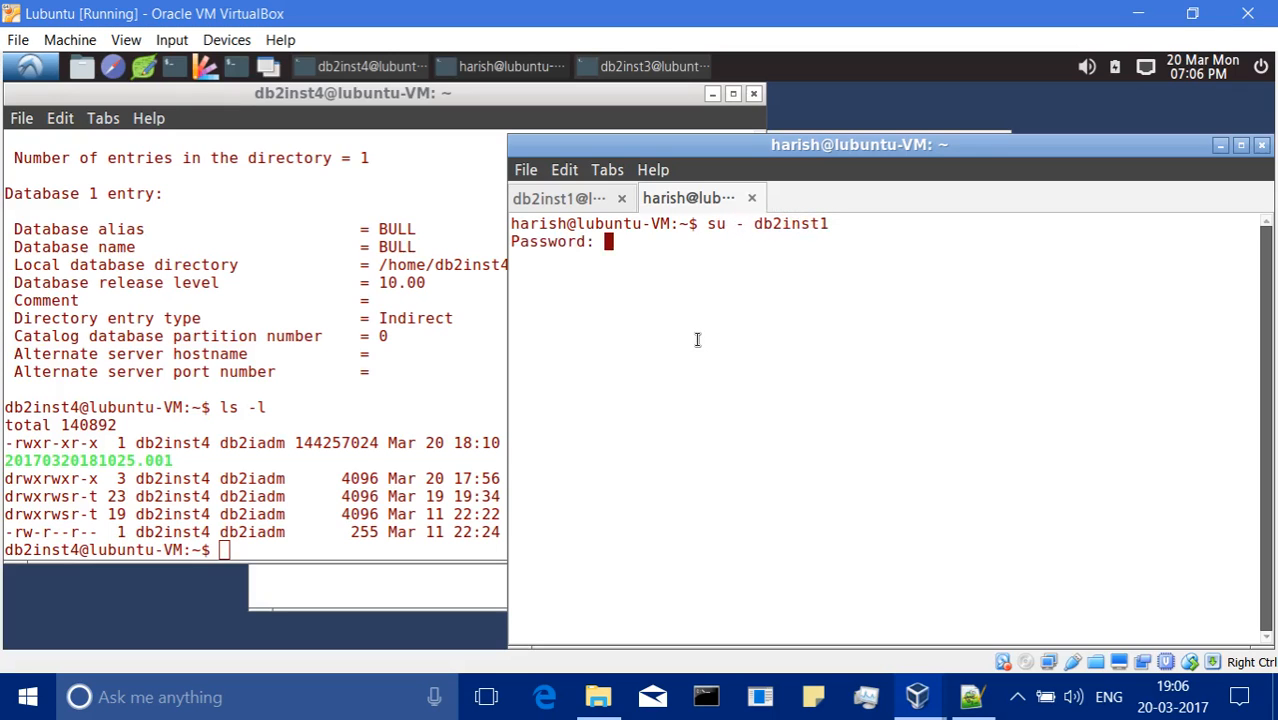
- List utilities with detail to see the BULL restore progress, then exit the session
{"action": "type", "text": "db2inst1@lubuntu-VM:~$ db2"}
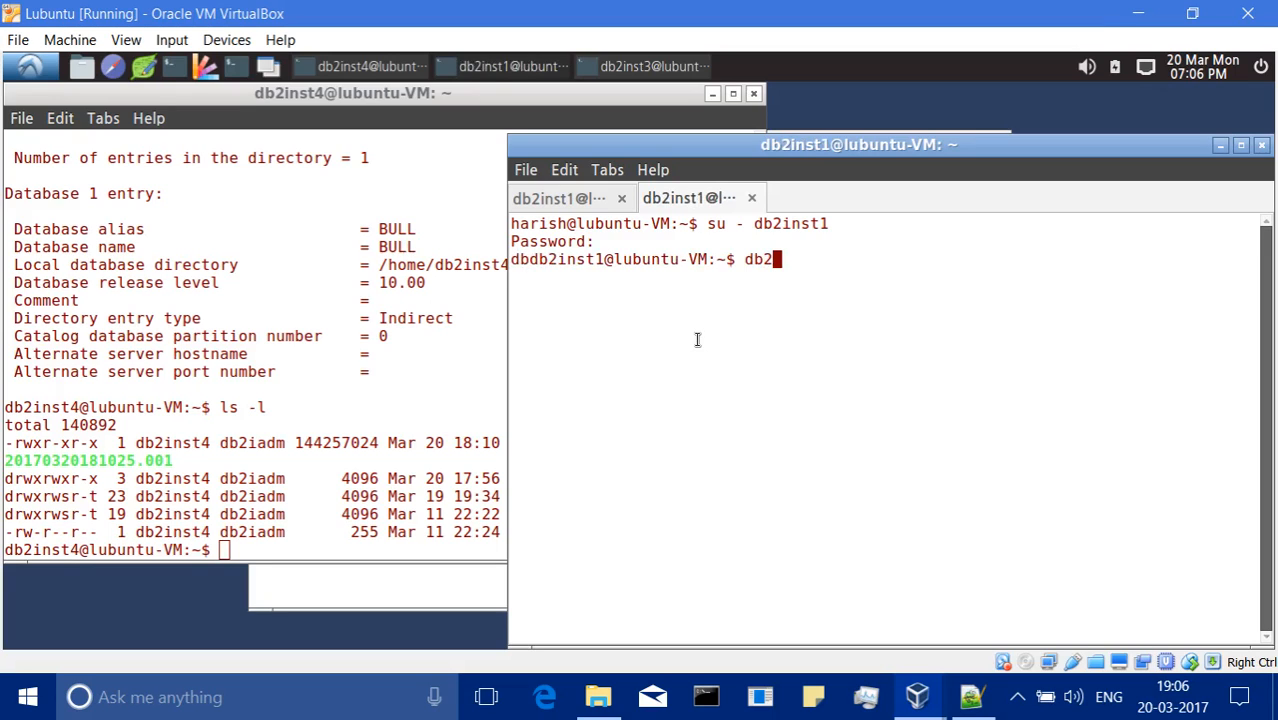
{"action": "type", "text": "\" l\""}
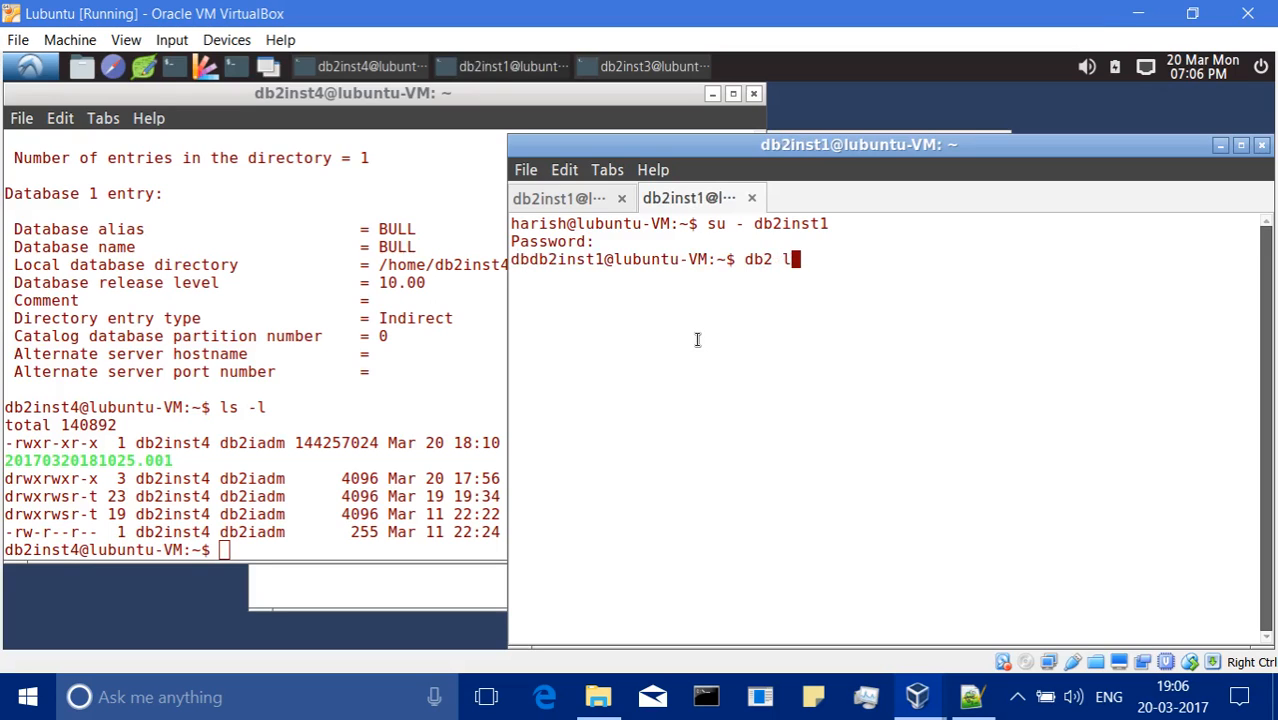
{"action": "type", "text": "ist utilities"}
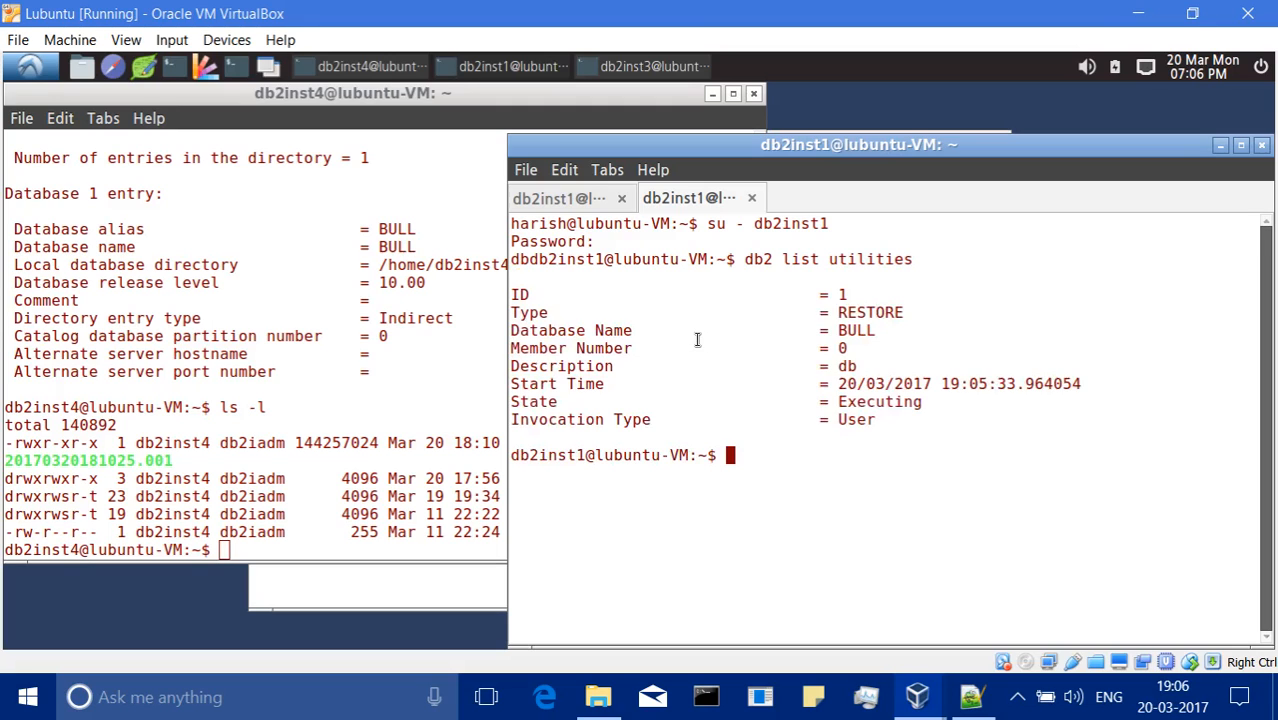
{"action": "mouse_move", "coordinate": [801, 494]}
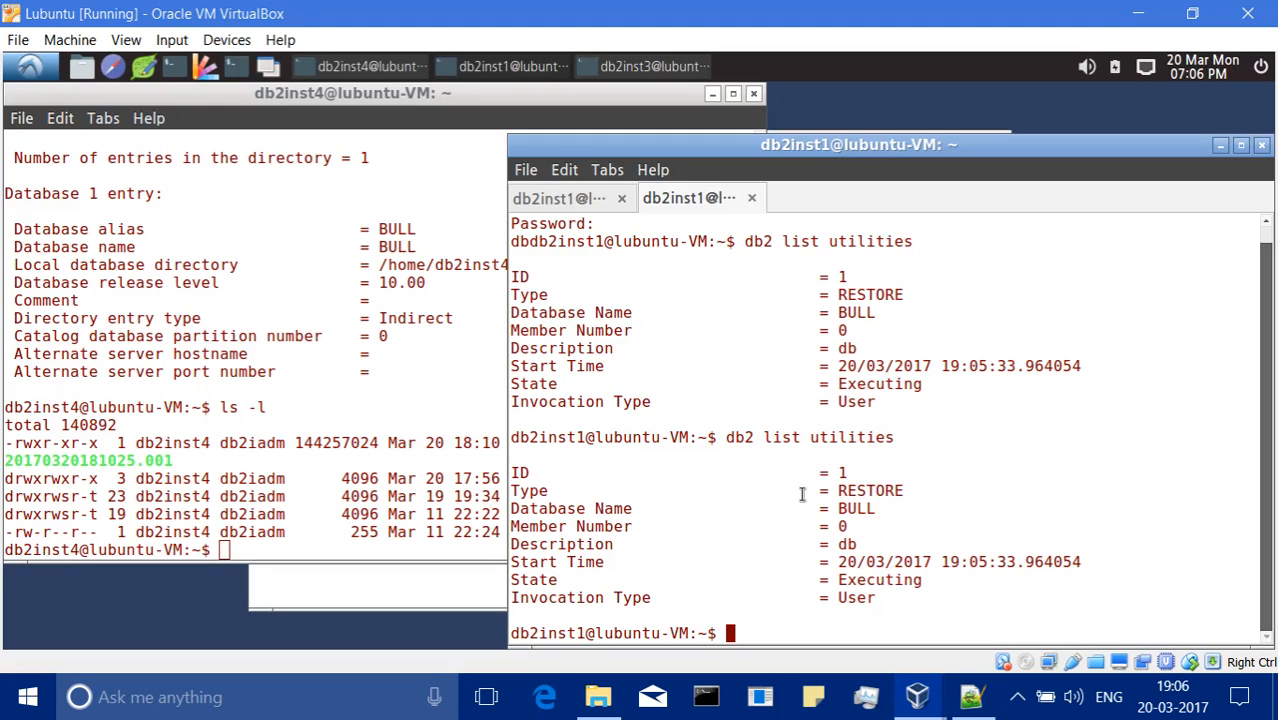
{"action": "type", "text": "show detail"}
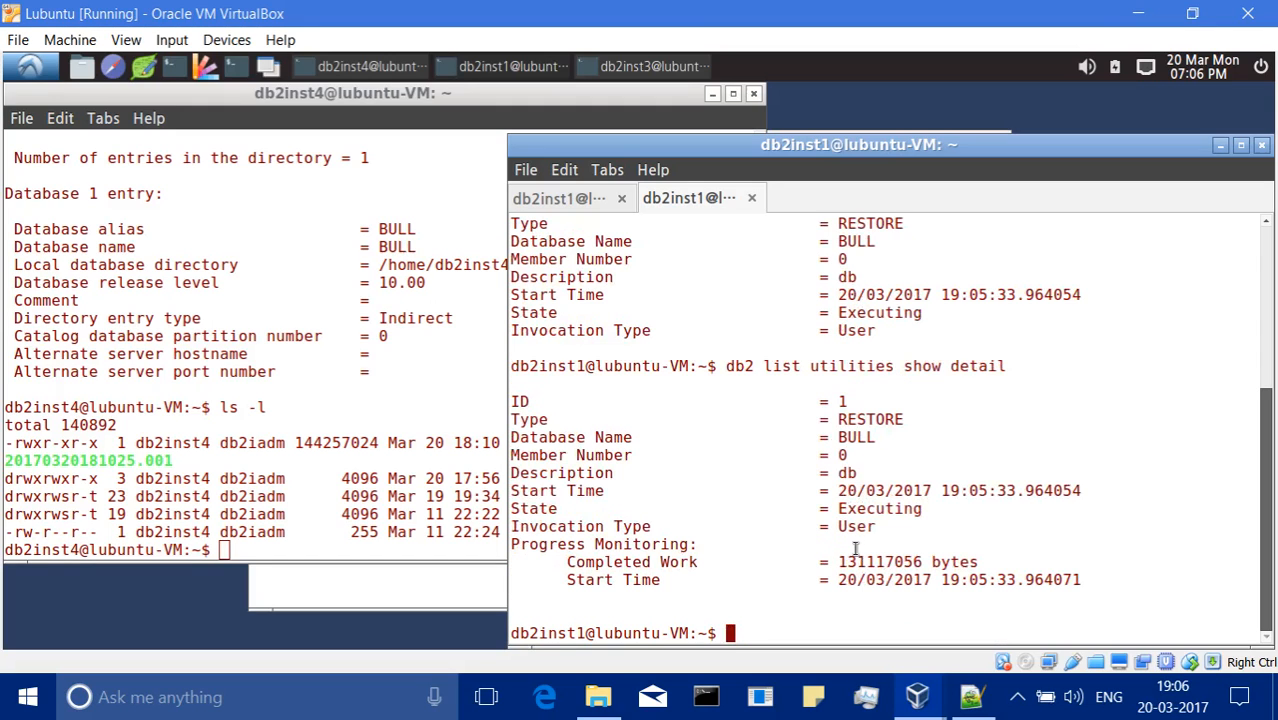
{"action": "scroll", "scroll_direction": "down", "scroll_amount": 3}
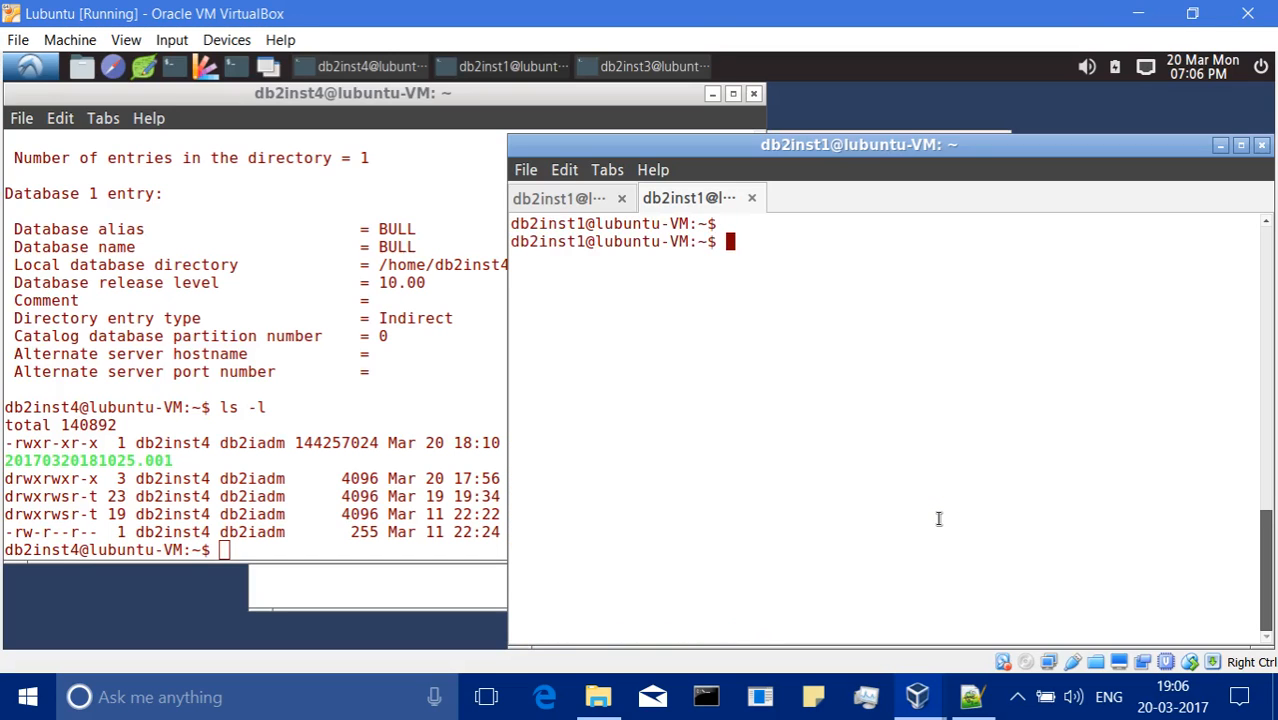
{"action": "type", "text": "exit"}
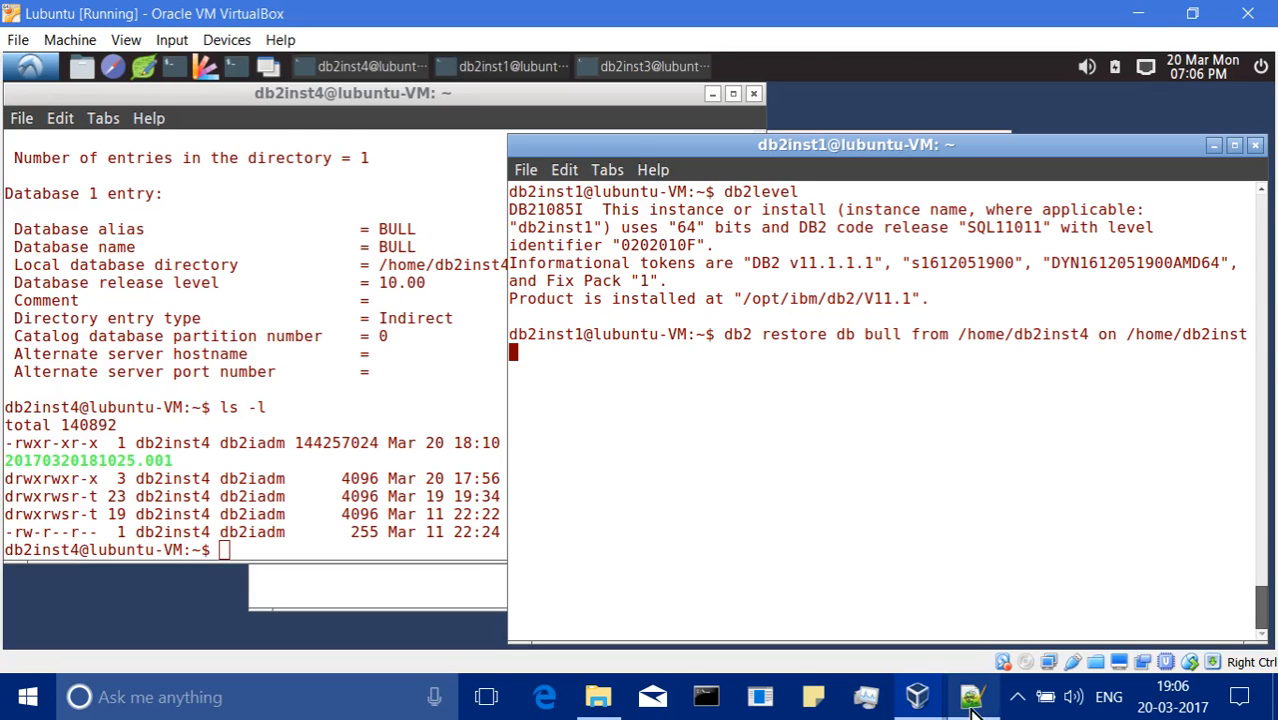
{"action": "left_click", "coordinate": [971, 697]}
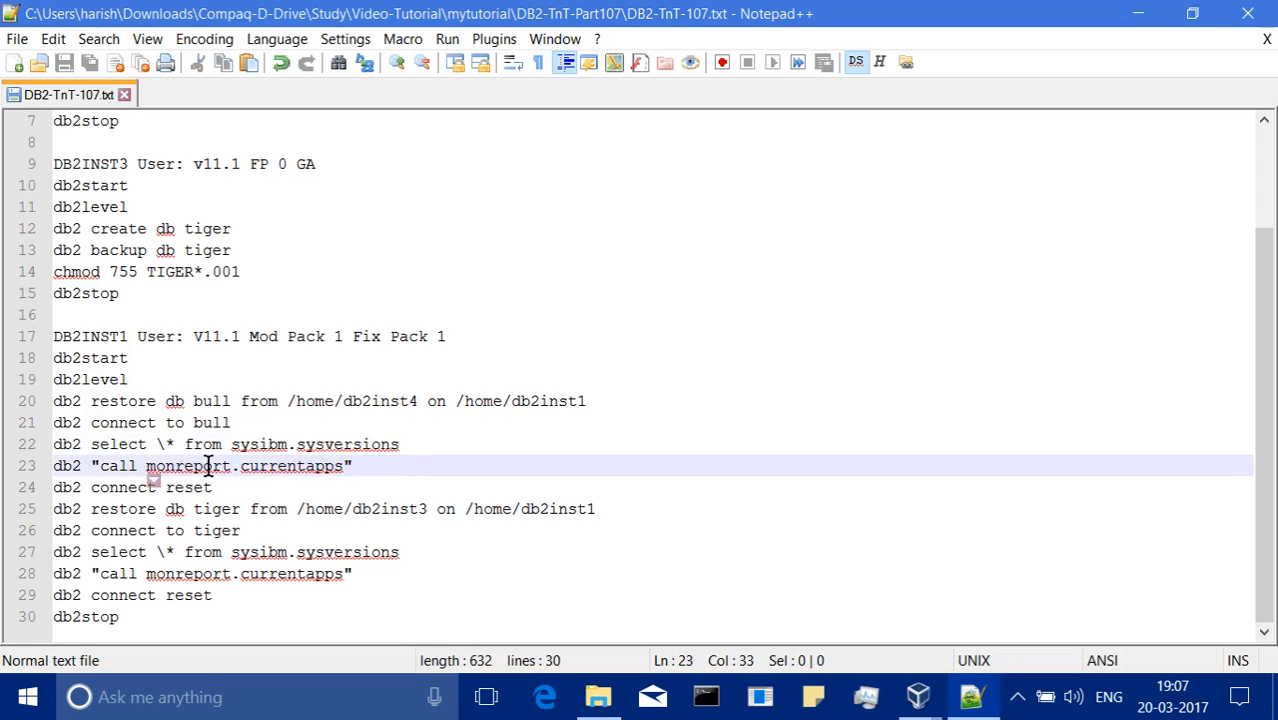
{"action": "mouse_move", "coordinate": [208, 466]}
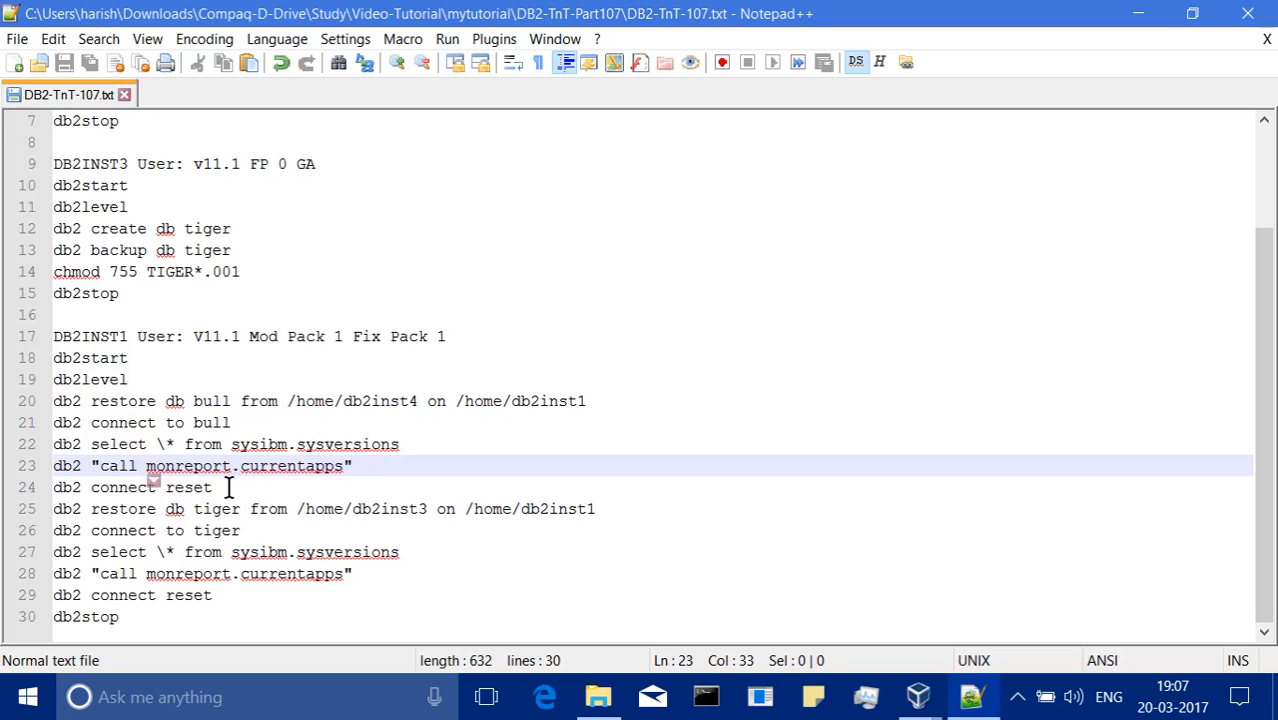
{"action": "mouse_move", "coordinate": [917, 697]}
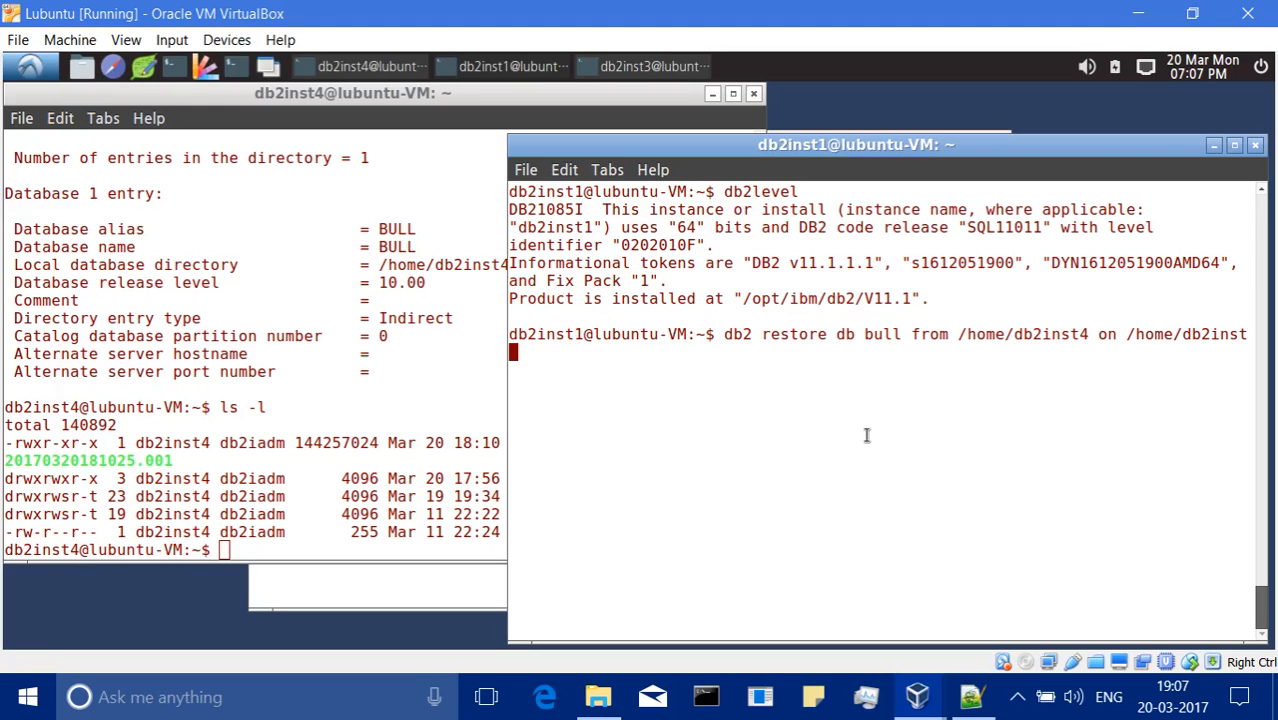
{"action": "mouse_move", "coordinate": [458, 588]}
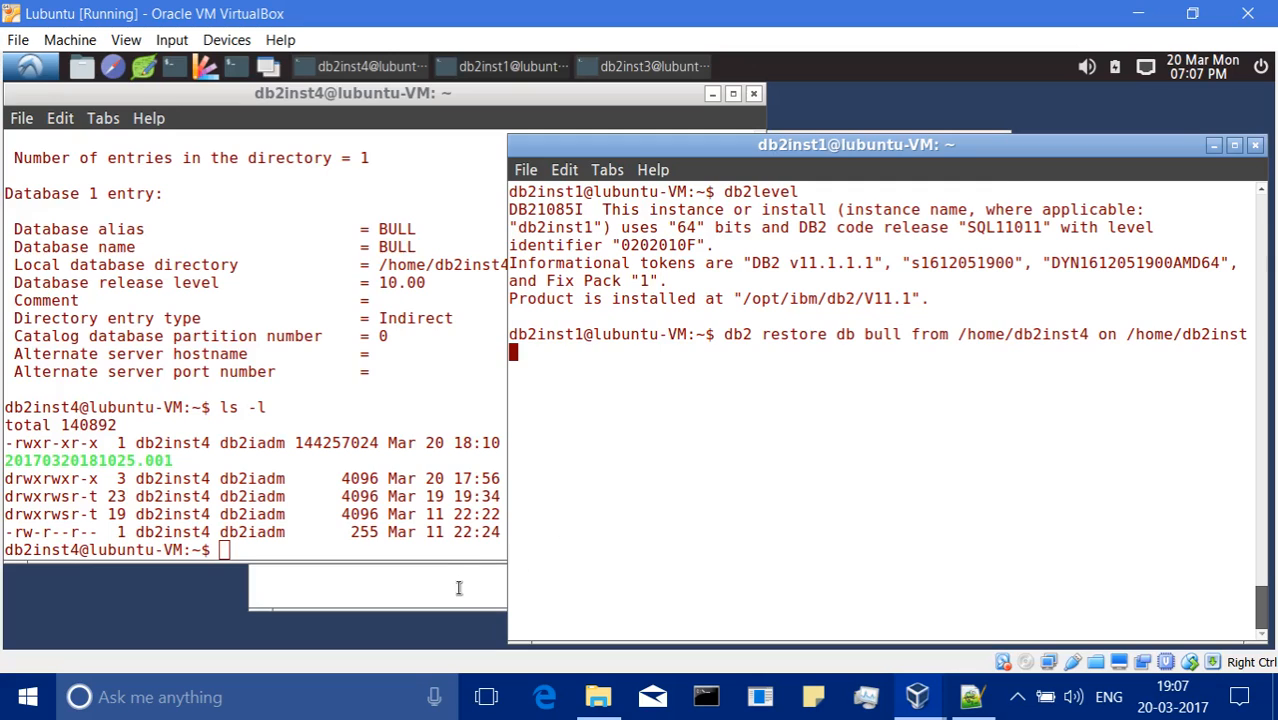
- As db2inst3, check DB2 level v11.1.0.0, the TIGER catalog entry, and its backup image
{"action": "left_click", "coordinate": [648, 66]}
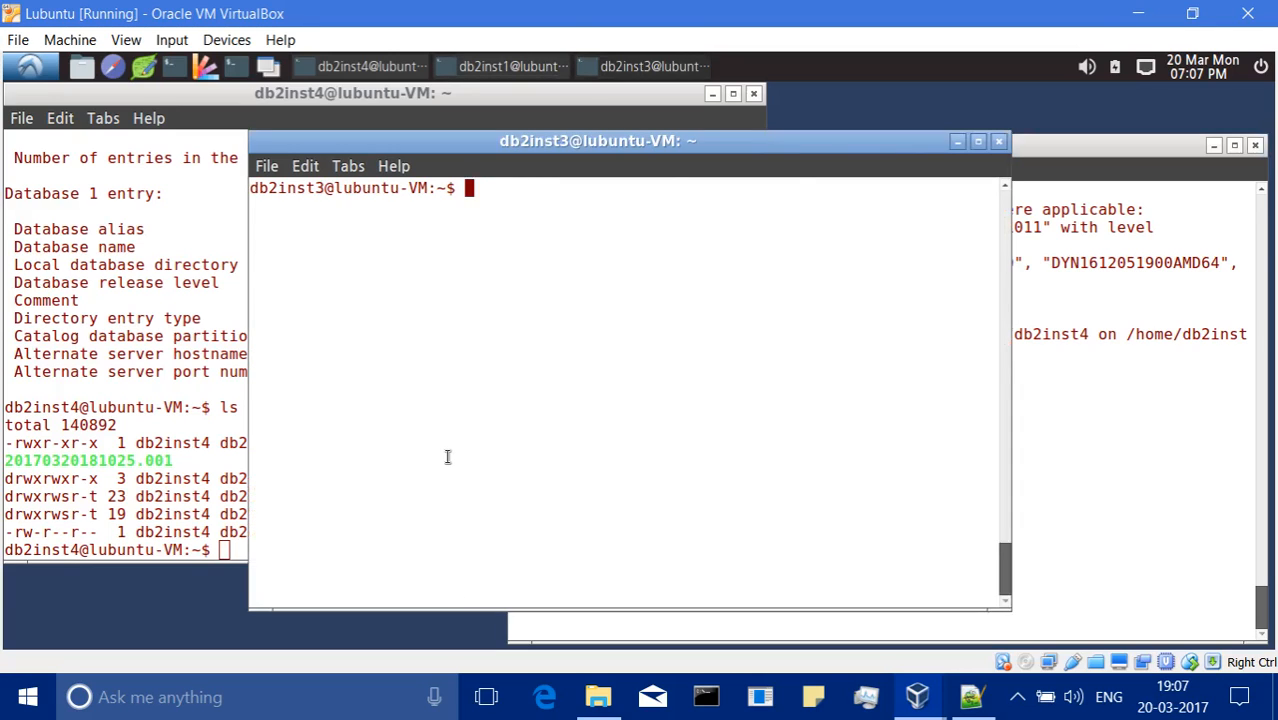
{"action": "type", "text": "db2level"}
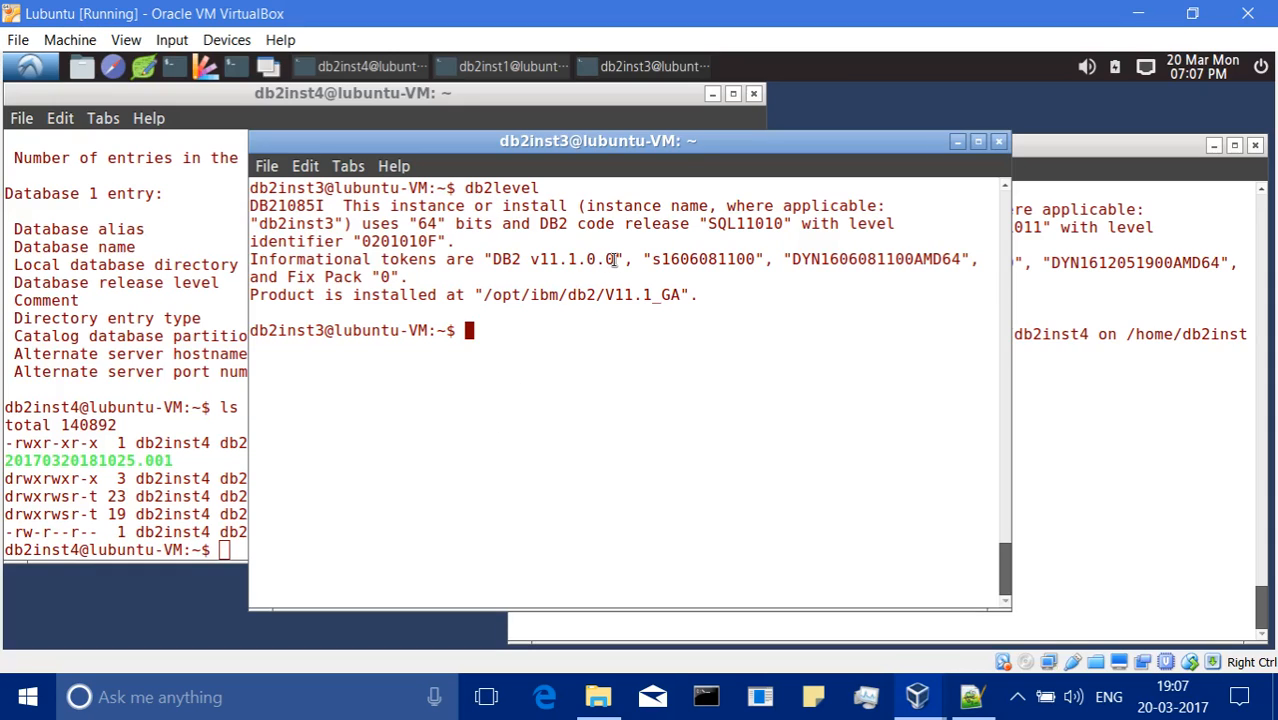
{"action": "mouse_move", "coordinate": [601, 349]}
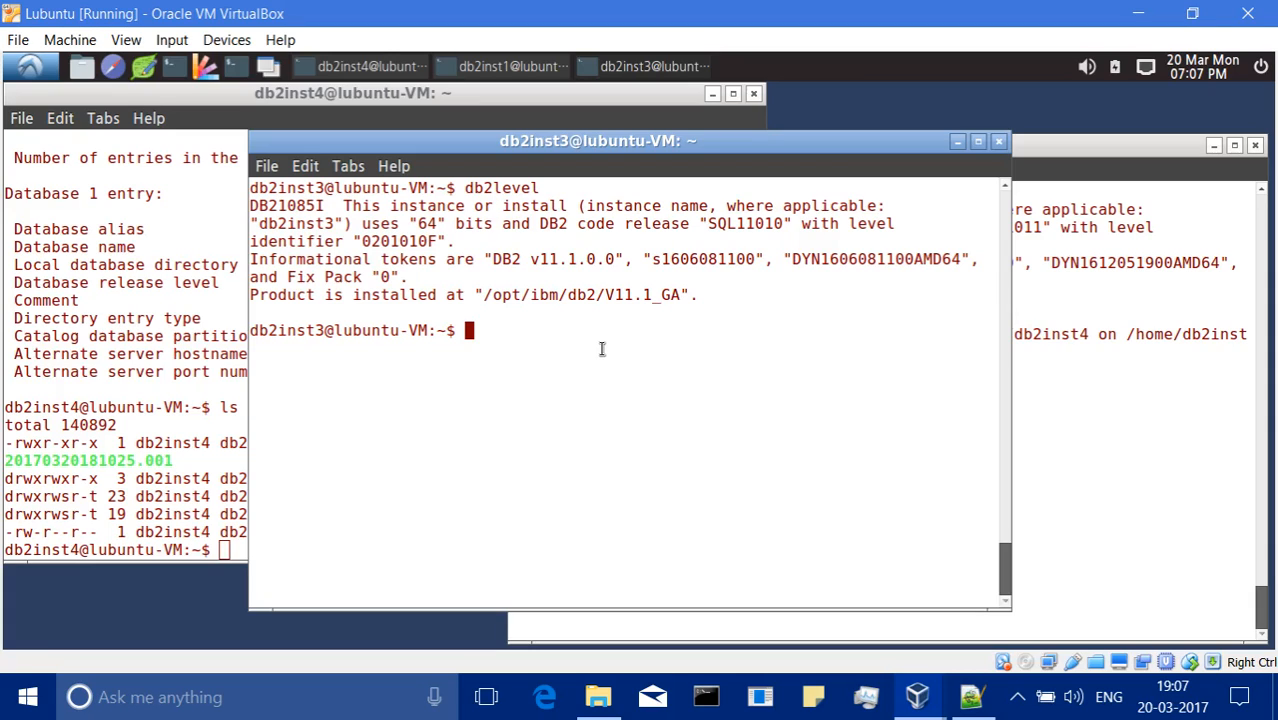
{"action": "type", "text": "db2 list db directory"}
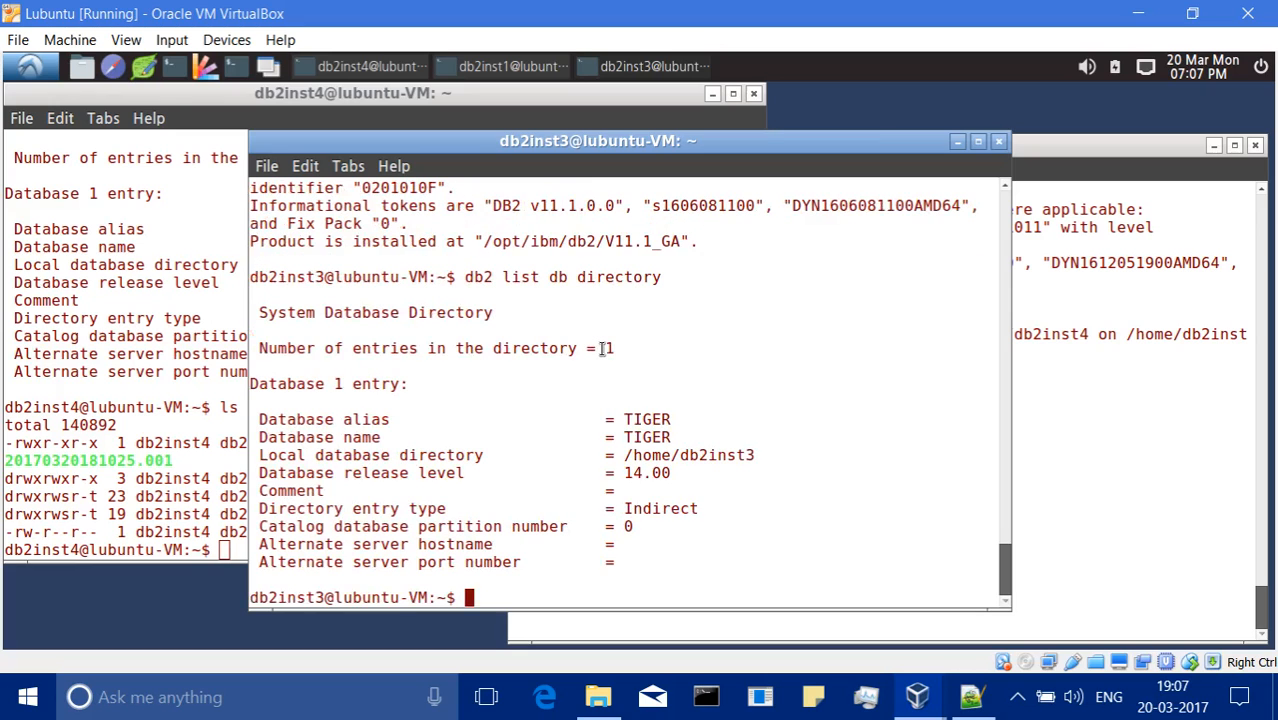
{"action": "type", "text": "ls -l"}
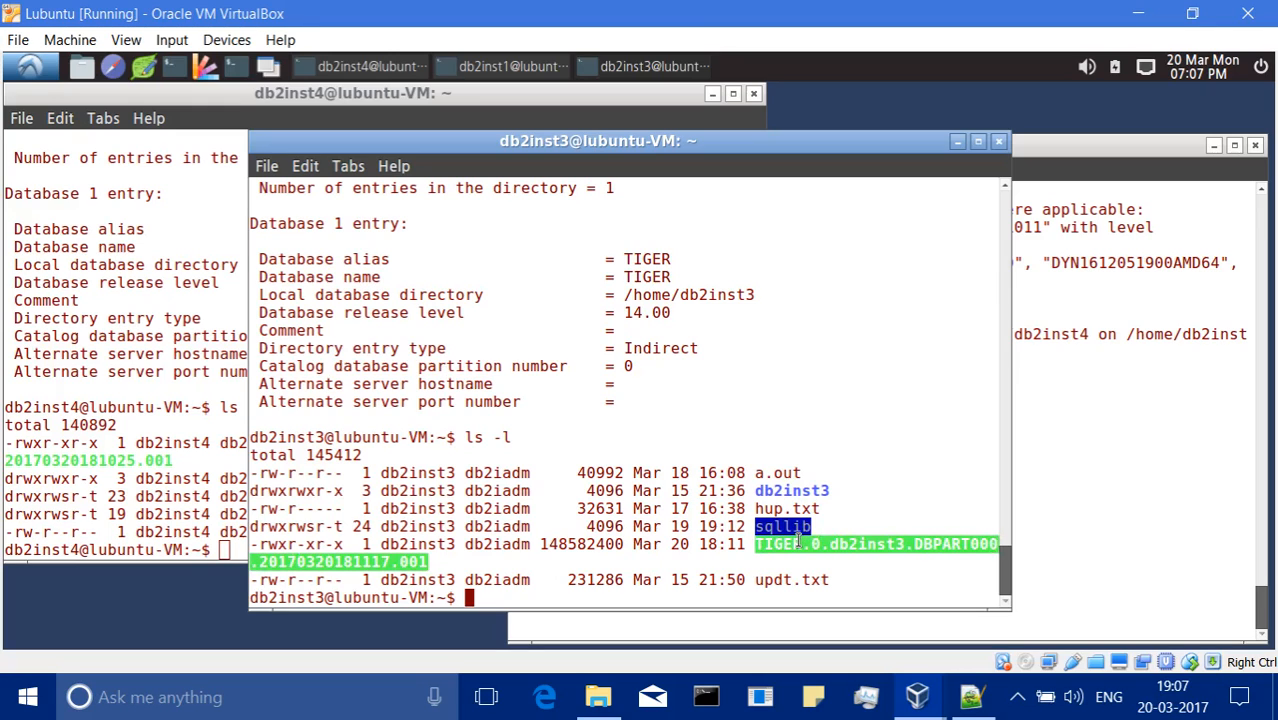
{"action": "mouse_move", "coordinate": [1073, 141]}
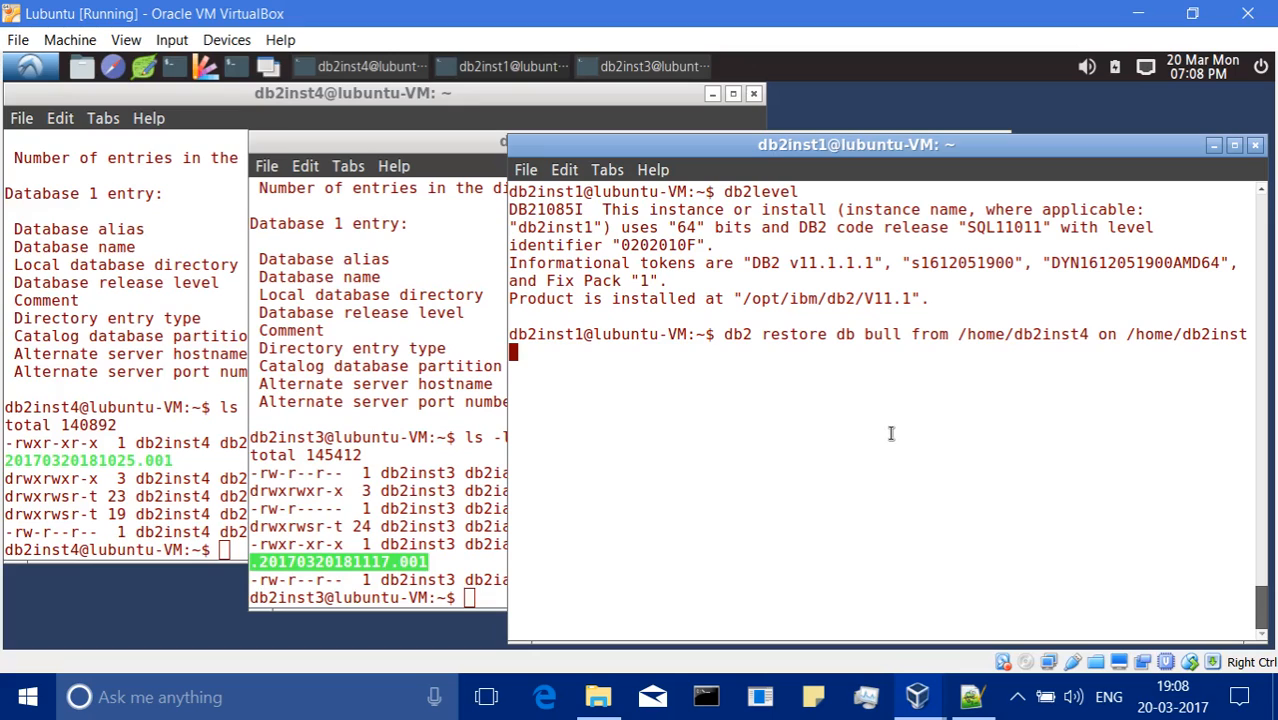
{"action": "mouse_move", "coordinate": [842, 515]}
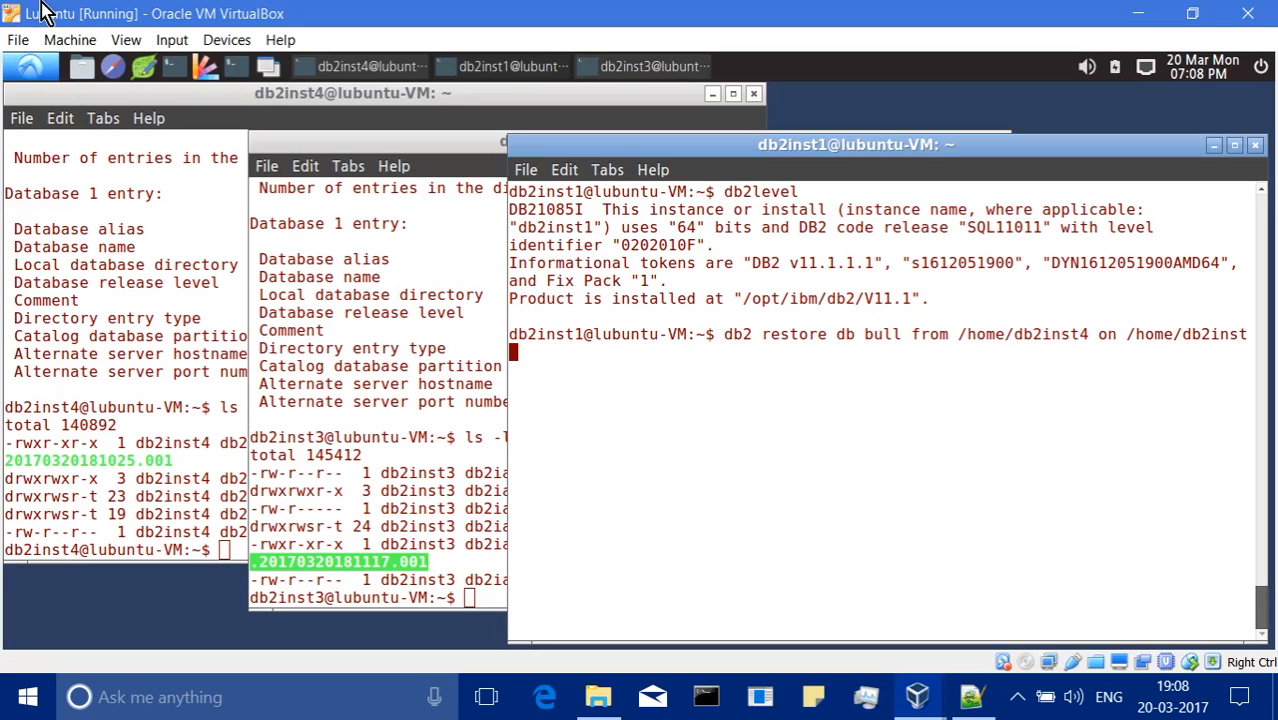
{"action": "mouse_move", "coordinate": [248, 22]}
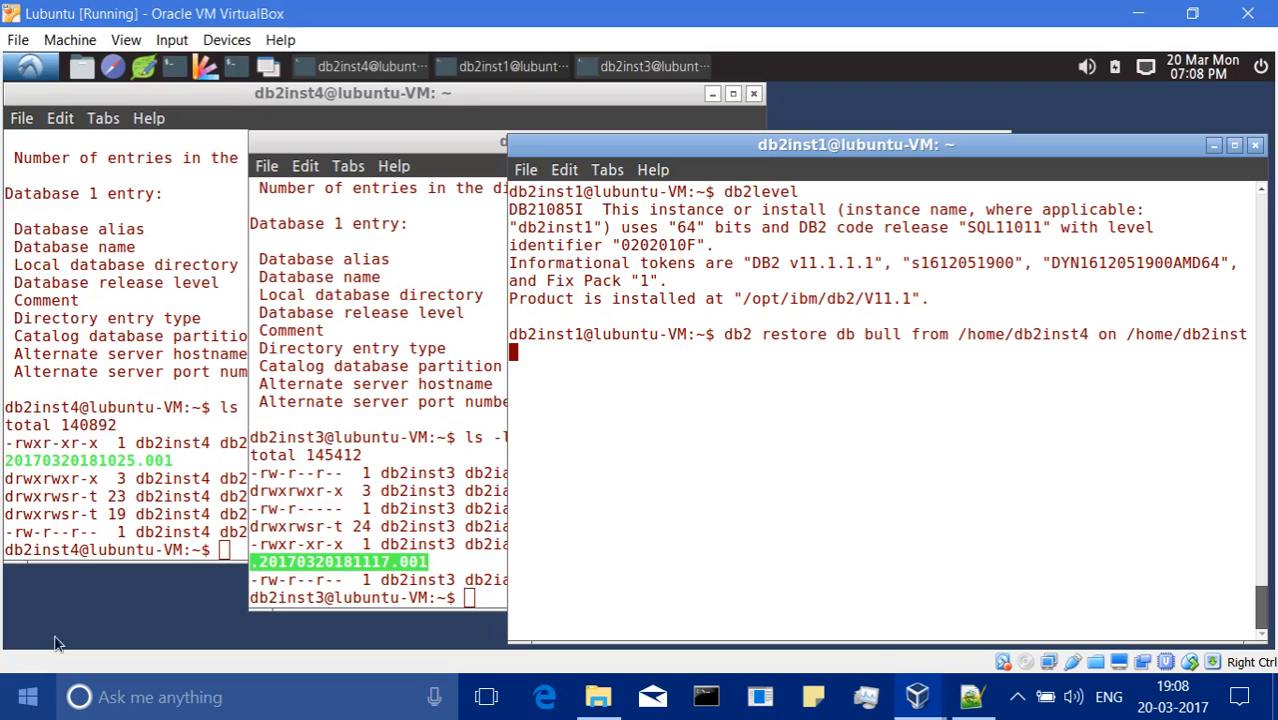
{"action": "mouse_move", "coordinate": [68, 20]}
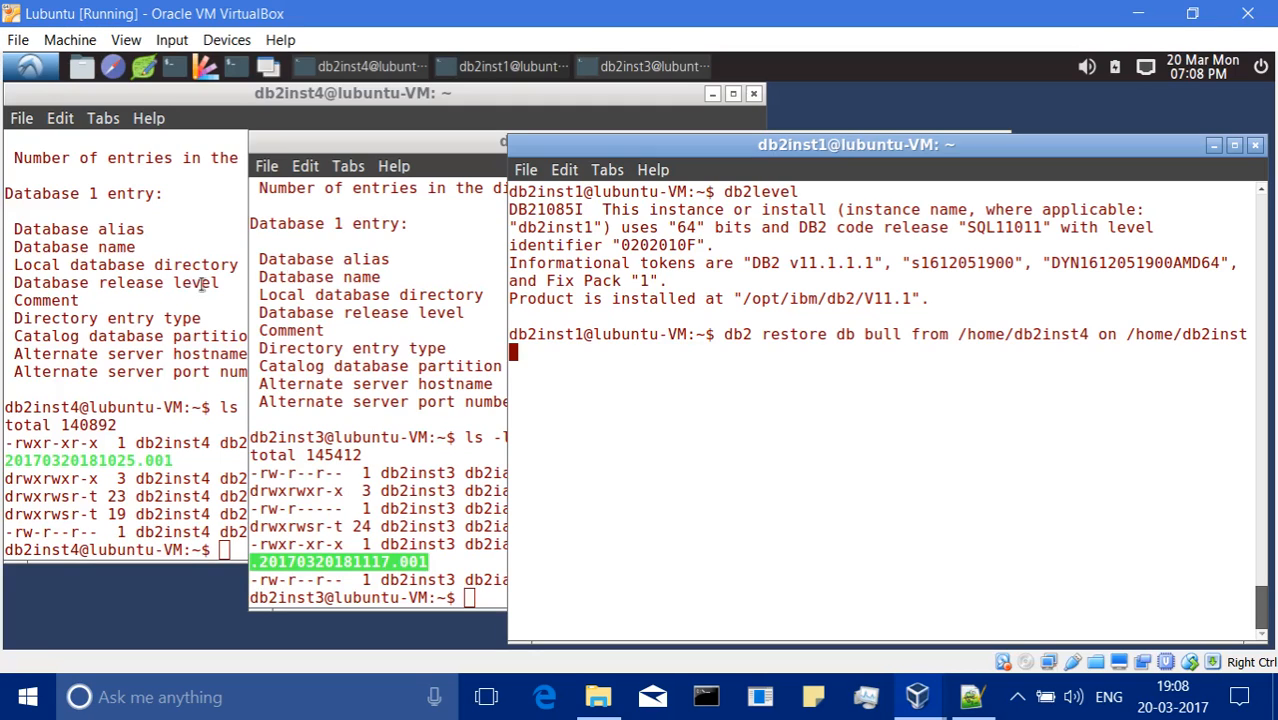
{"action": "mouse_move", "coordinate": [642, 462]}
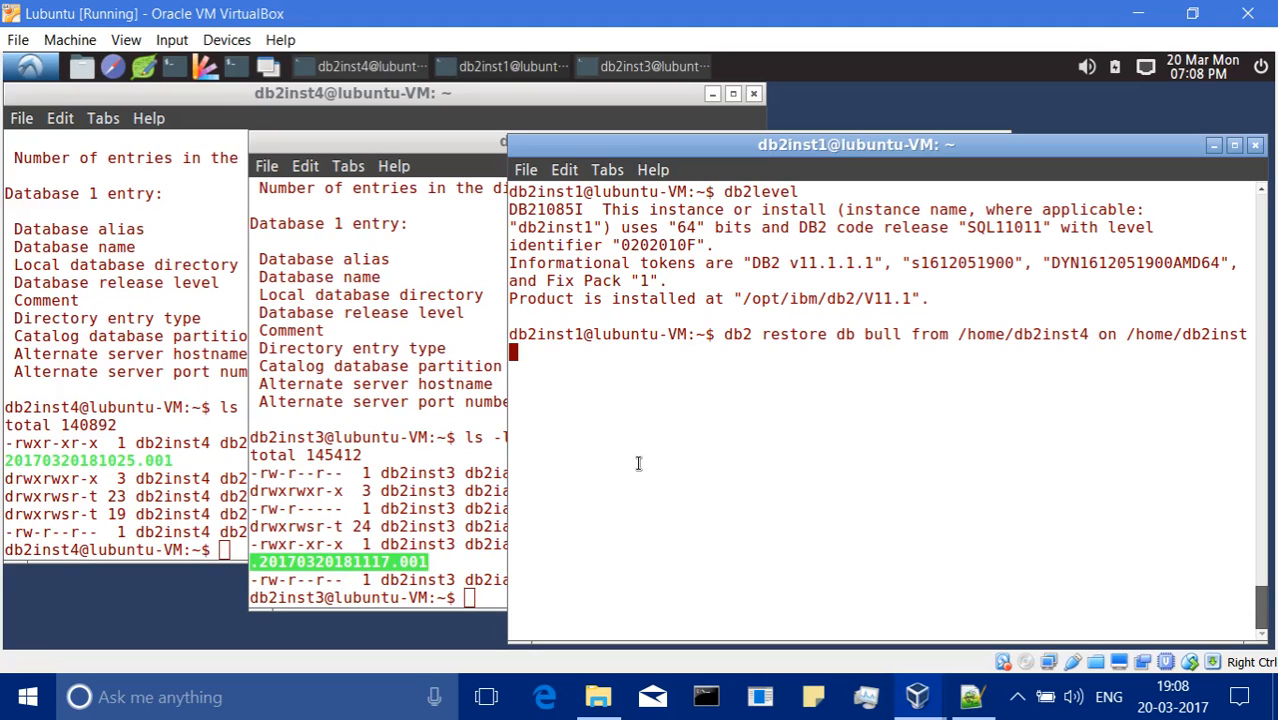
{"action": "mouse_move", "coordinate": [843, 430]}
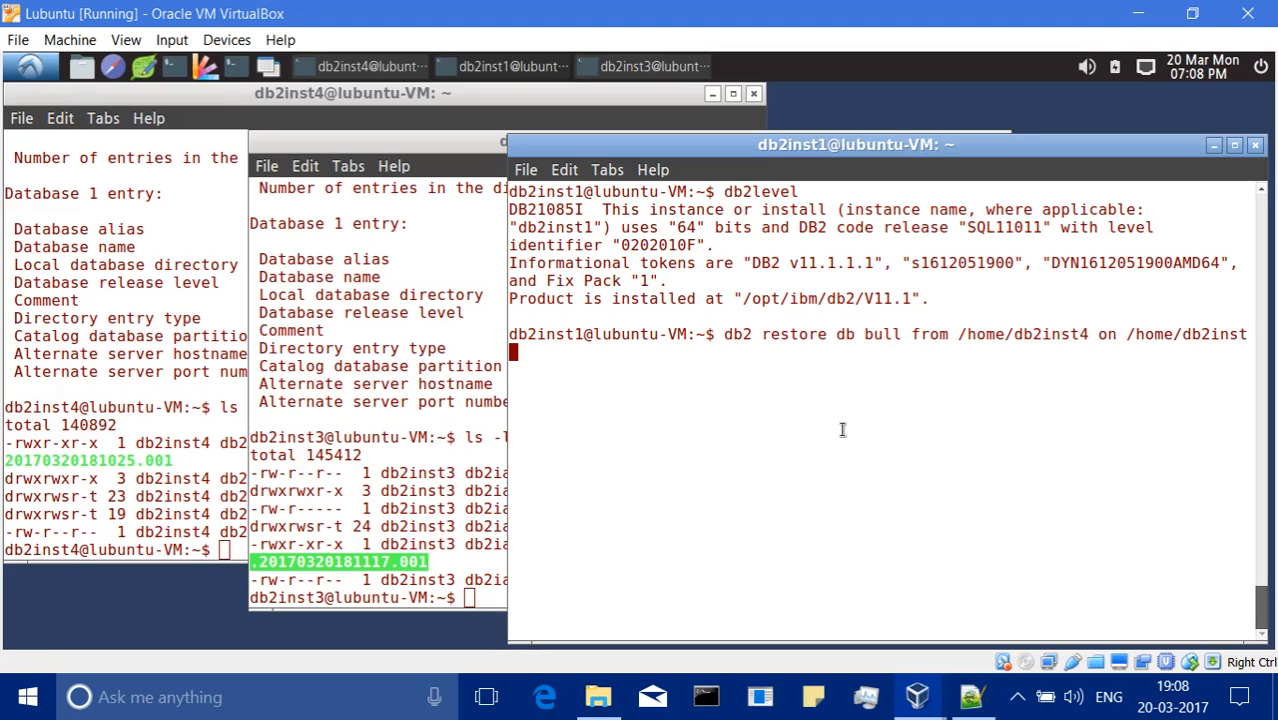
{"action": "mouse_move", "coordinate": [515, 177]}
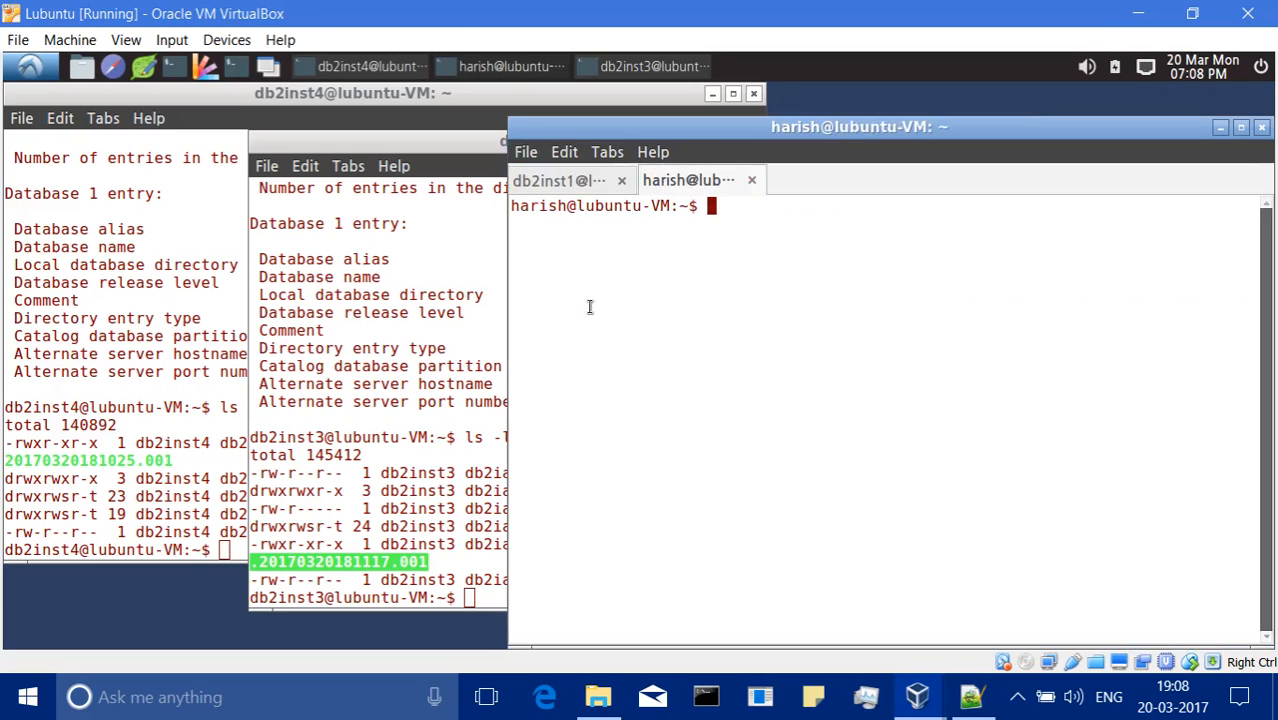
- Log the new tab in as db2inst1, repeatedly list utilities with detail, then clear
{"action": "type", "text": "su - db2inst1"}
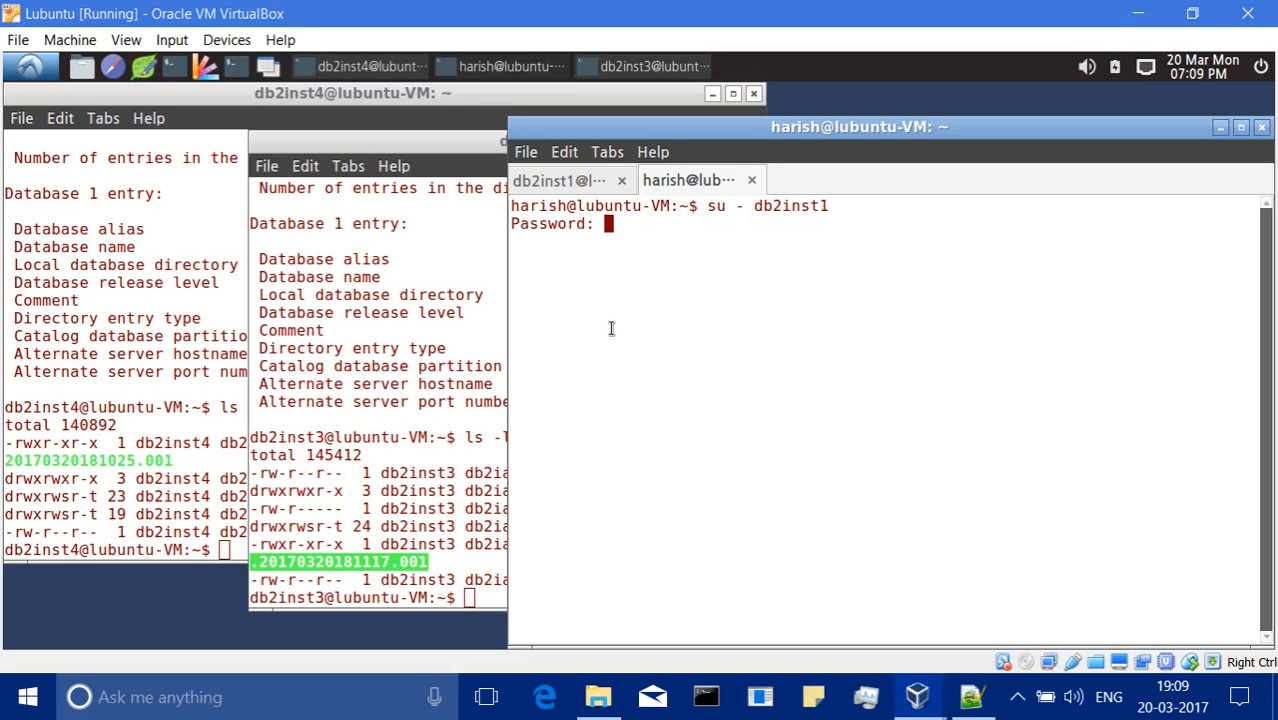
{"action": "key", "text": "Return"}
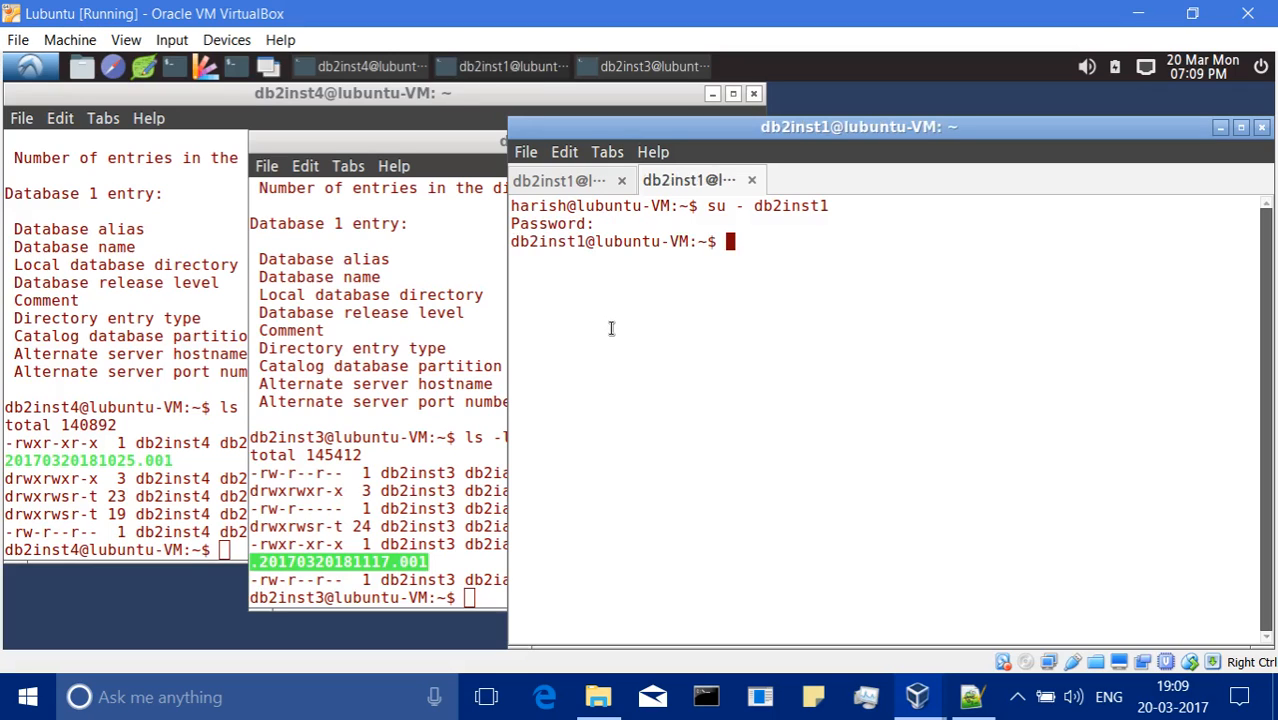
{"action": "type", "text": "db2 list utilities show detail"}
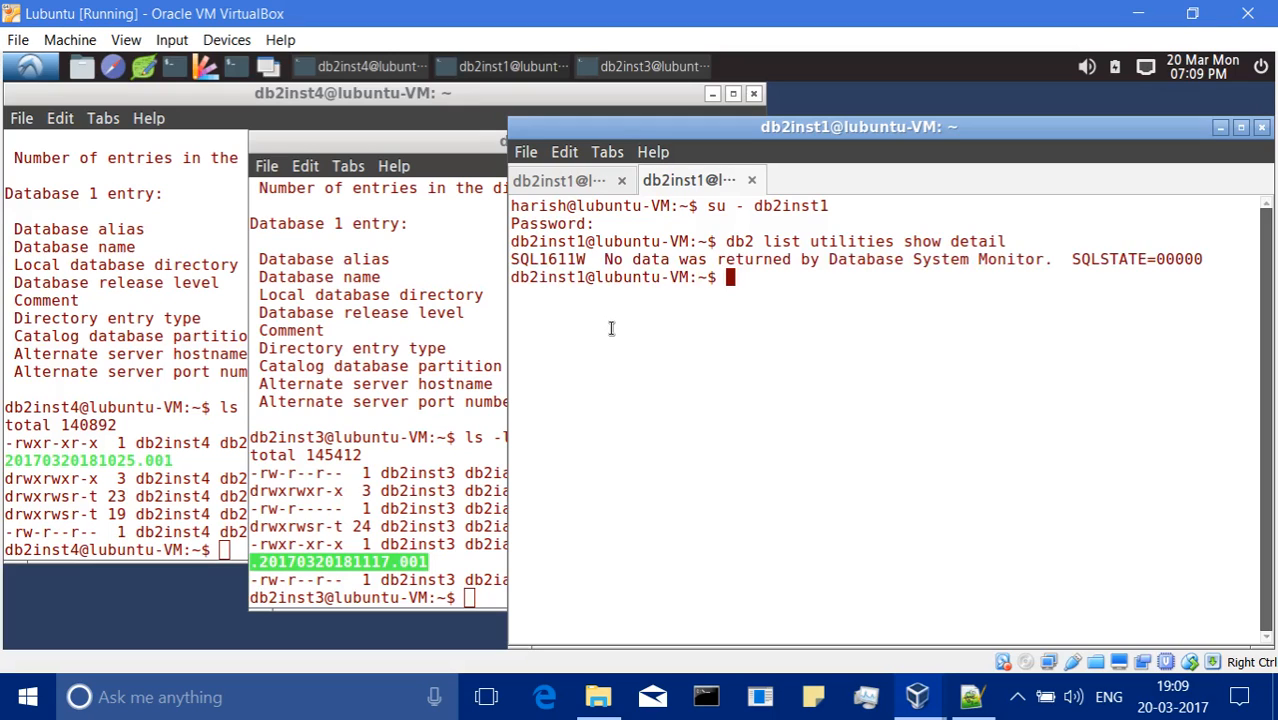
{"action": "type", "text": "db2"}
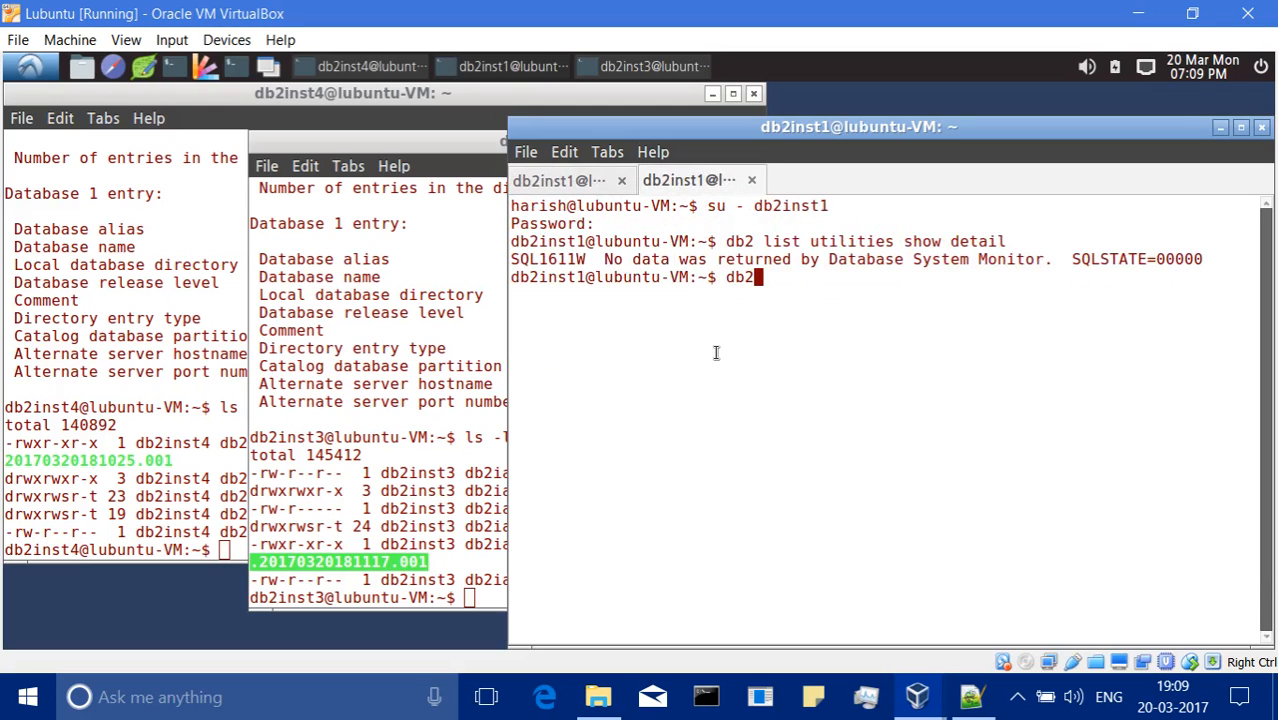
{"action": "type", "text": "list utilities show detail"}
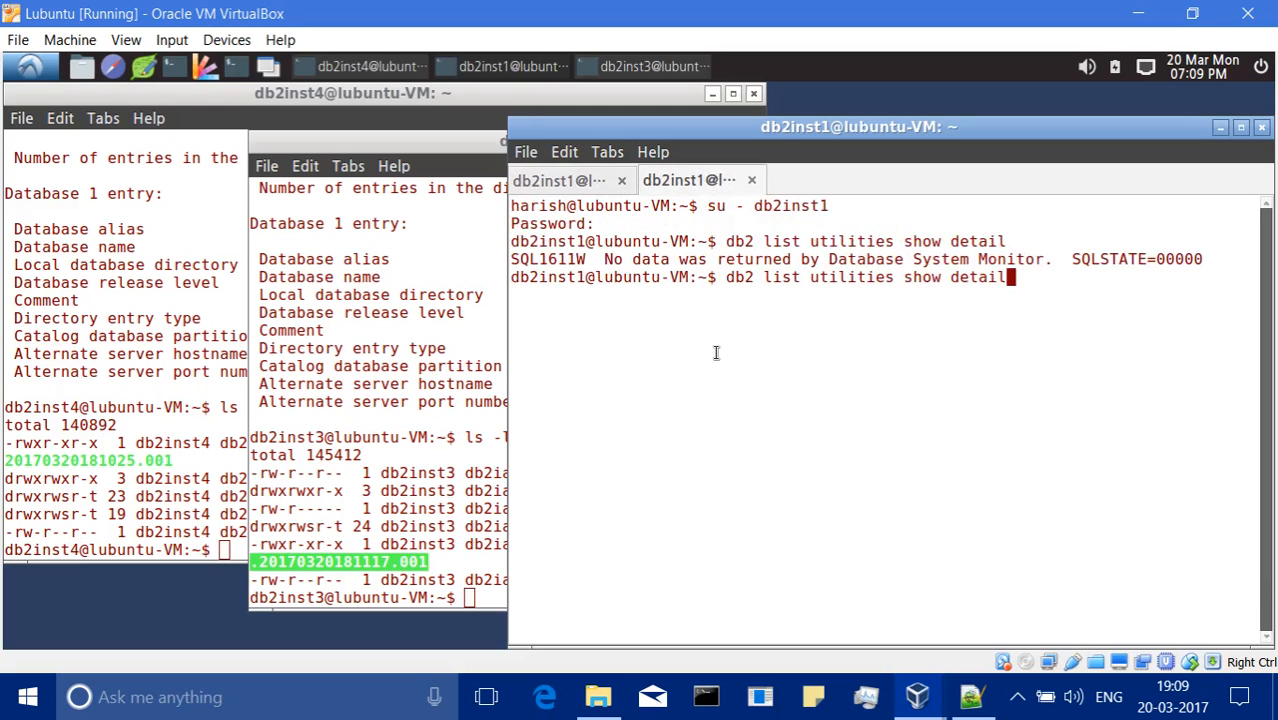
{"action": "key", "text": "Return"}
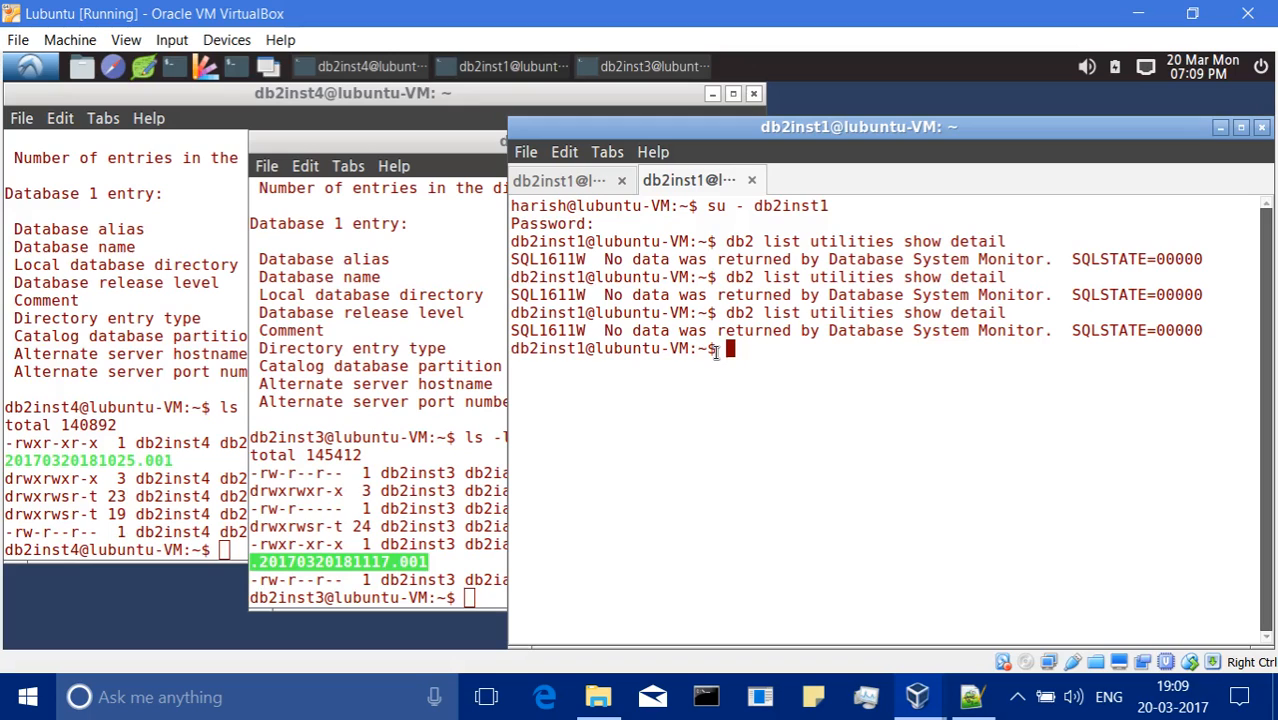
{"action": "key", "text": "Return"}
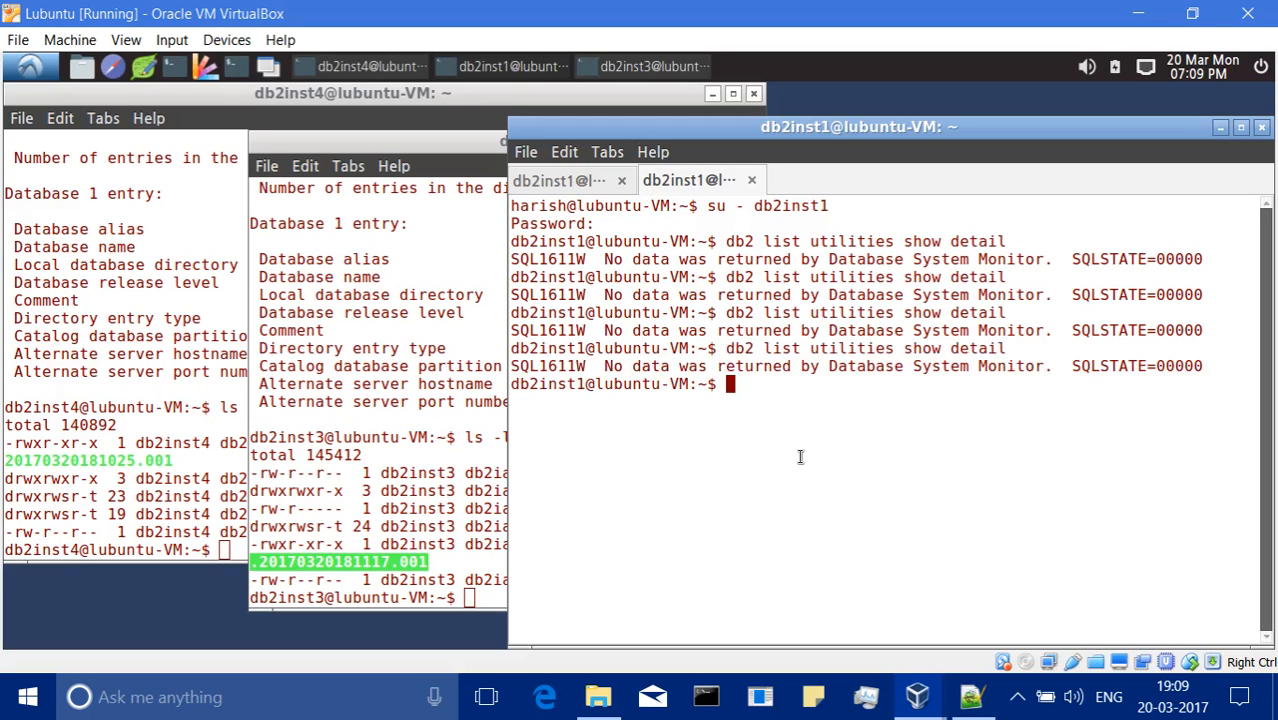
{"action": "type", "text": "cle"}
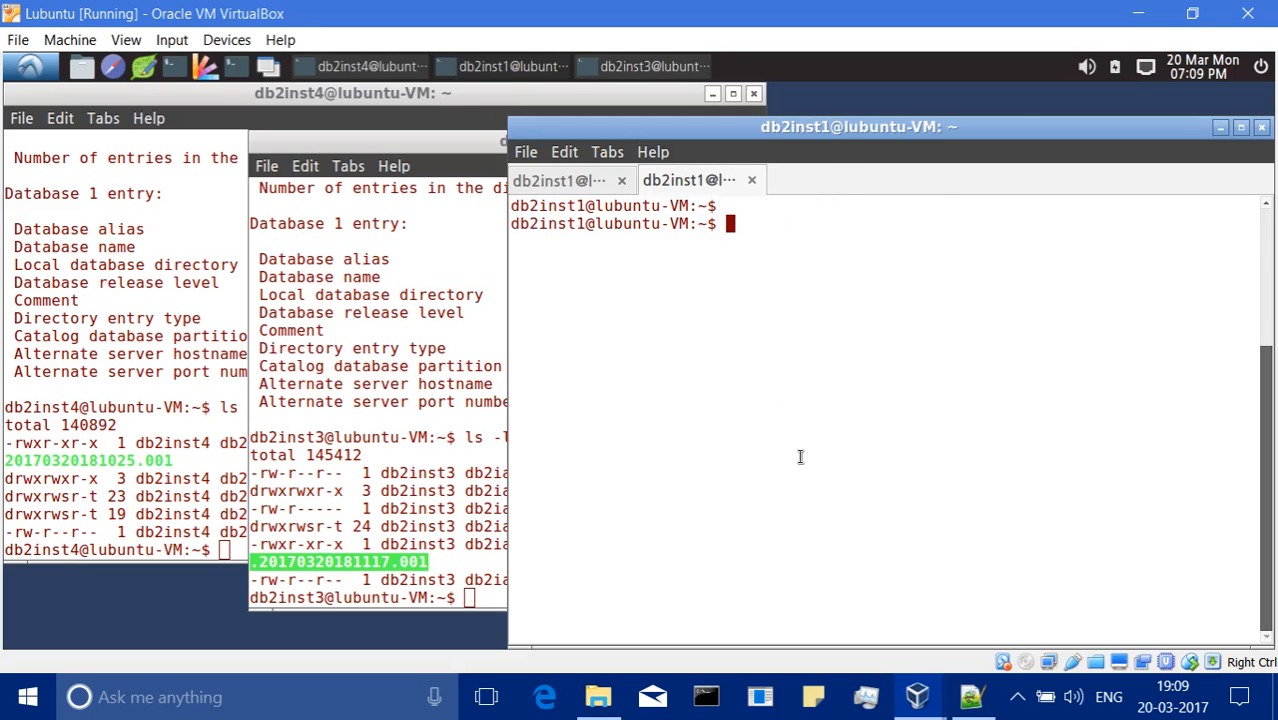
- List utilities, connected applications (one db2bp on BULL), and active databases as db2inst1
{"action": "type", "text": "db2 list utilities show detail"}
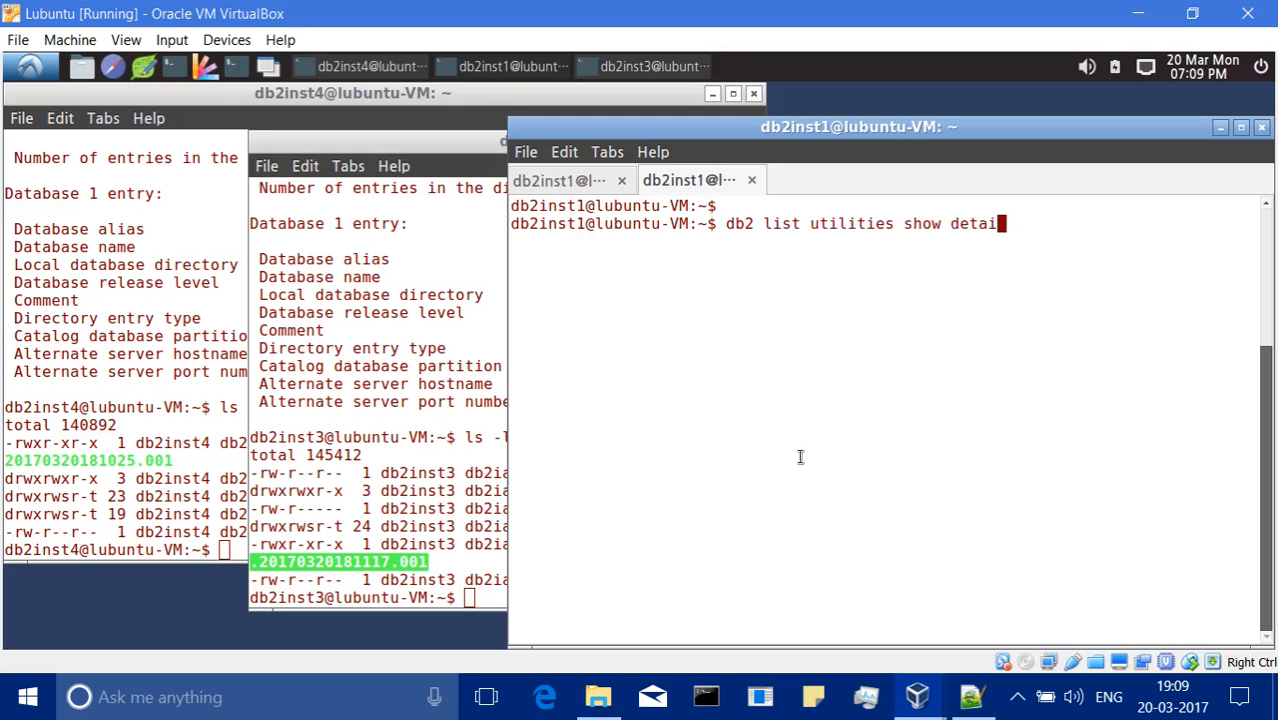
{"action": "key", "text": "Return"}
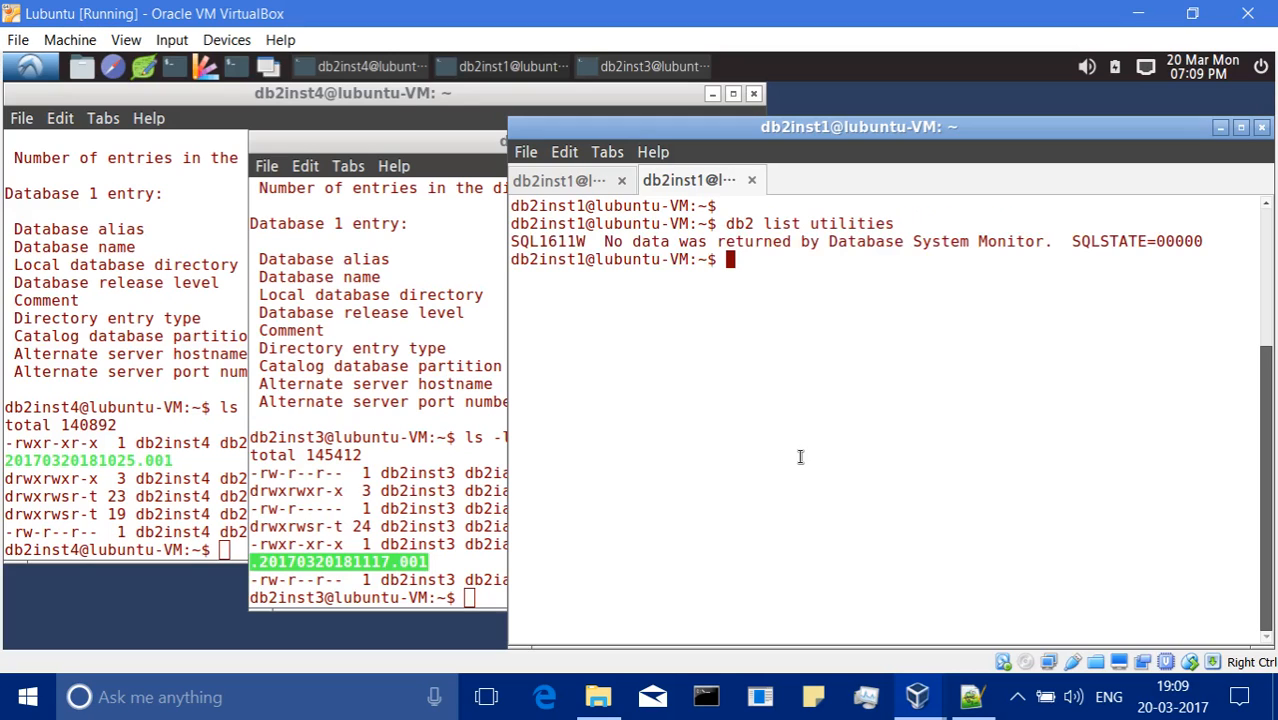
{"action": "mouse_move", "coordinate": [558, 211]}
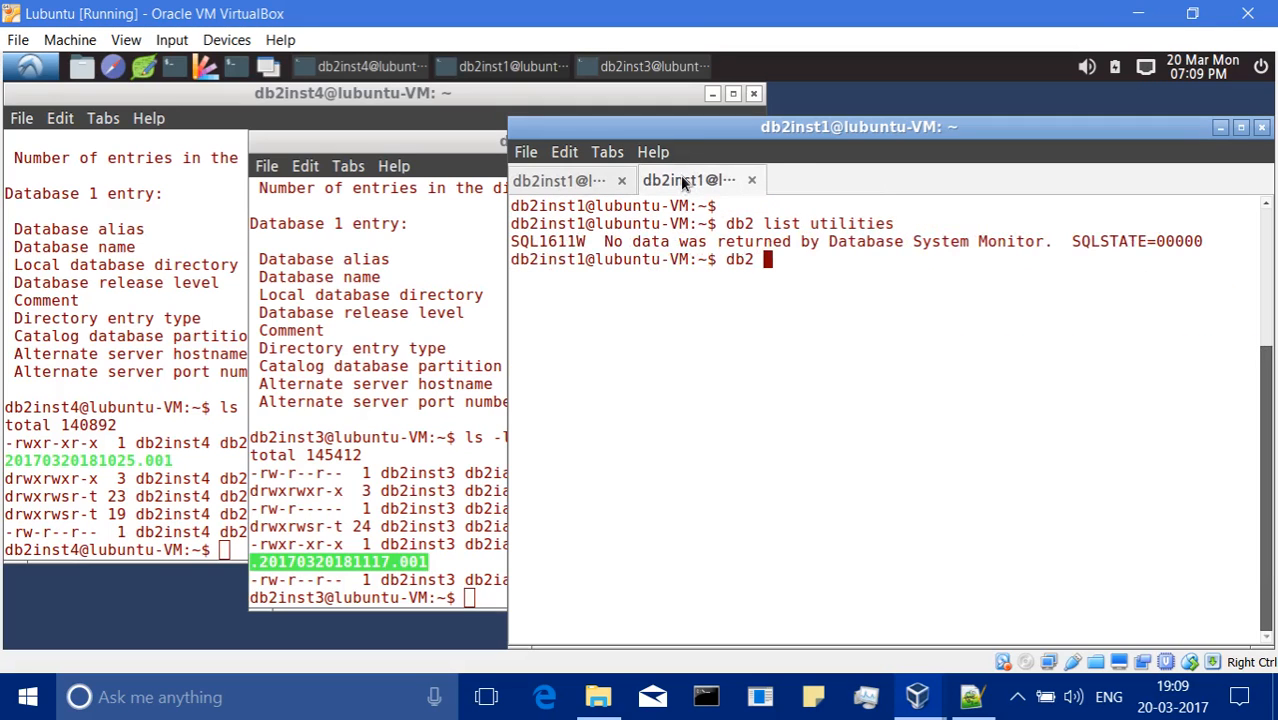
{"action": "type", "text": "list appli"}
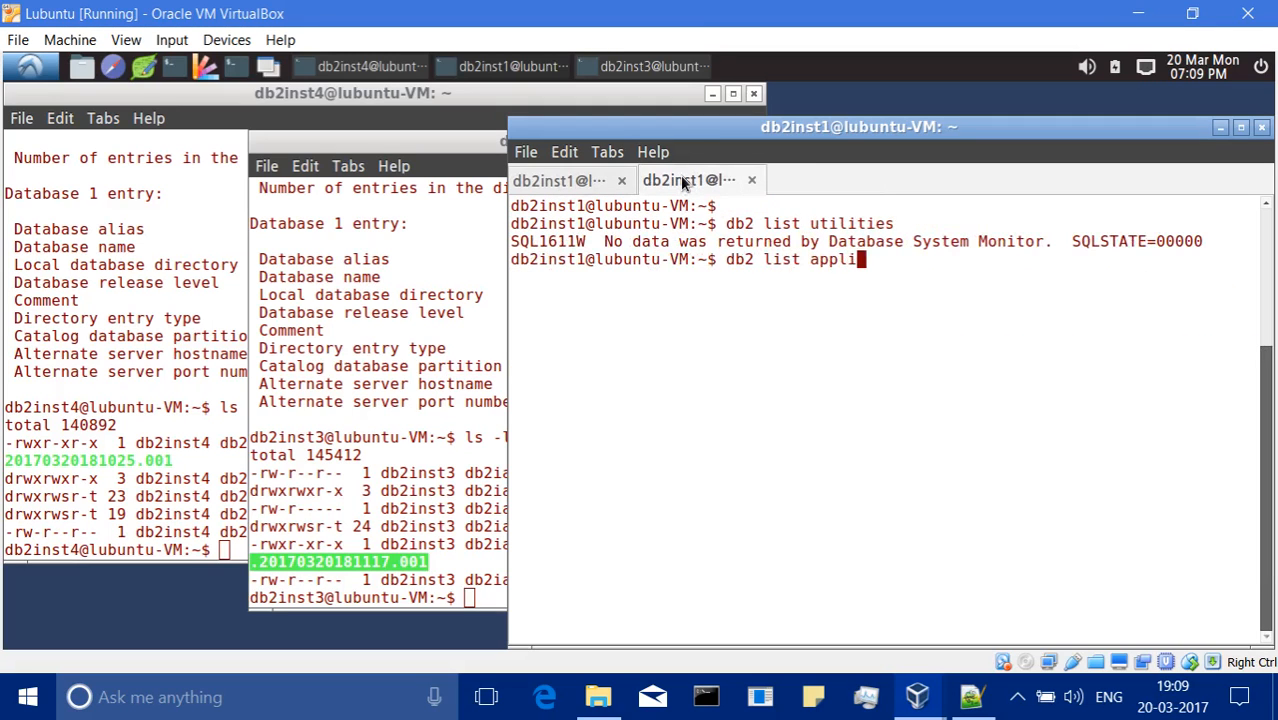
{"action": "key", "text": "Return"}
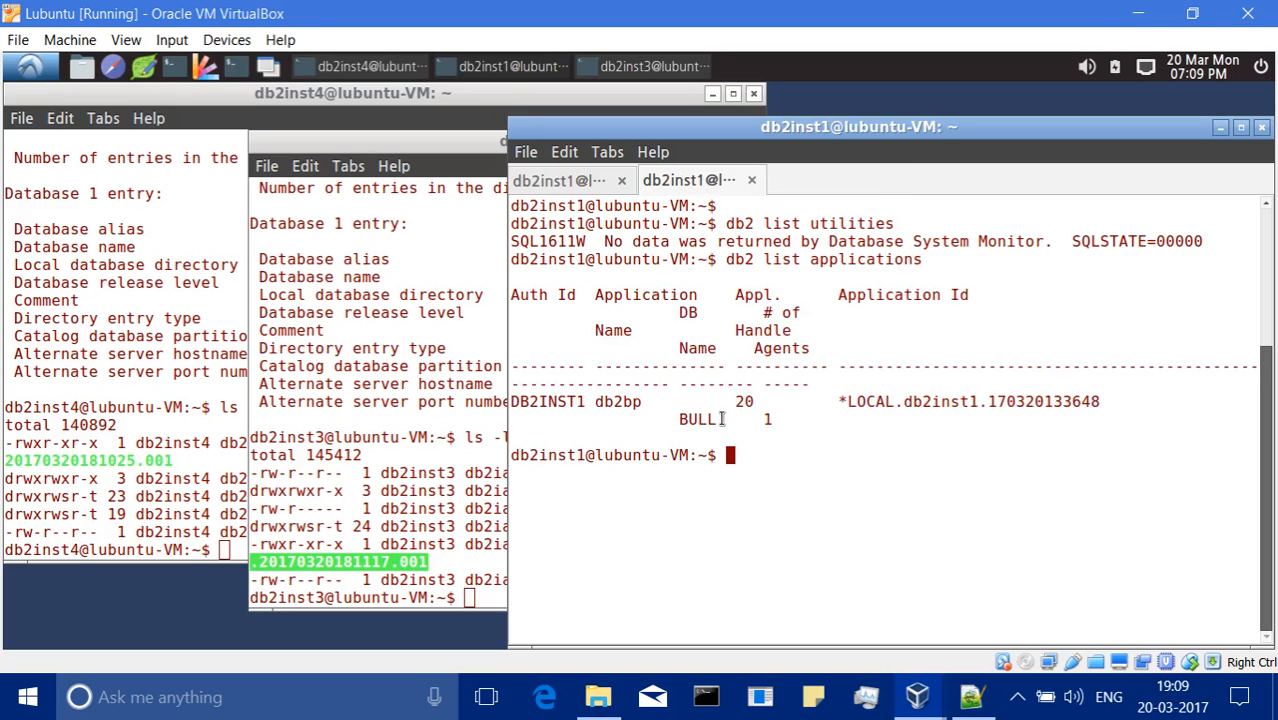
{"action": "type", "text": "db2"}
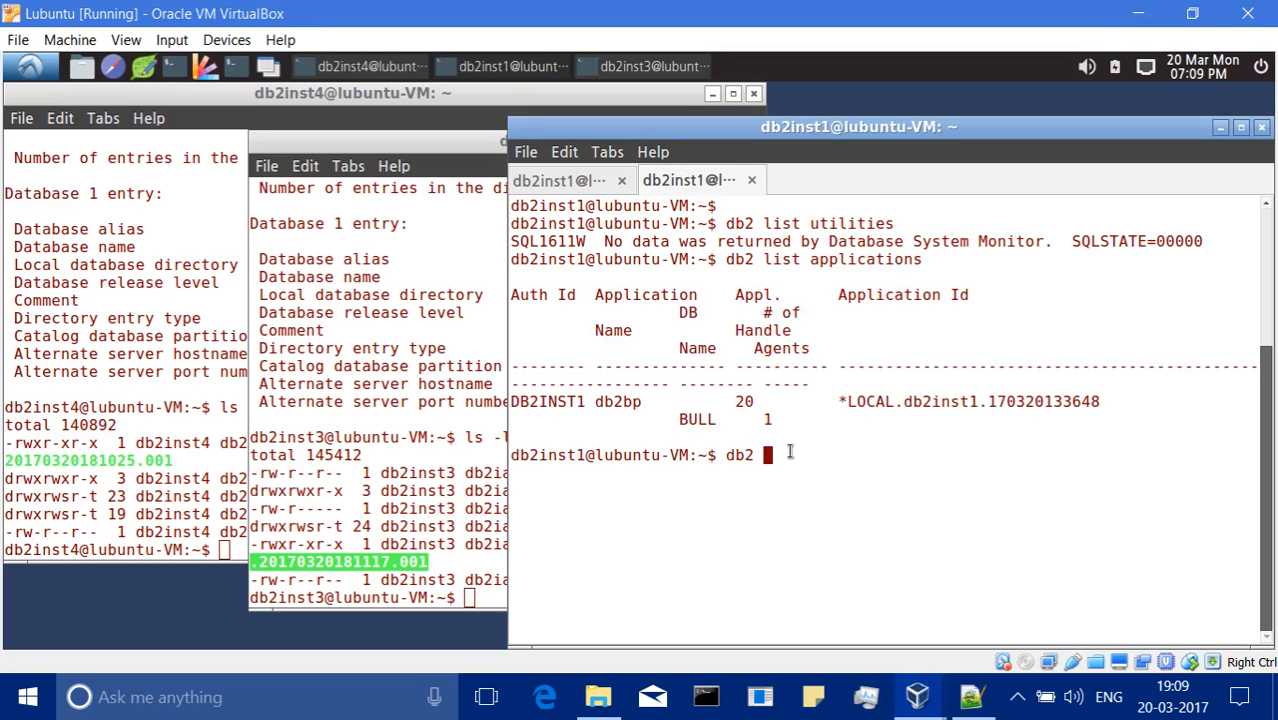
{"action": "type", "text": "list active"}
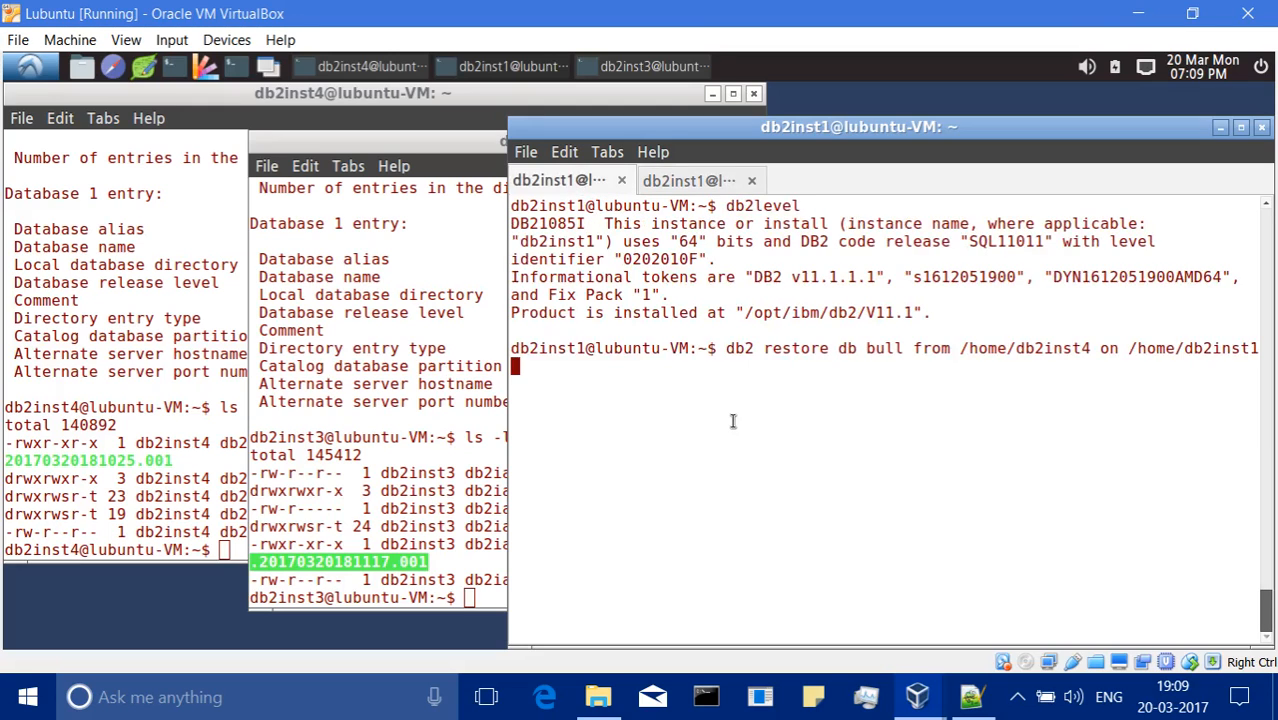
{"action": "mouse_move", "coordinate": [911, 400]}
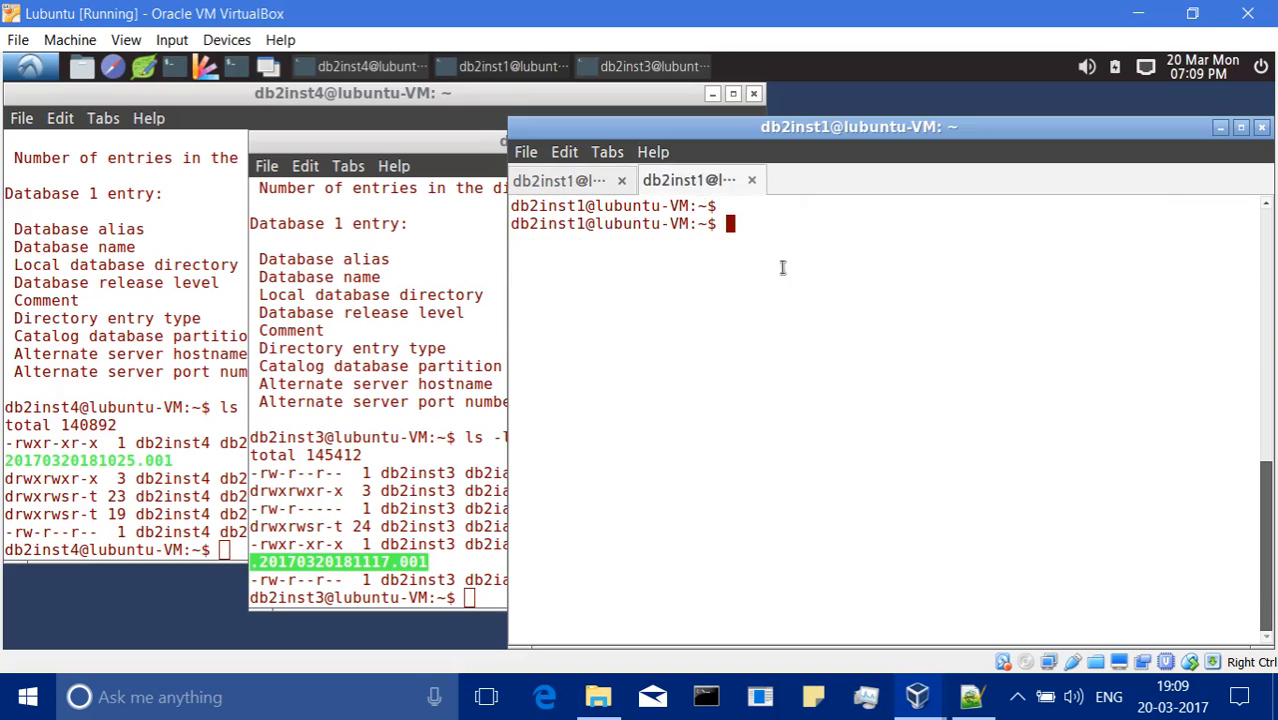
- Rerun the BULL restore, then in the second tab list utilities and active databases
{"action": "type", "text": "db2 list active databases"}
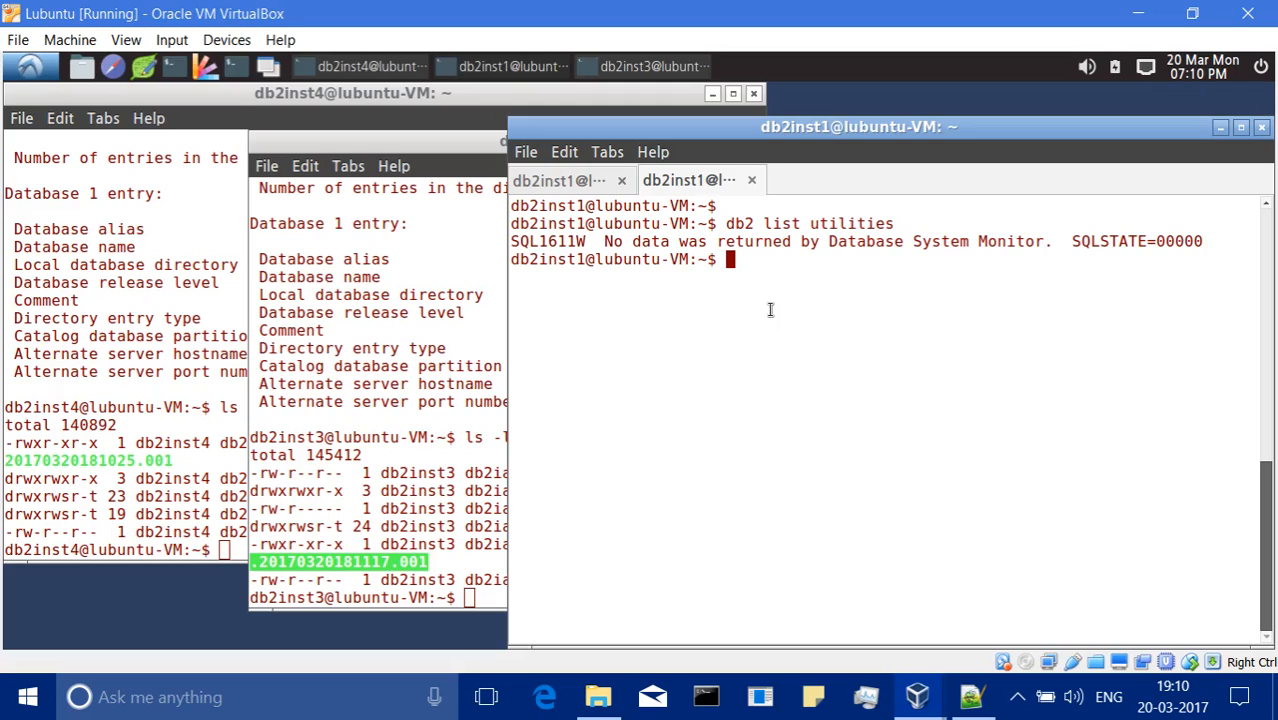
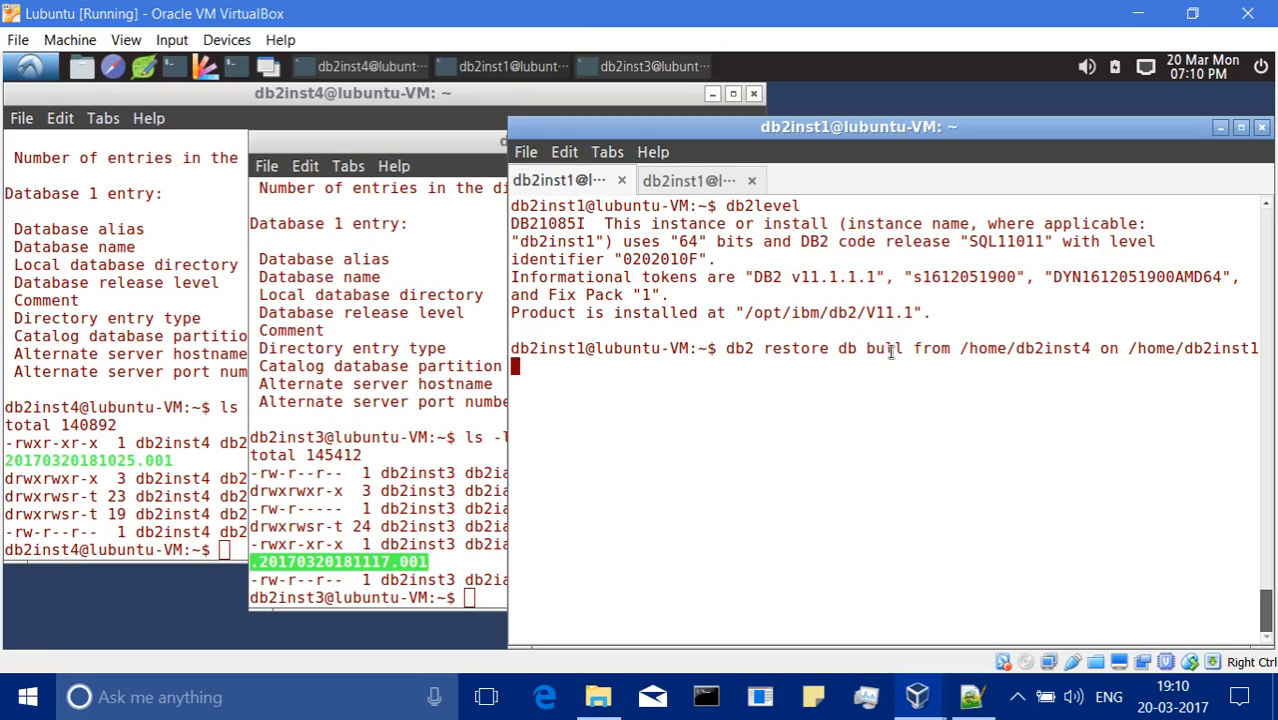
{"action": "mouse_move", "coordinate": [890, 360]}
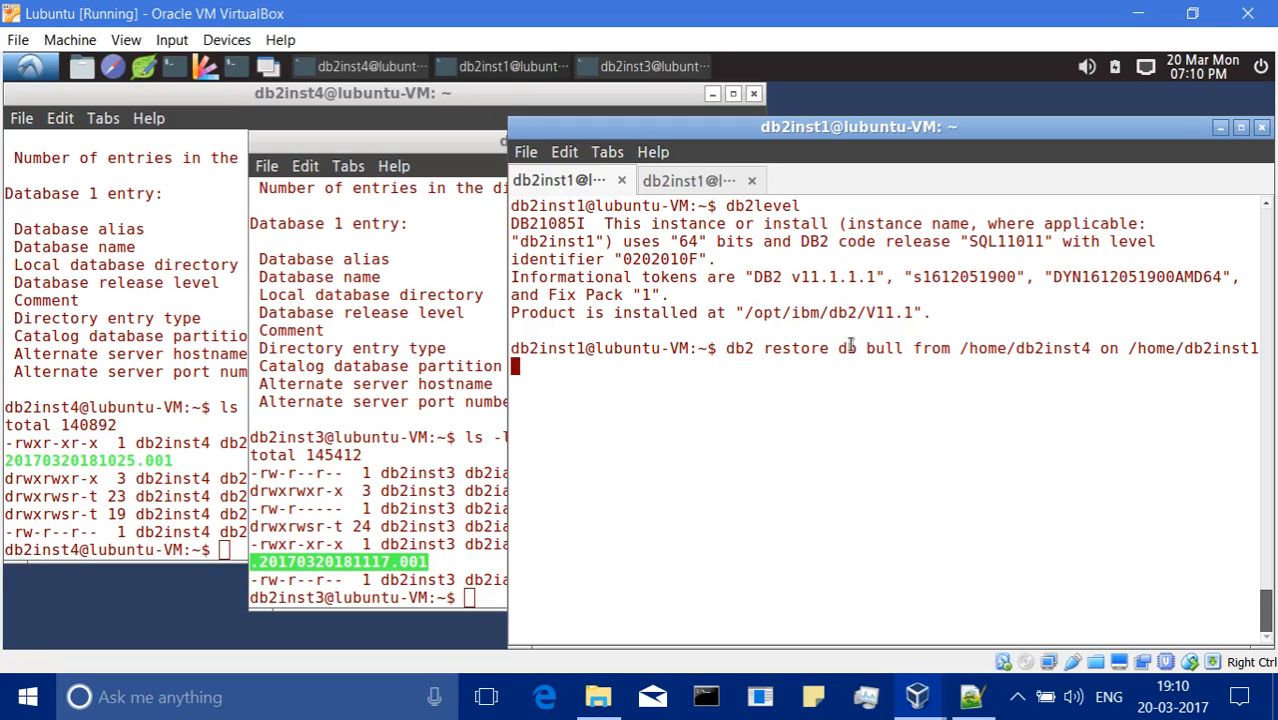
{"action": "left_click", "coordinate": [688, 180]}
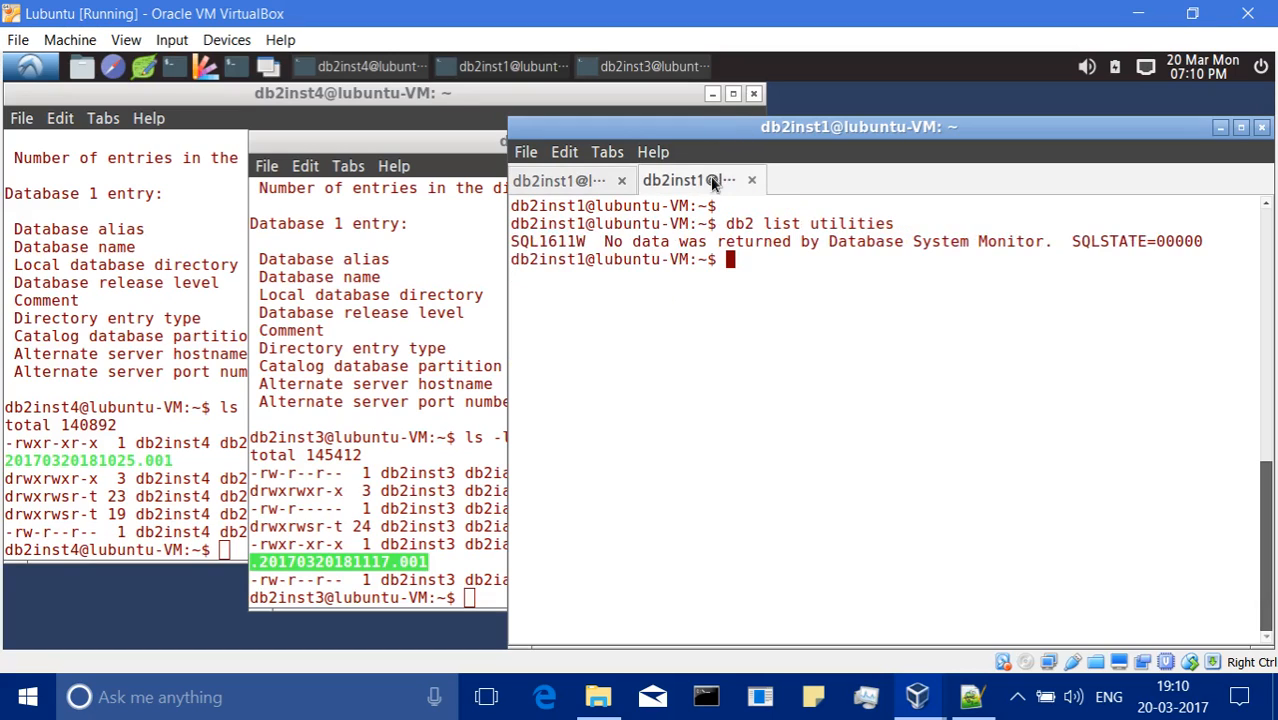
{"action": "type", "text": "db2 list utilities"}
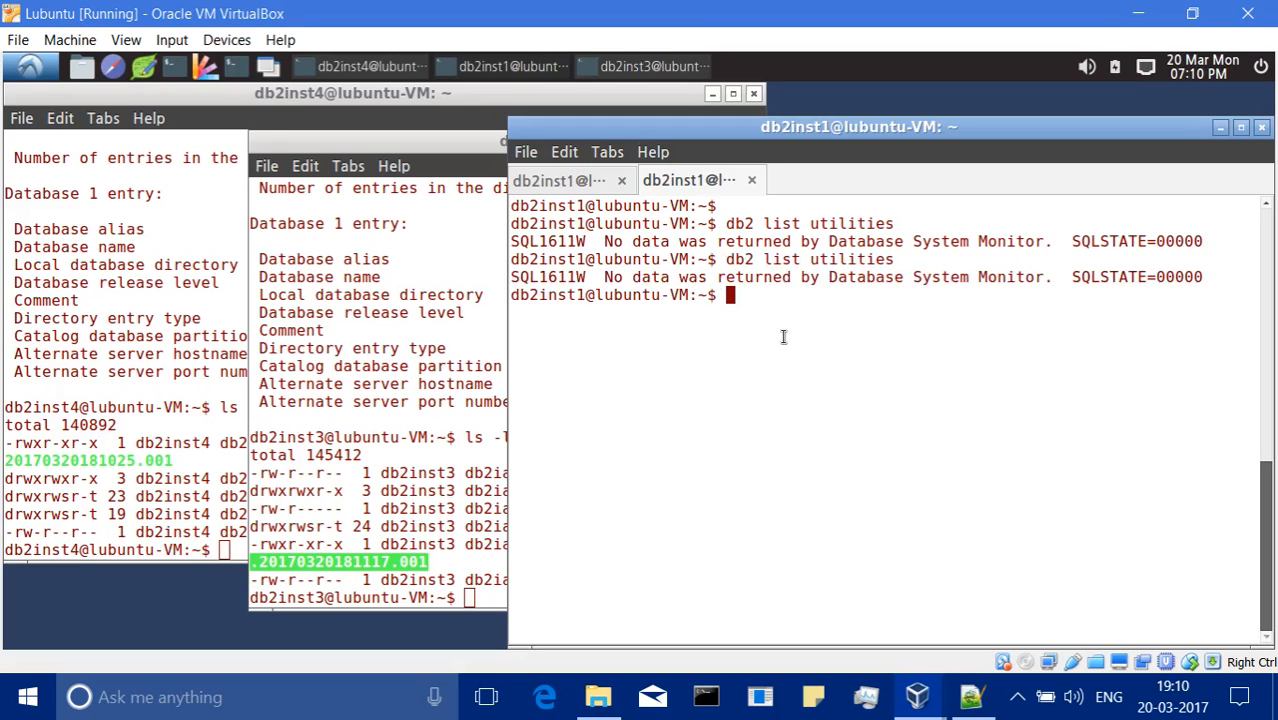
{"action": "type", "text": "db2 list utilities"}
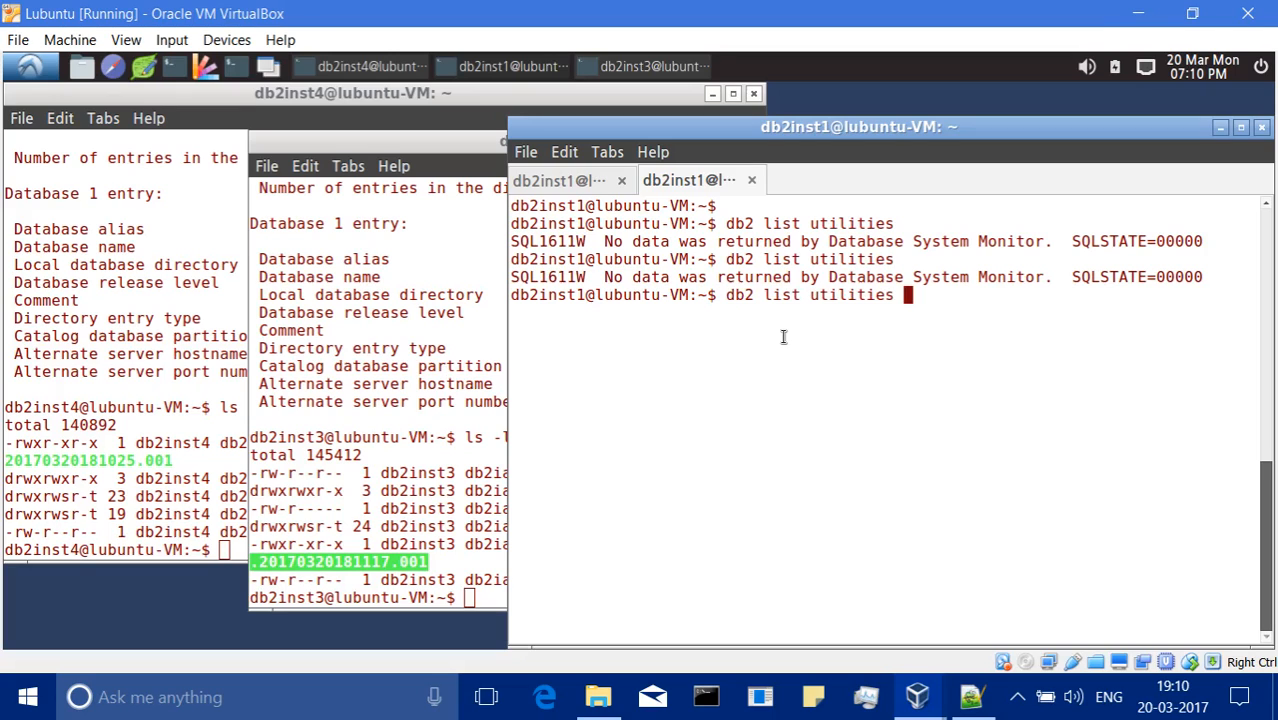
{"action": "type", "text": "db2 list active databases"}
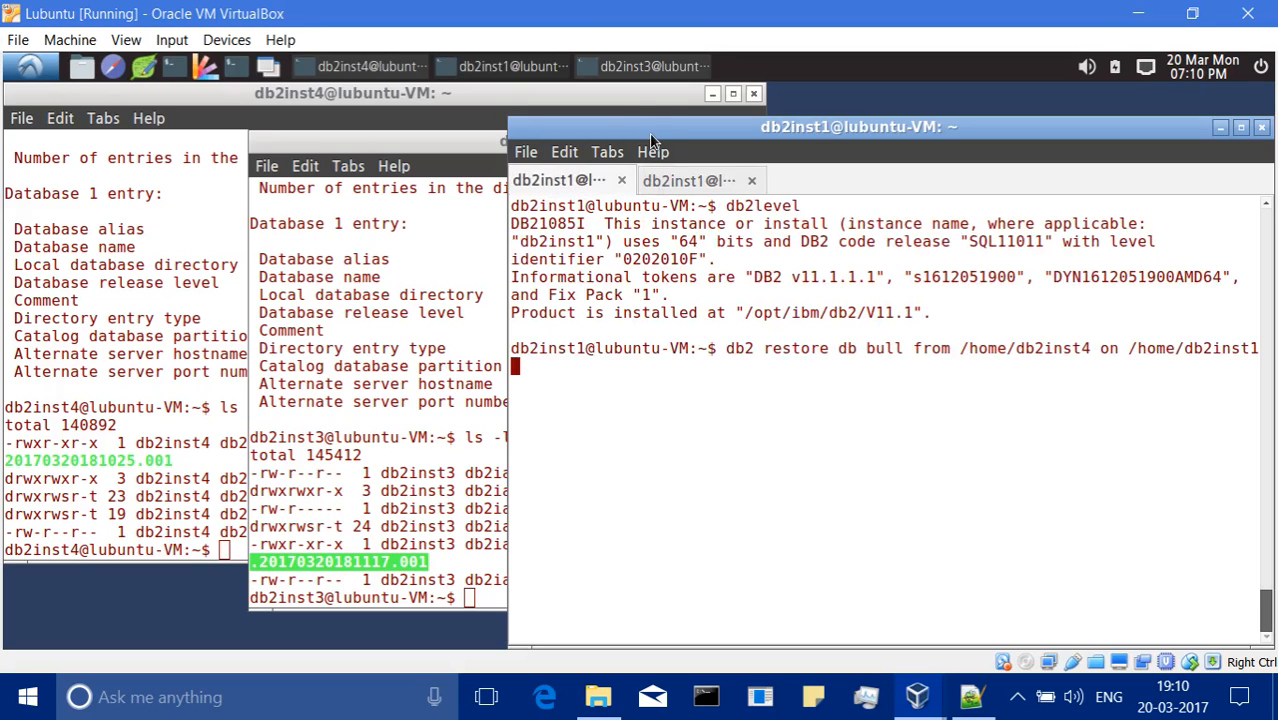
{"action": "mouse_move", "coordinate": [815, 423]}
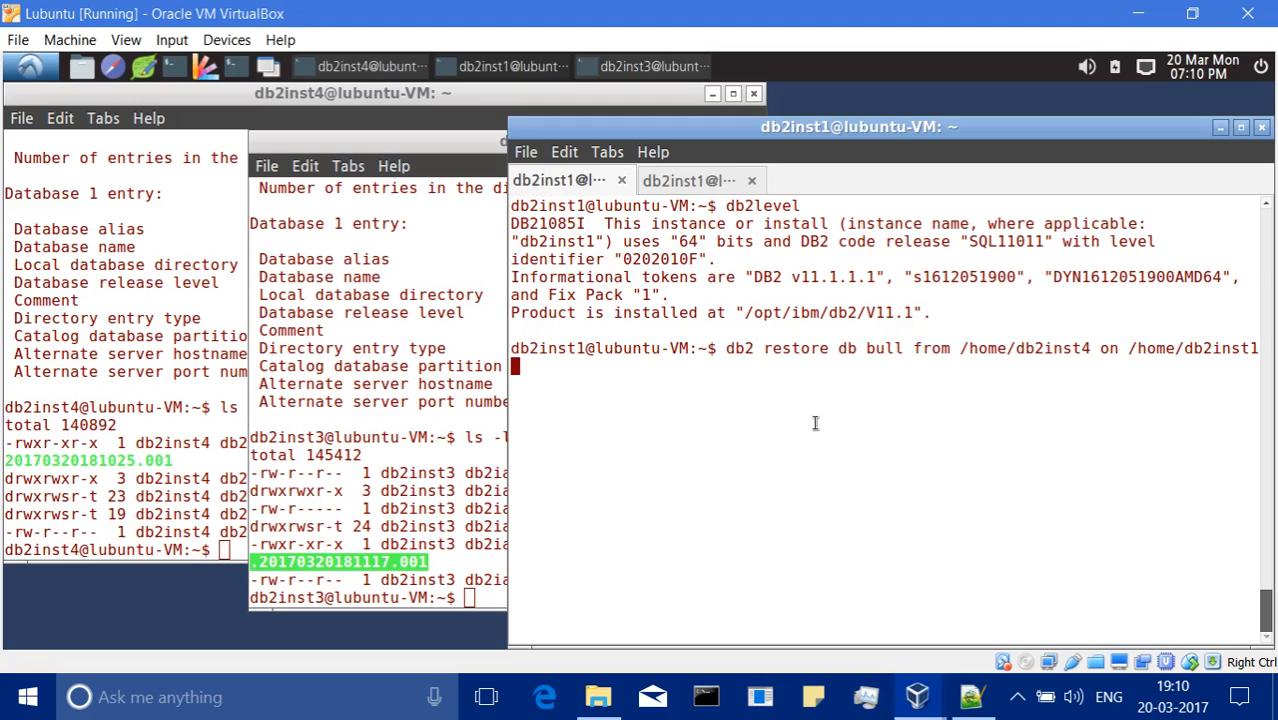
{"action": "mouse_move", "coordinate": [808, 408]}
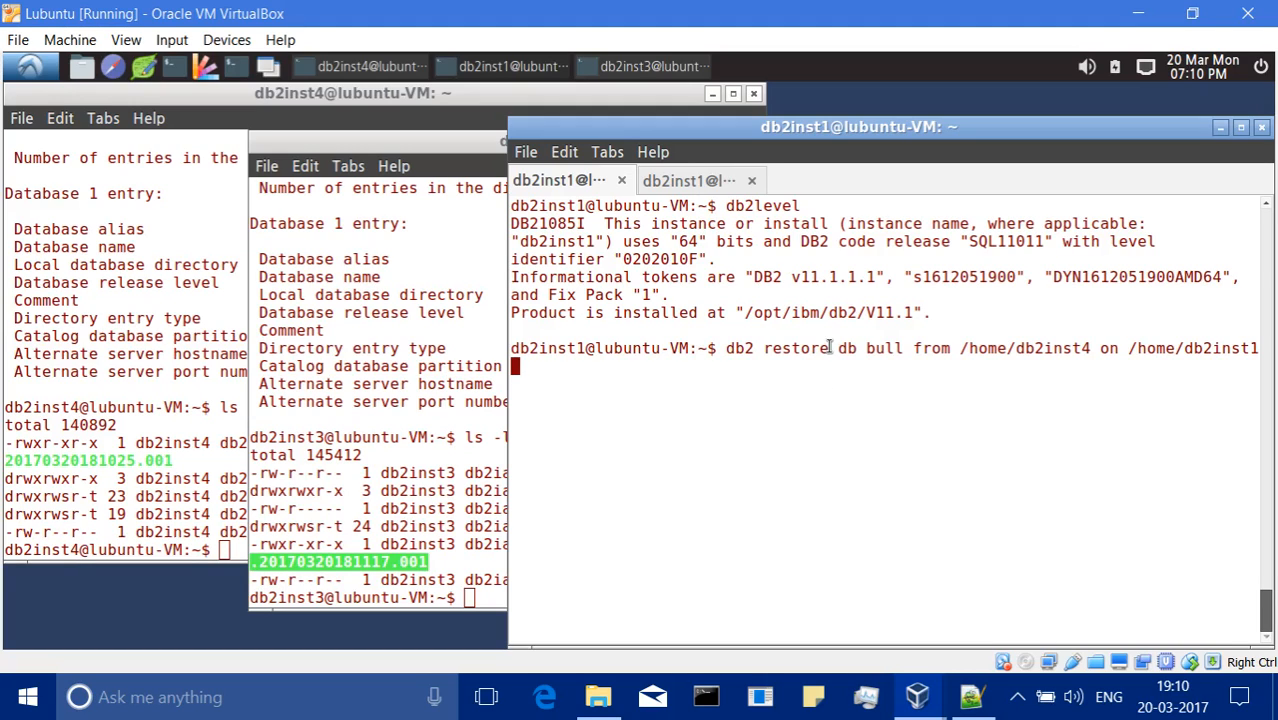
{"action": "mouse_move", "coordinate": [833, 313]}
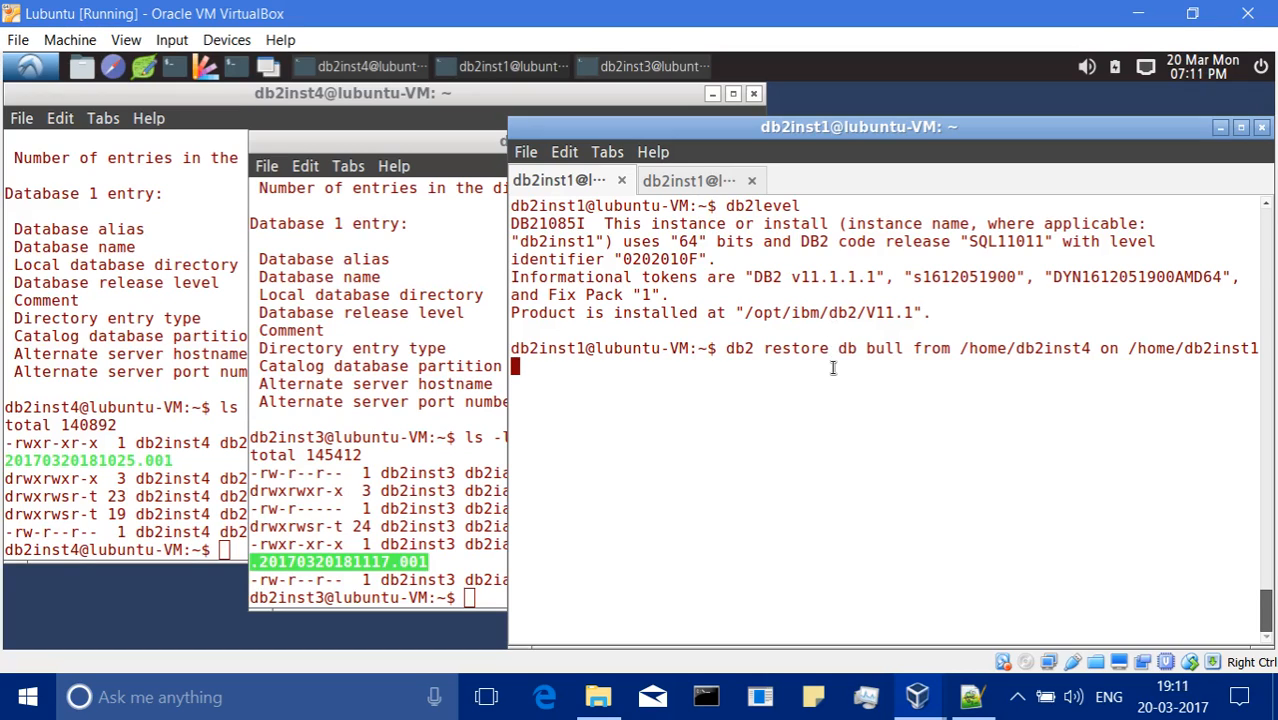
{"action": "mouse_move", "coordinate": [831, 371]}
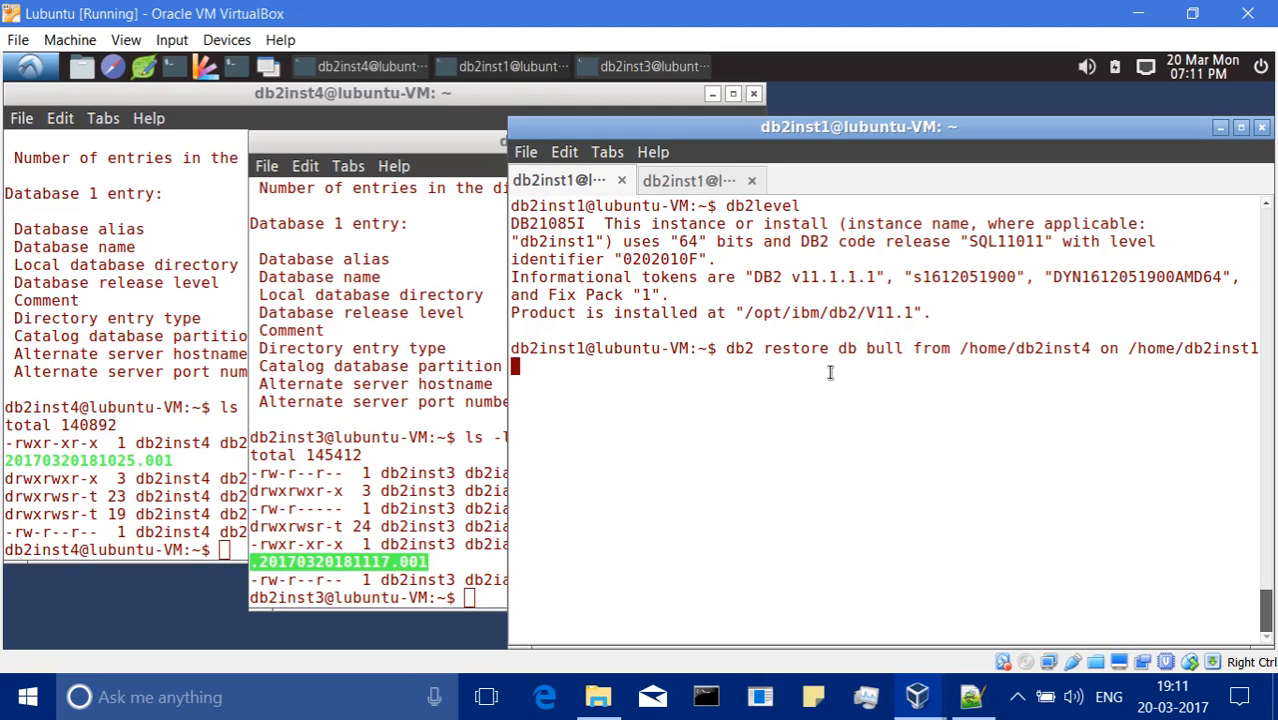
- In the second db2inst1 tab, run 'db2 list utilities' again
{"action": "left_click", "coordinate": [688, 180]}
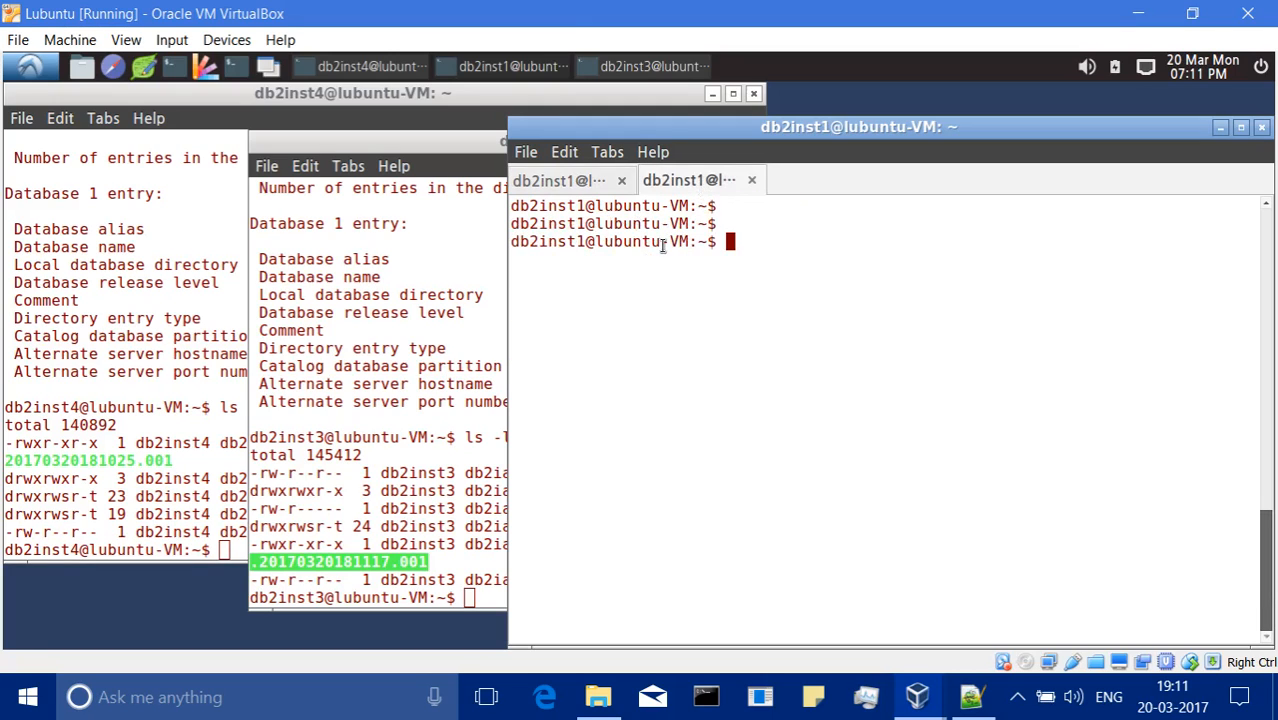
{"action": "type", "text": "db2 list utilities"}
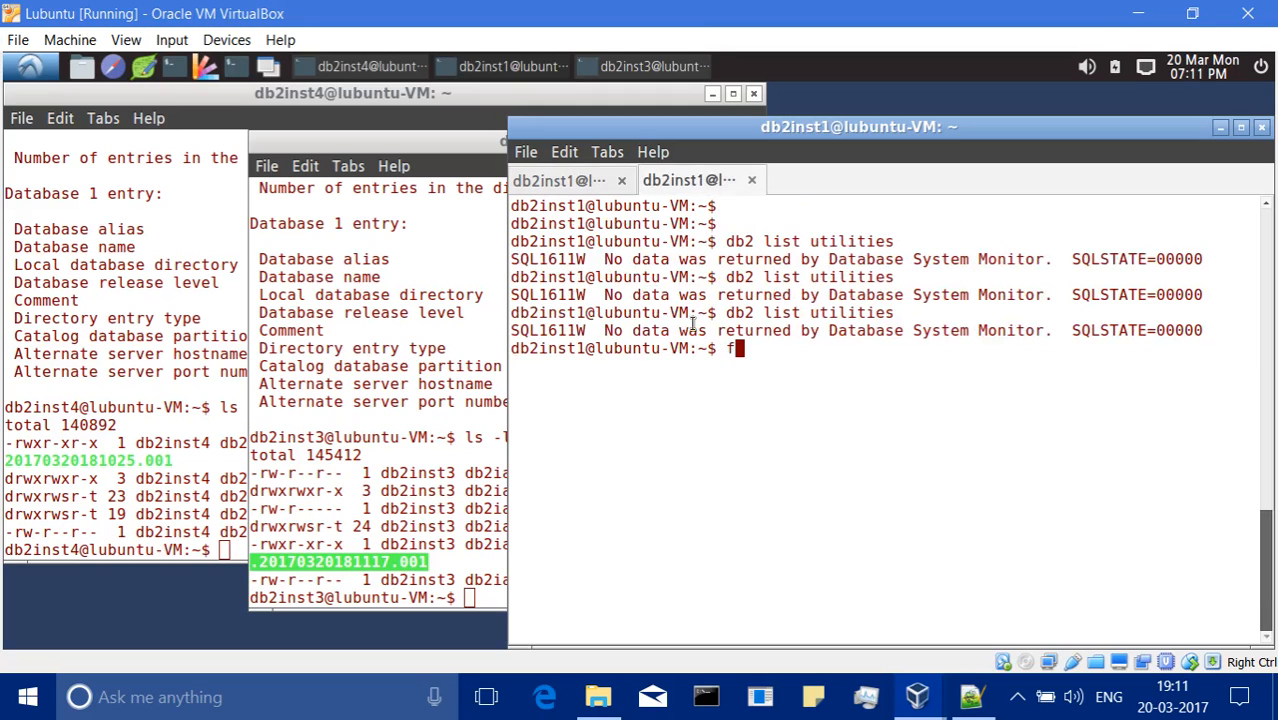
- Check VM memory with free: about 2.5 GB total, 859 MB used, no swap
{"action": "type", "text": "ree"}
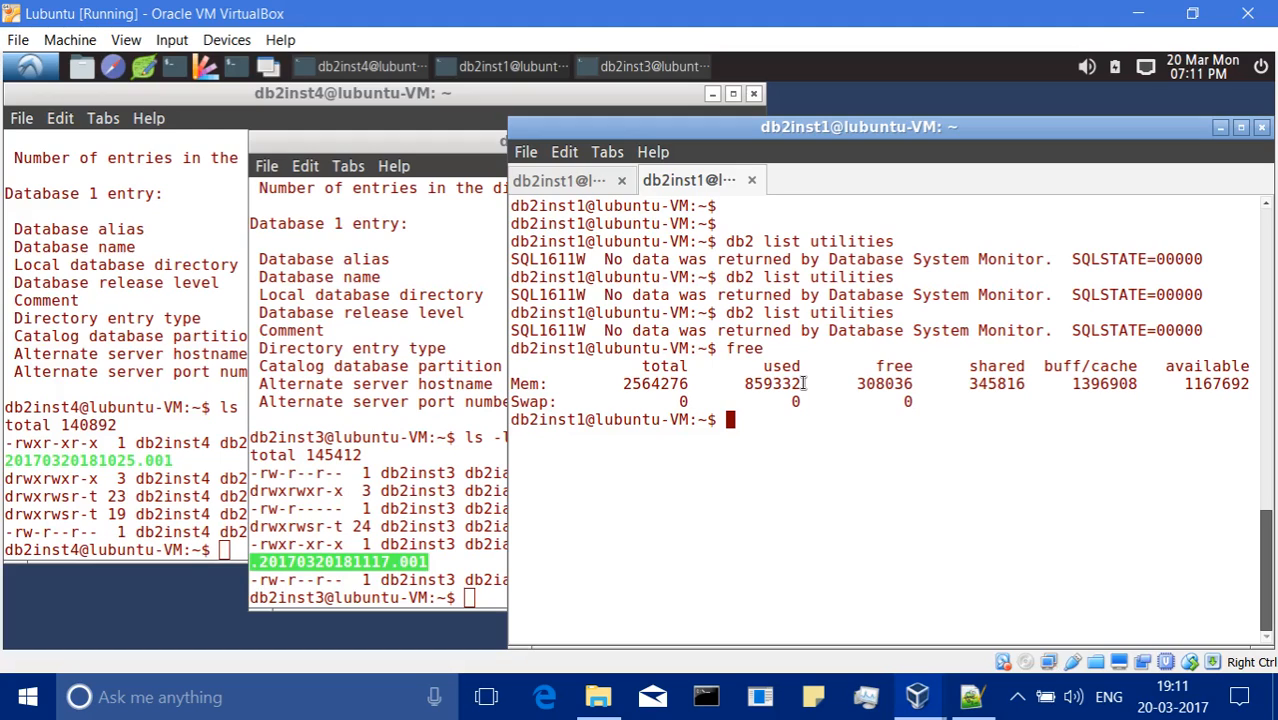
{"action": "mouse_move", "coordinate": [625, 388]}
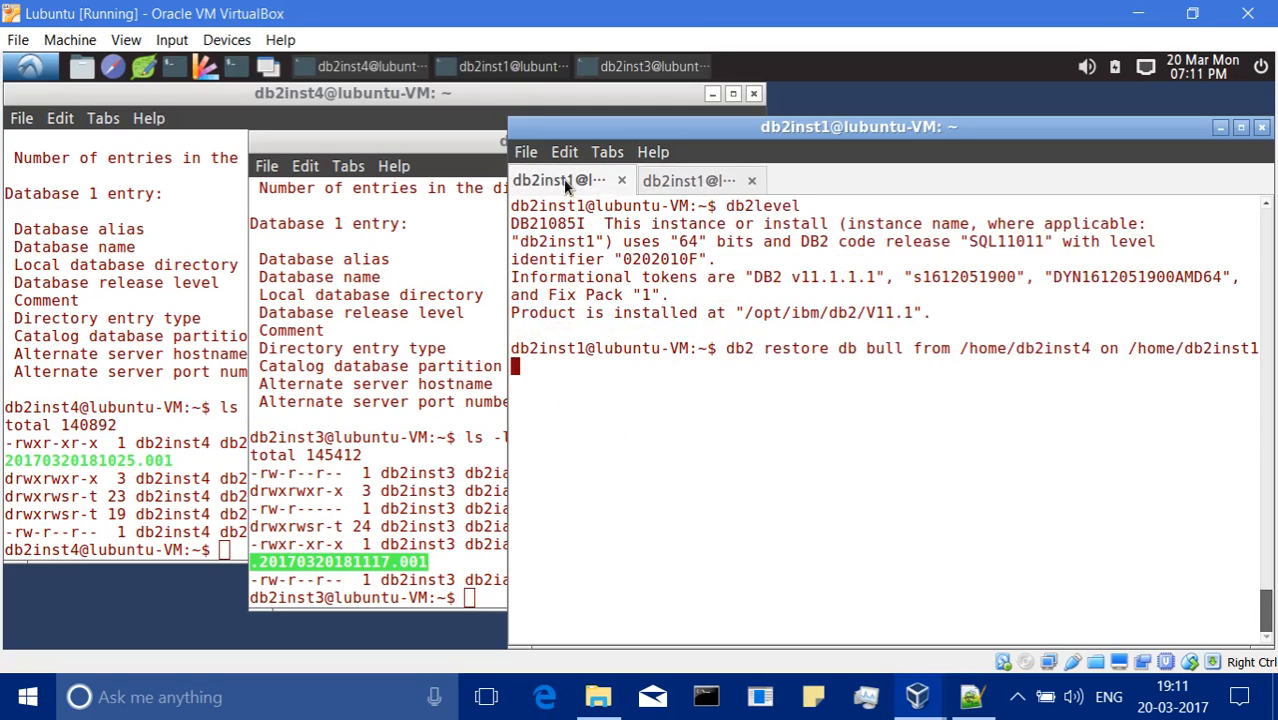
{"action": "mouse_move", "coordinate": [775, 434]}
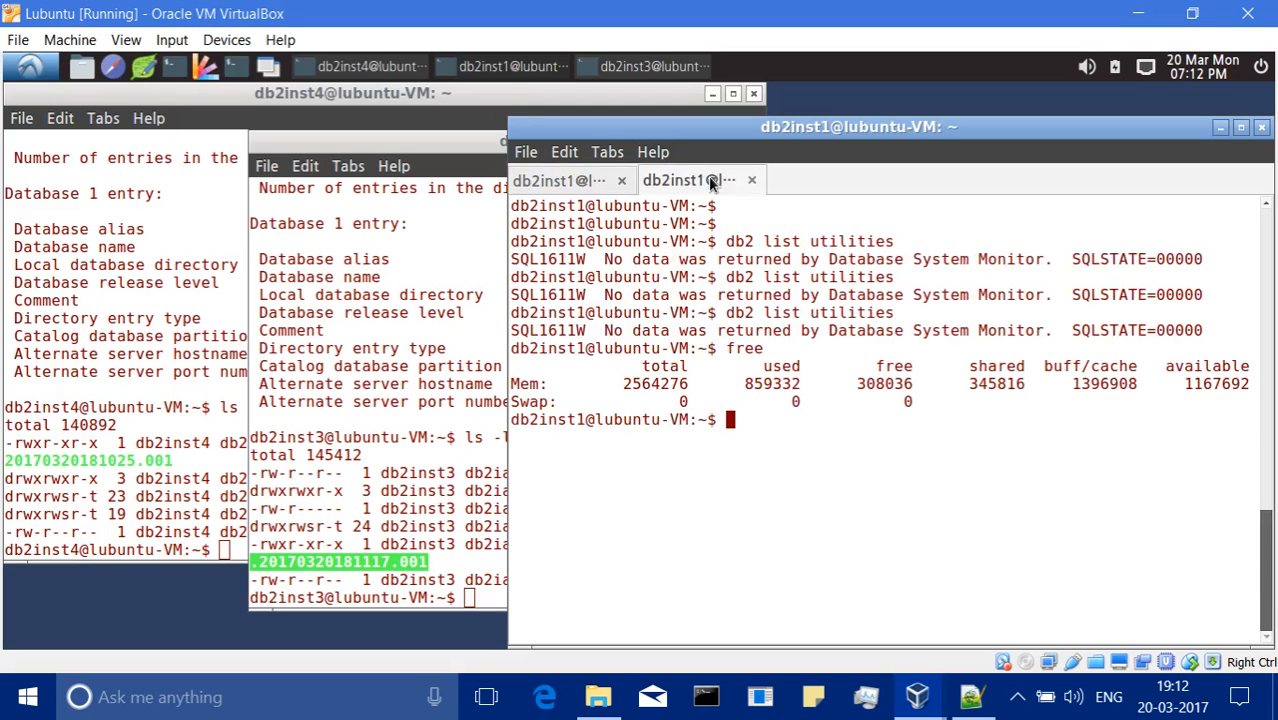
- Run db2 list utilities and confirm BULL's restore finished with the SQL2555I upgrade message
{"action": "type", "text": "db2 list utilities"}
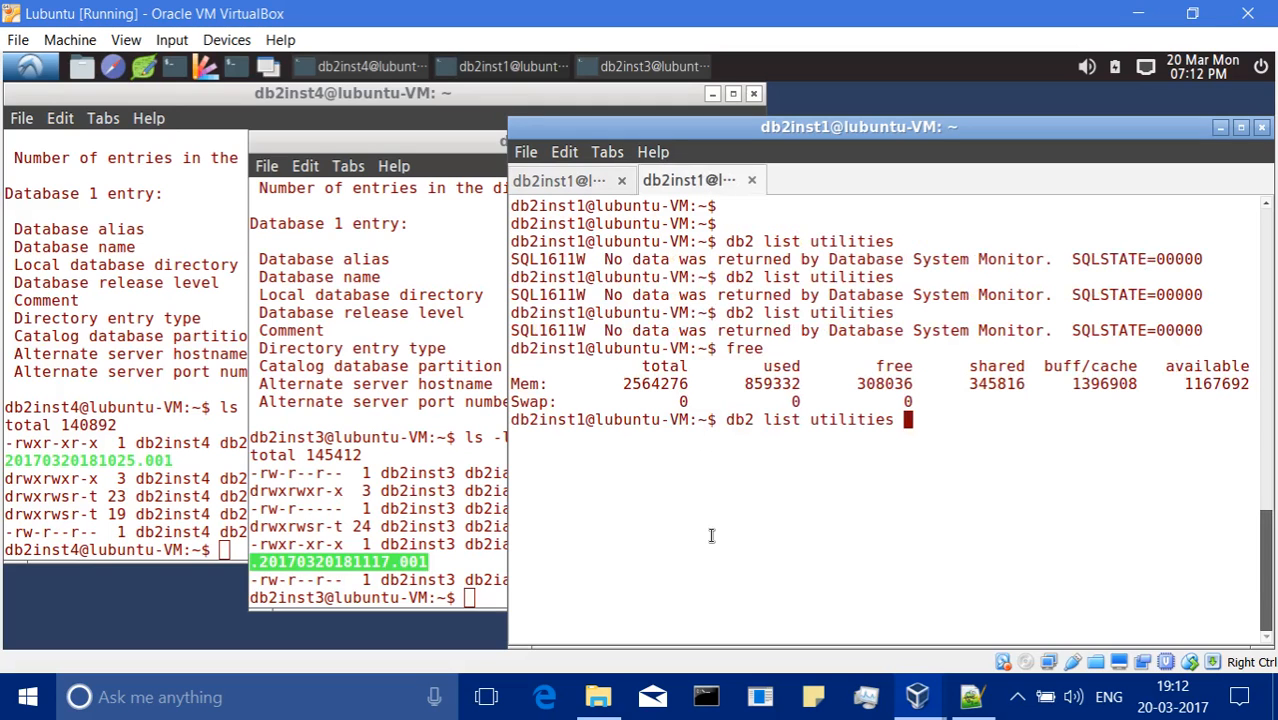
{"action": "key", "text": "Return"}
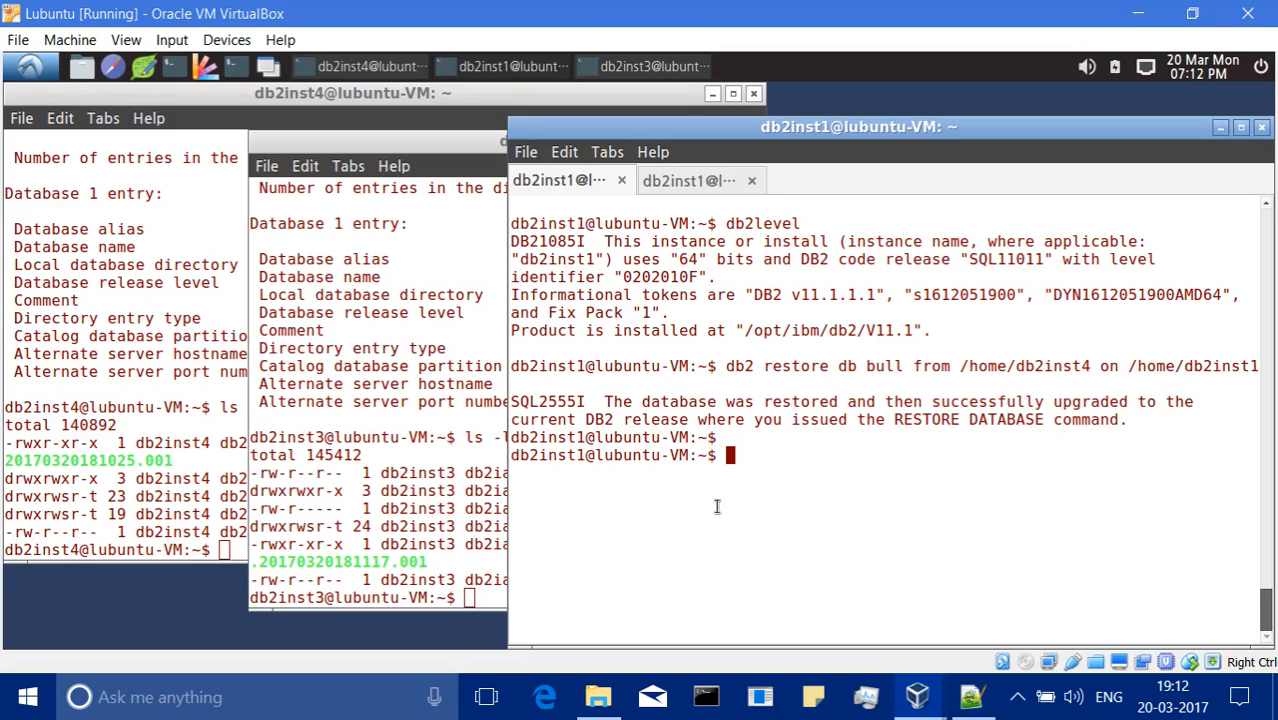
{"action": "type", "text": "db2 connect to bu"}
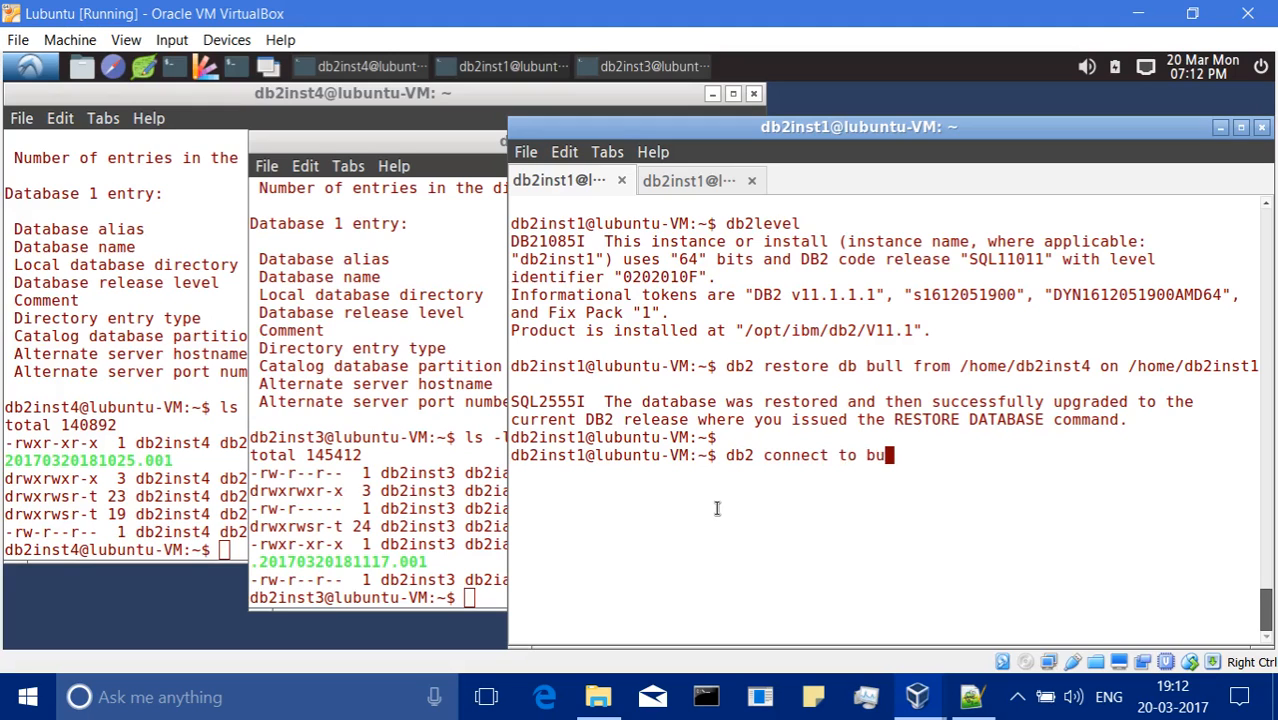
{"action": "type", "text": "ll"}
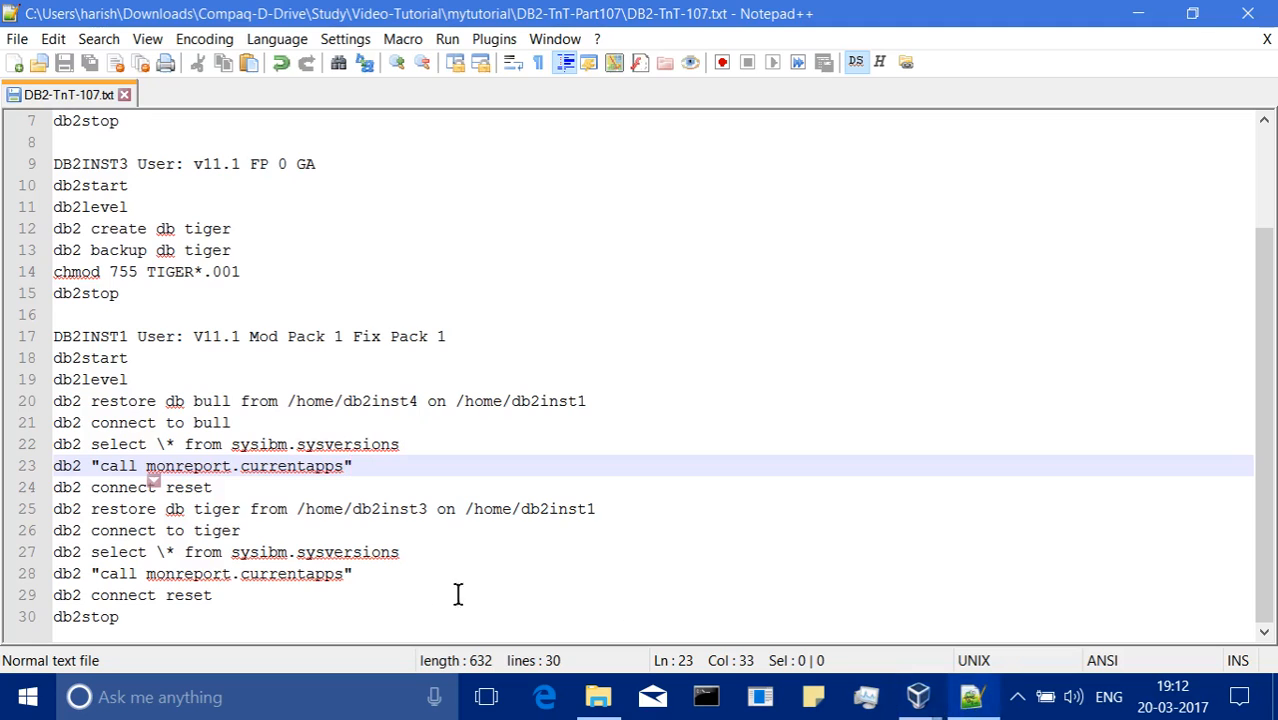
{"action": "mouse_move", "coordinate": [53, 444]}
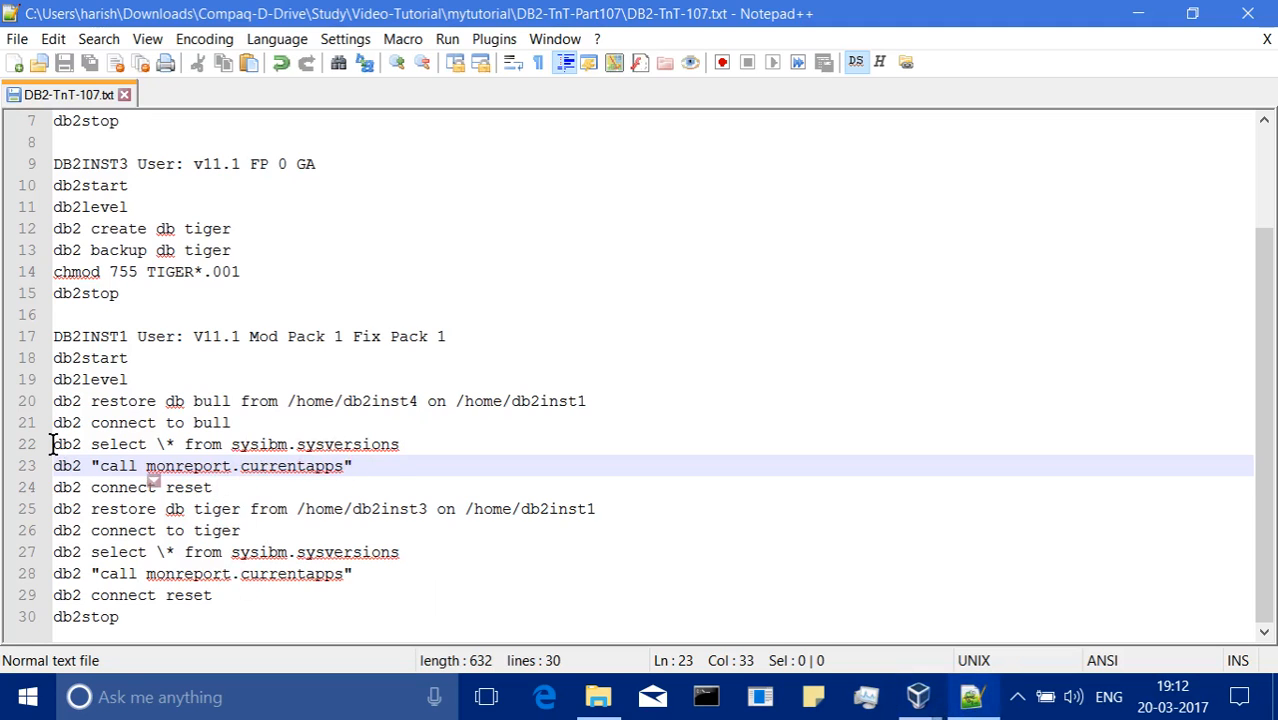
- Select the next DB2INST1 commands for connecting to BULL and checking versions in the notes
{"action": "left_click_drag", "start_coordinate": [53, 444], "coordinate": [360, 466]}
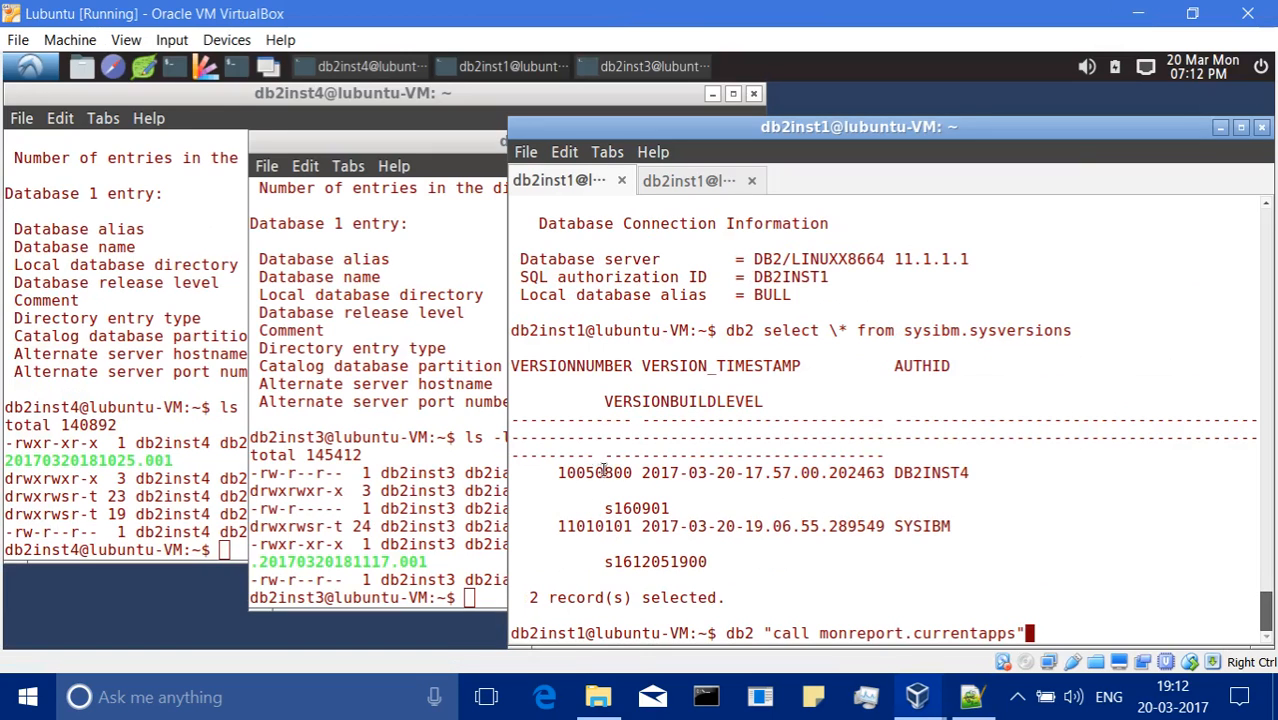
{"action": "double_click", "coordinate": [590, 472]}
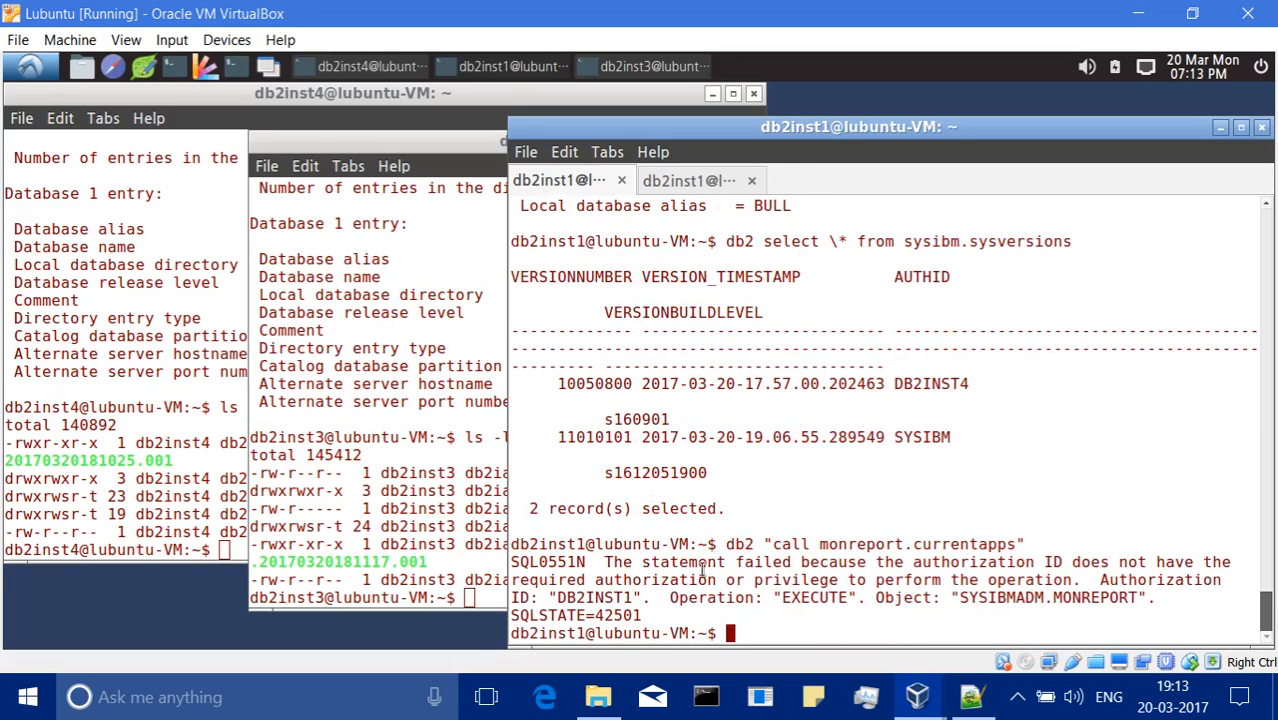
{"action": "type", "text": "db2 connect rese"}
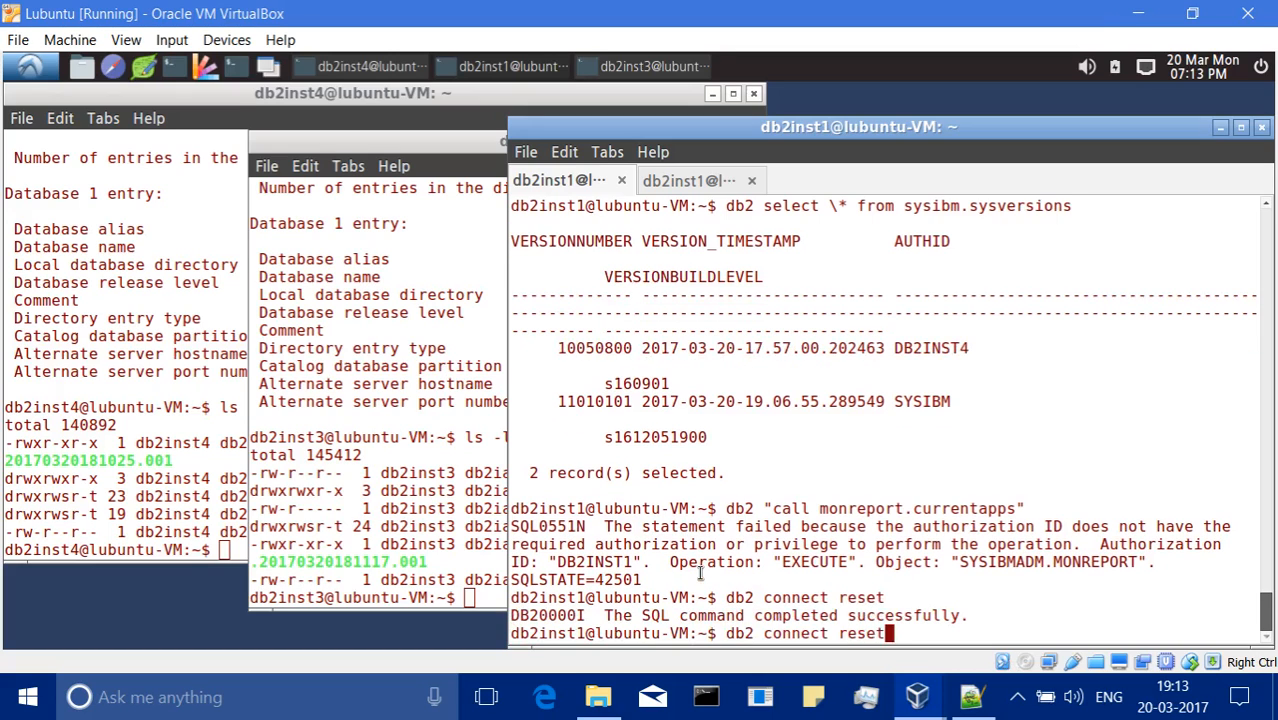
{"action": "type", "text": "to bull"}
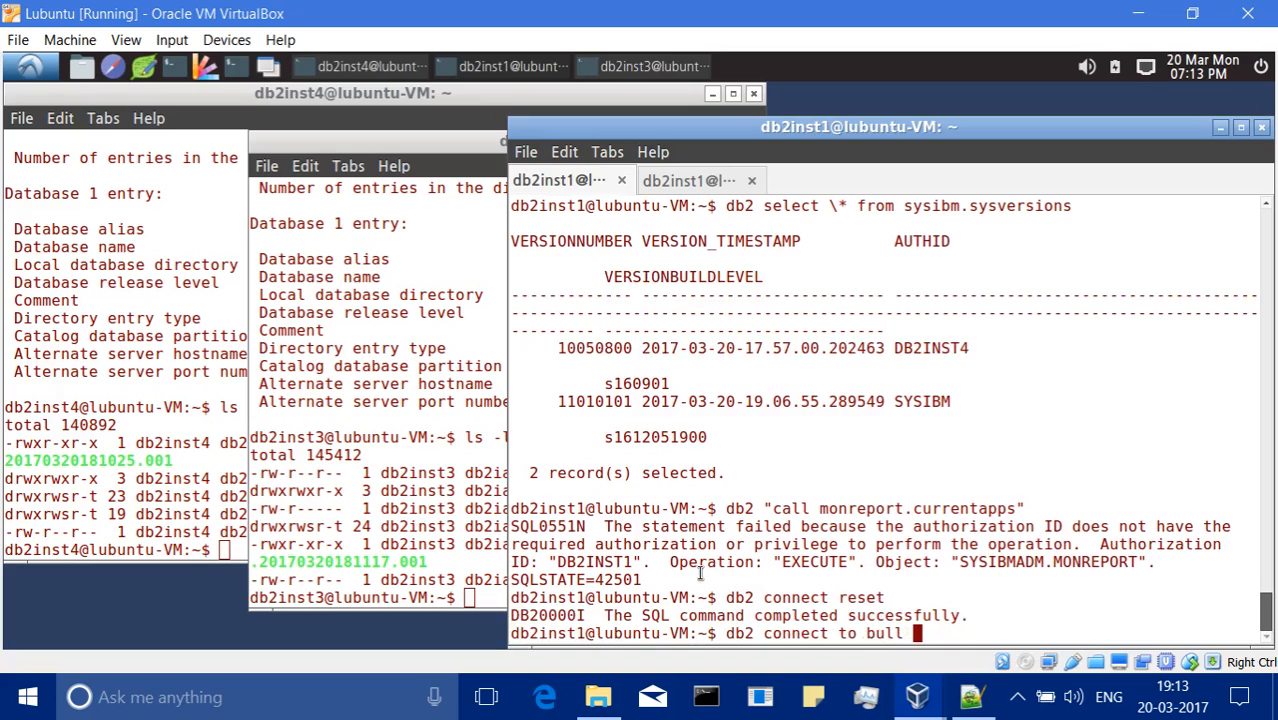
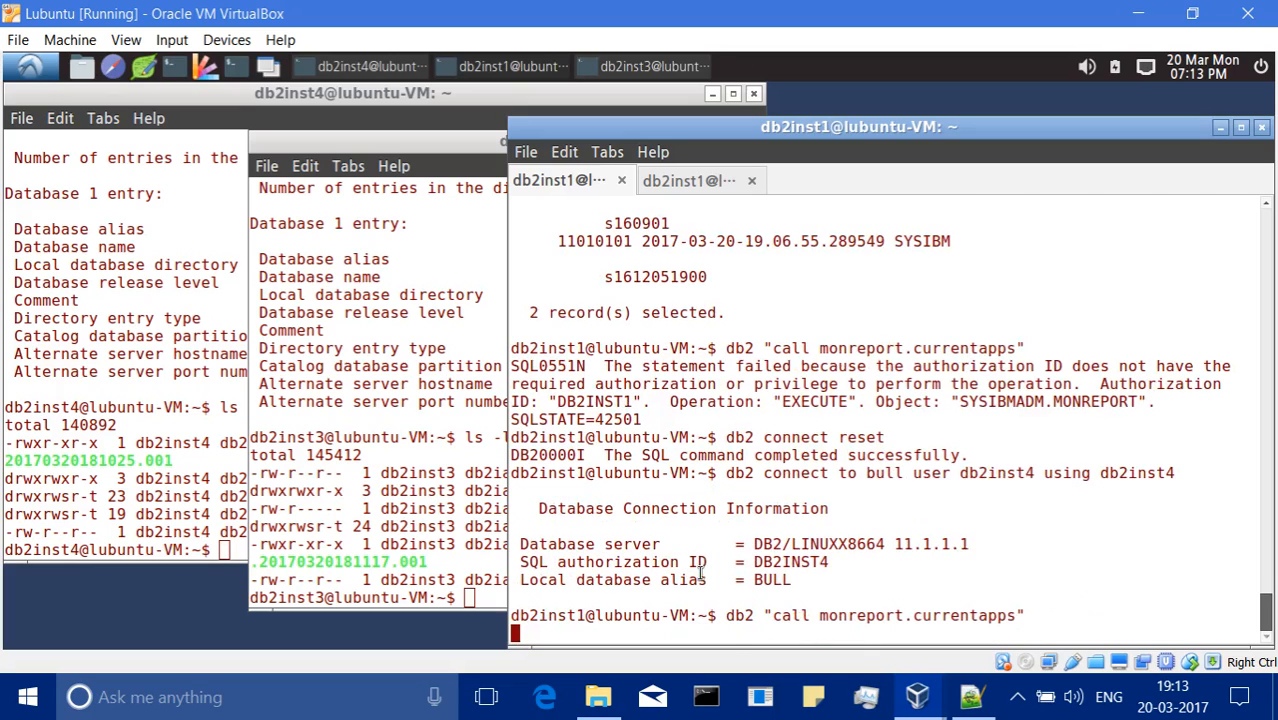
{"action": "key", "text": "Return"}
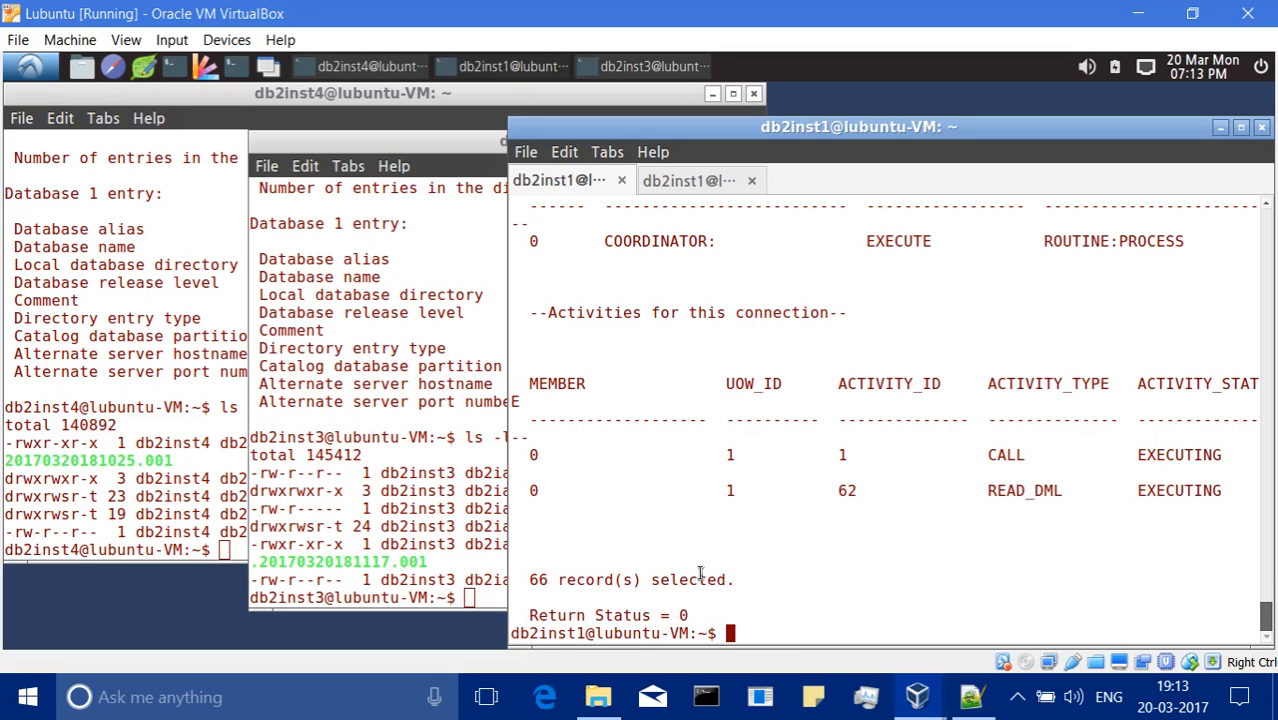
{"action": "type", "text": "db2 connec"}
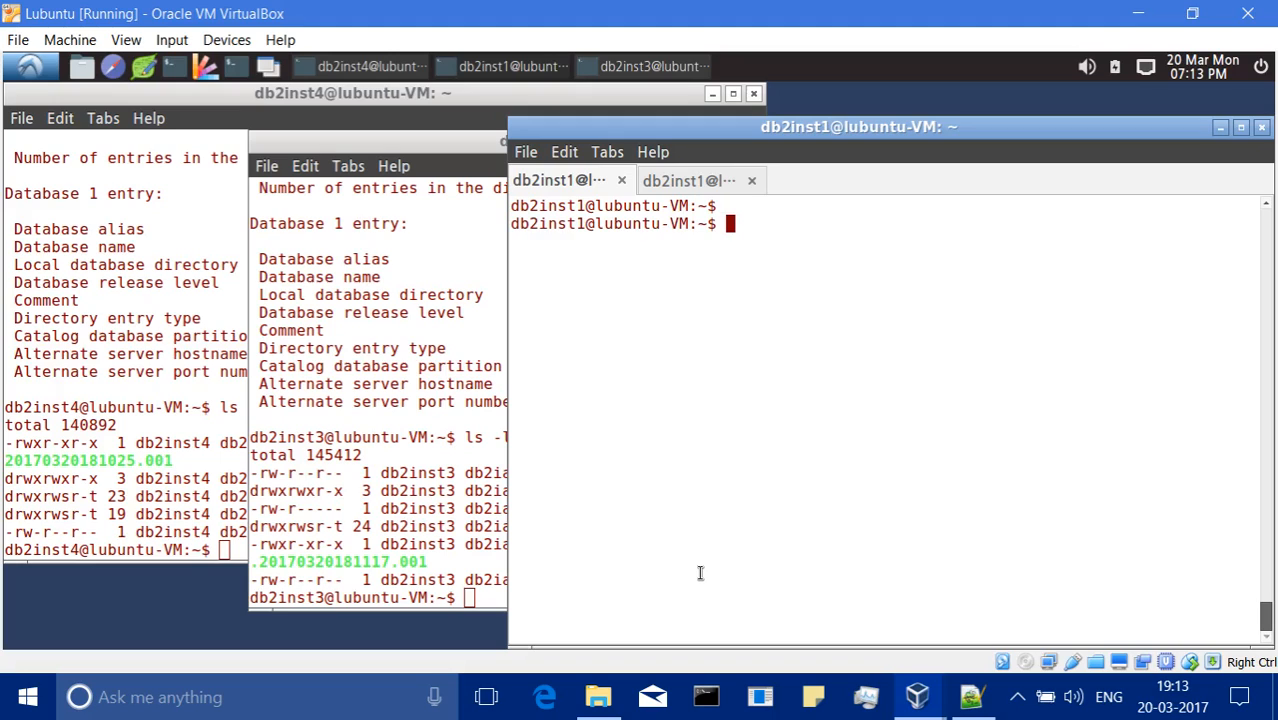
{"action": "mouse_move", "coordinate": [677, 579]}
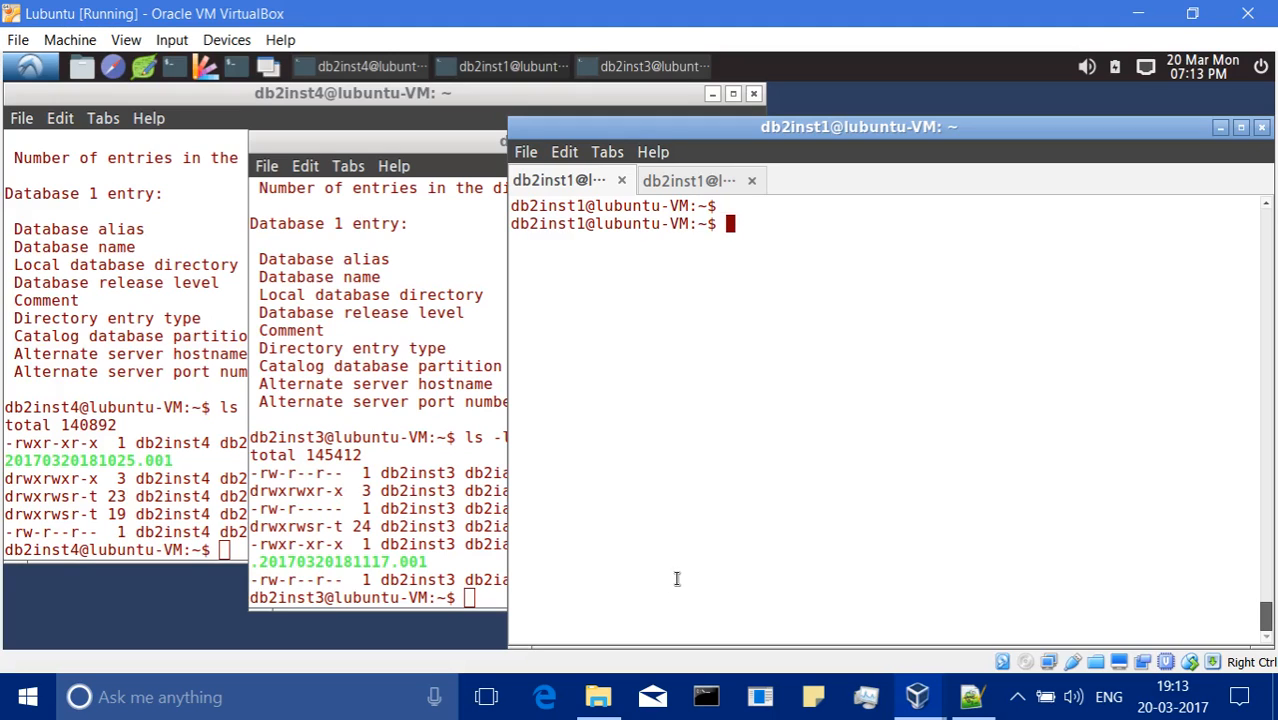
- Select the 'db2 restore db tiger' command on line 25 of the Notepad++ notes
{"action": "left_click", "coordinate": [917, 697]}
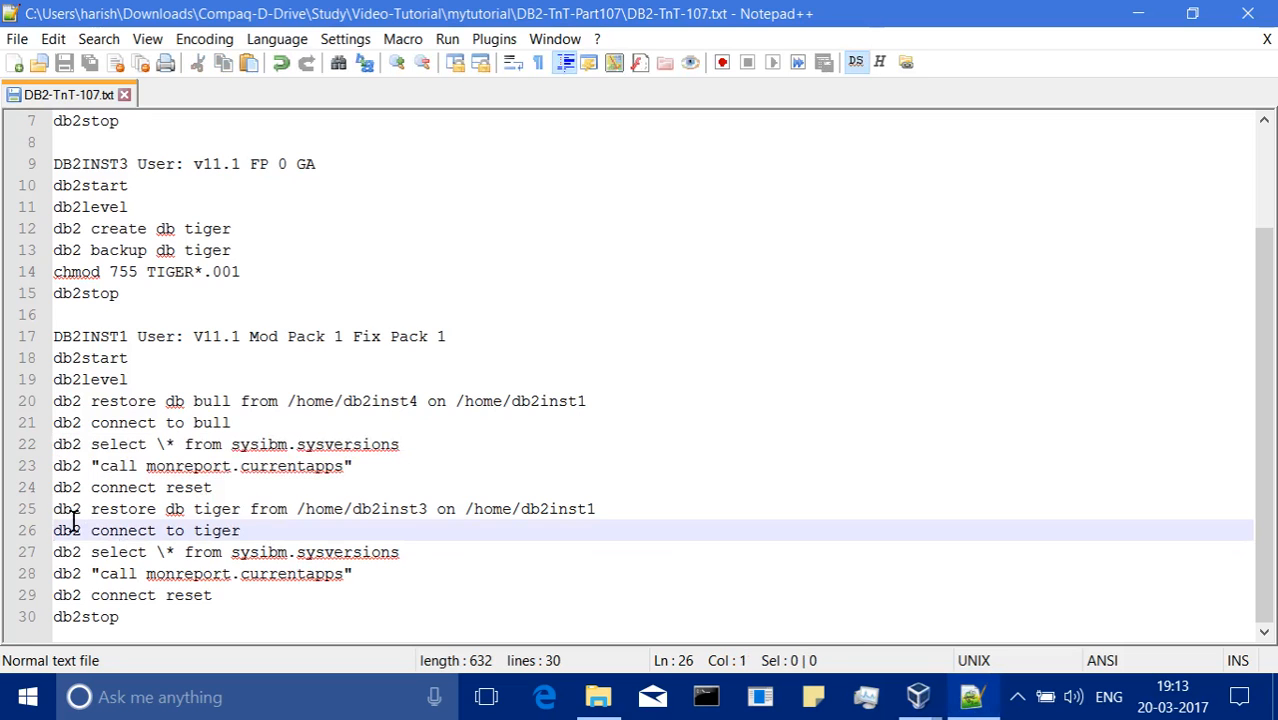
{"action": "left_click", "coordinate": [598, 508]}
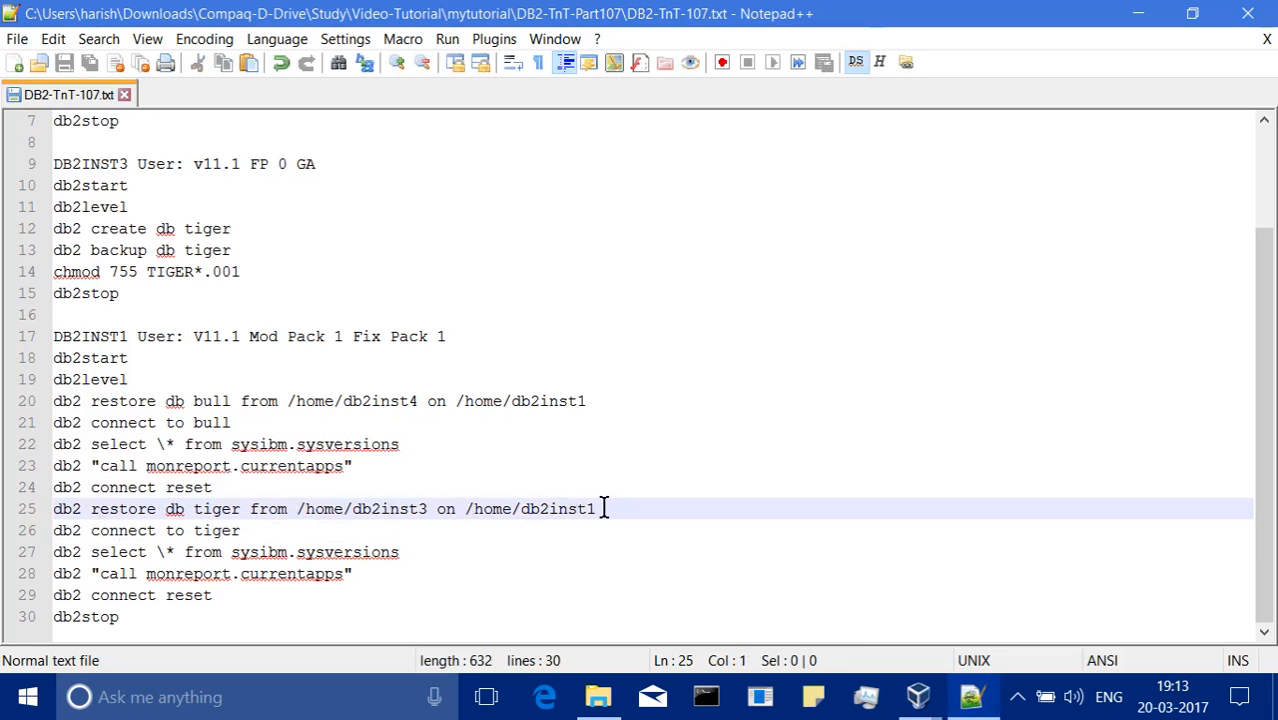
{"action": "triple_click", "coordinate": [300, 509]}
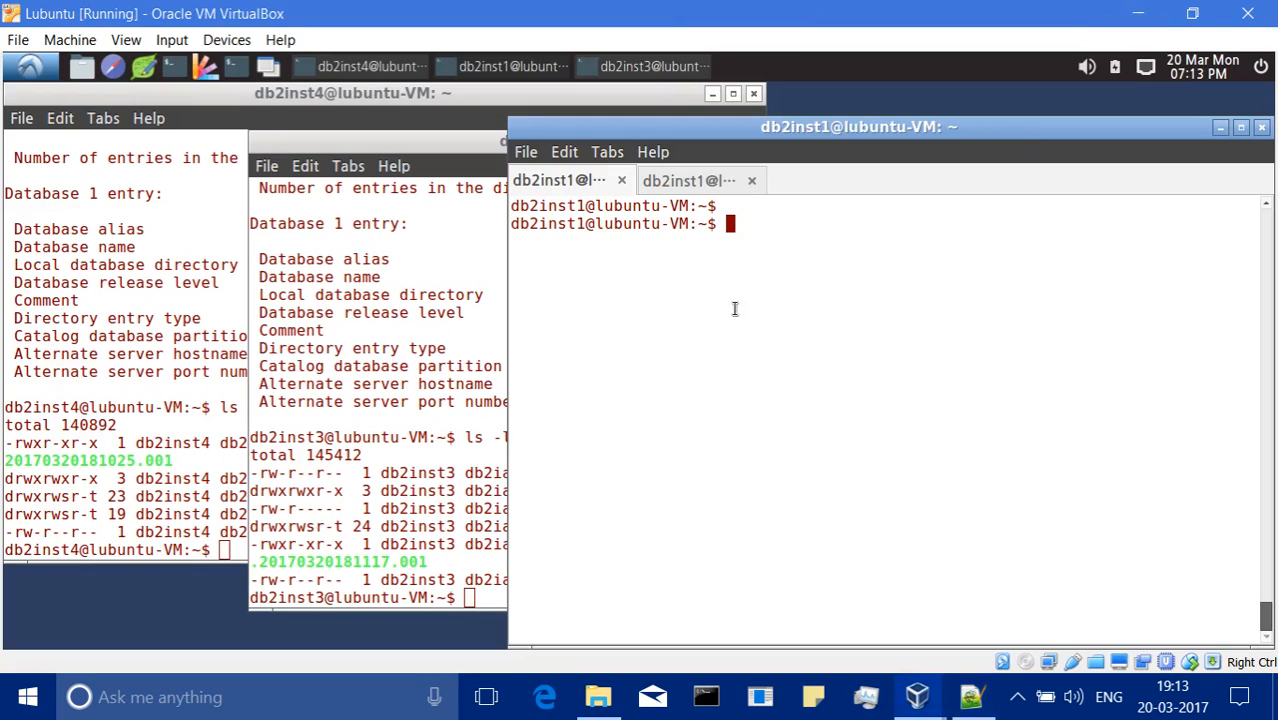
- Restore TIGER from /home/db2inst3 into /home/db2inst1, watching progress with db2 list utilities show detail
{"action": "type", "text": "db2 restore db tiger from /home/db2inst3 on /home/db2inst1"}
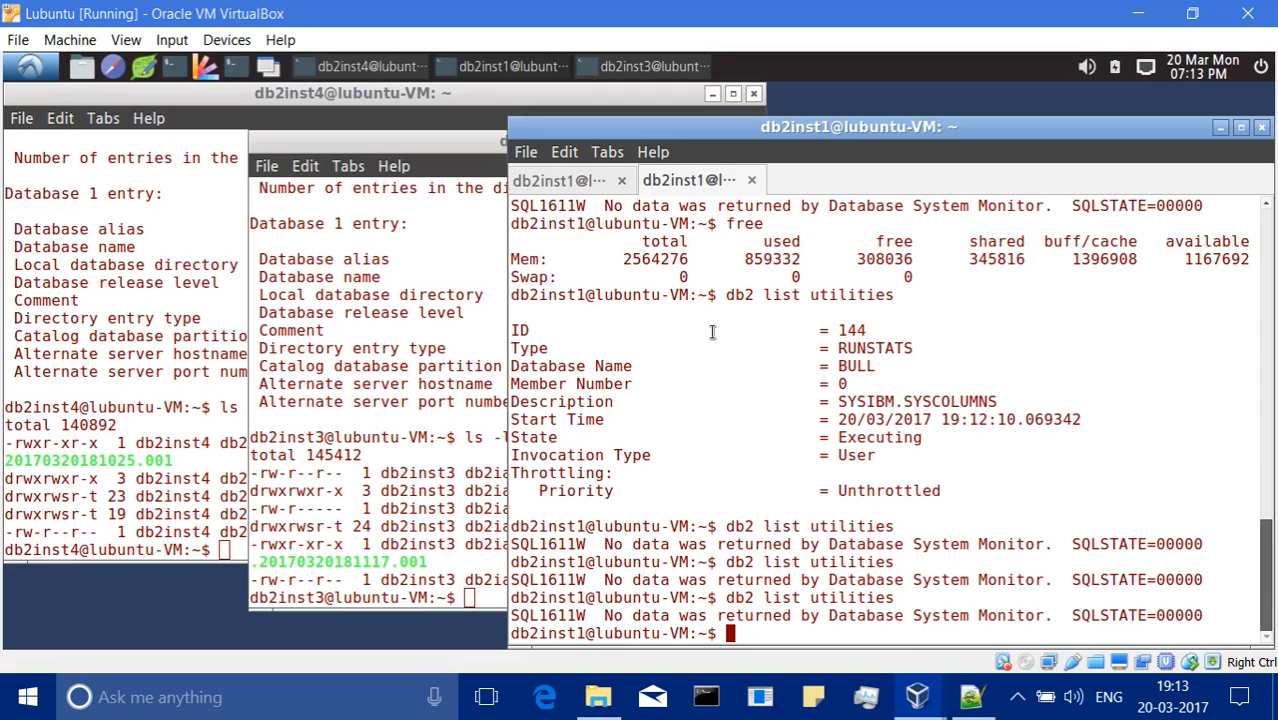
{"action": "type", "text": "free"}
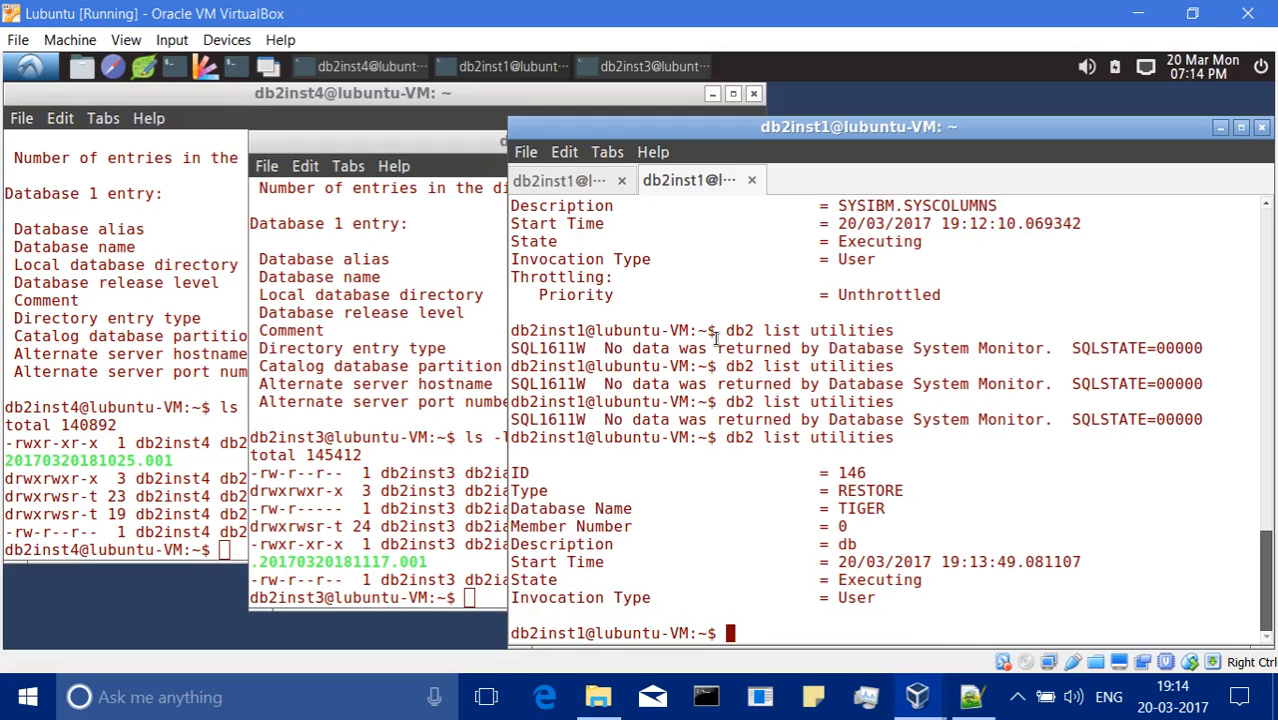
{"action": "type", "text": "db2 list utilities"}
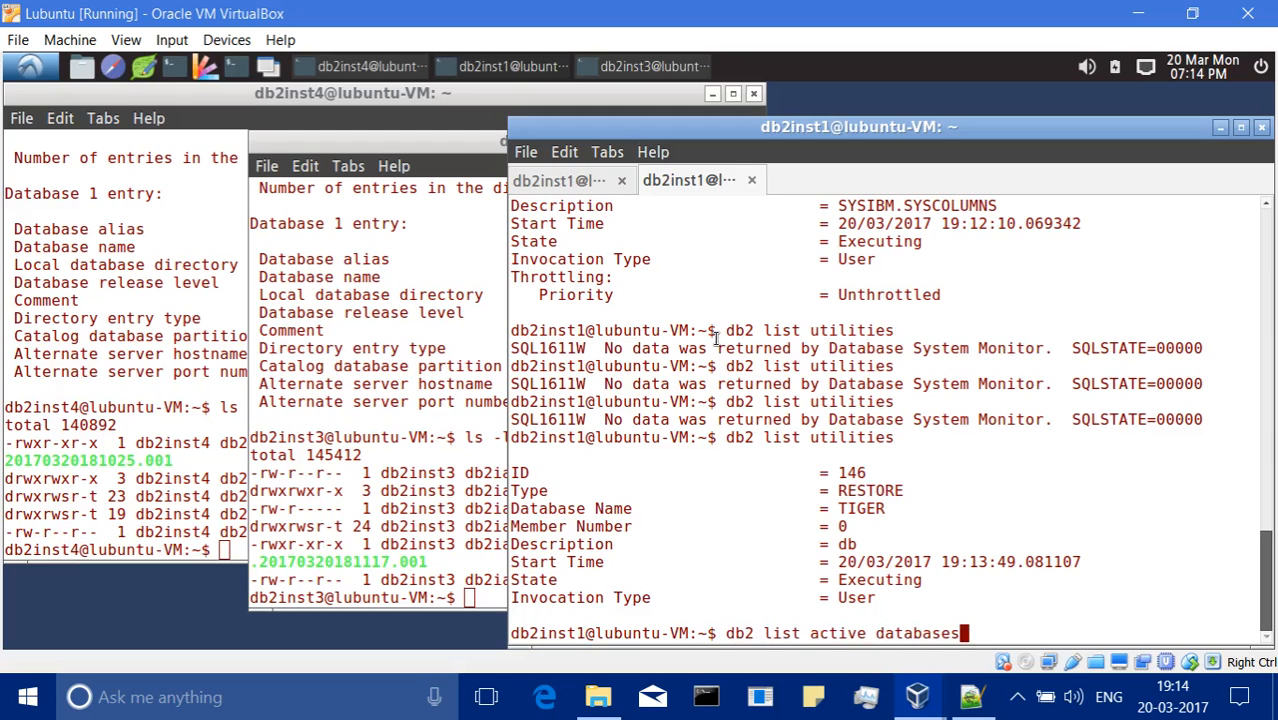
{"action": "type", "text": "db2 list utilities show detail"}
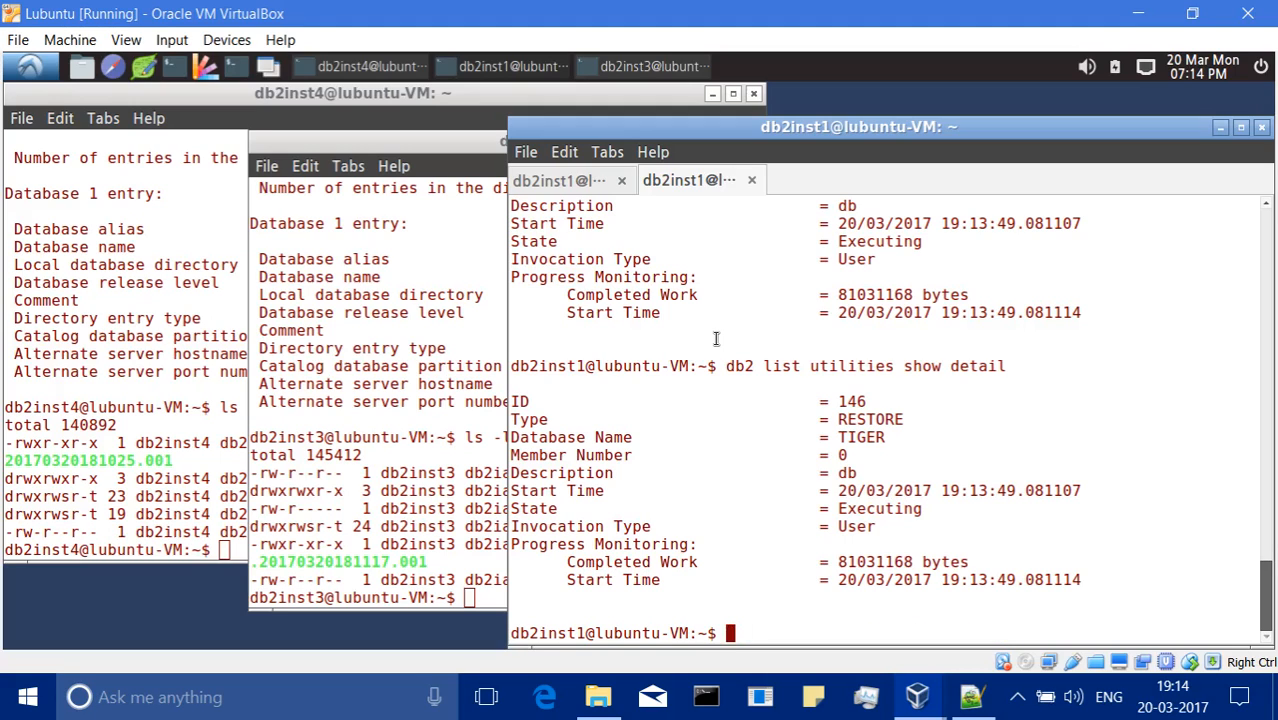
{"action": "type", "text": "db2 list utilities show detail"}
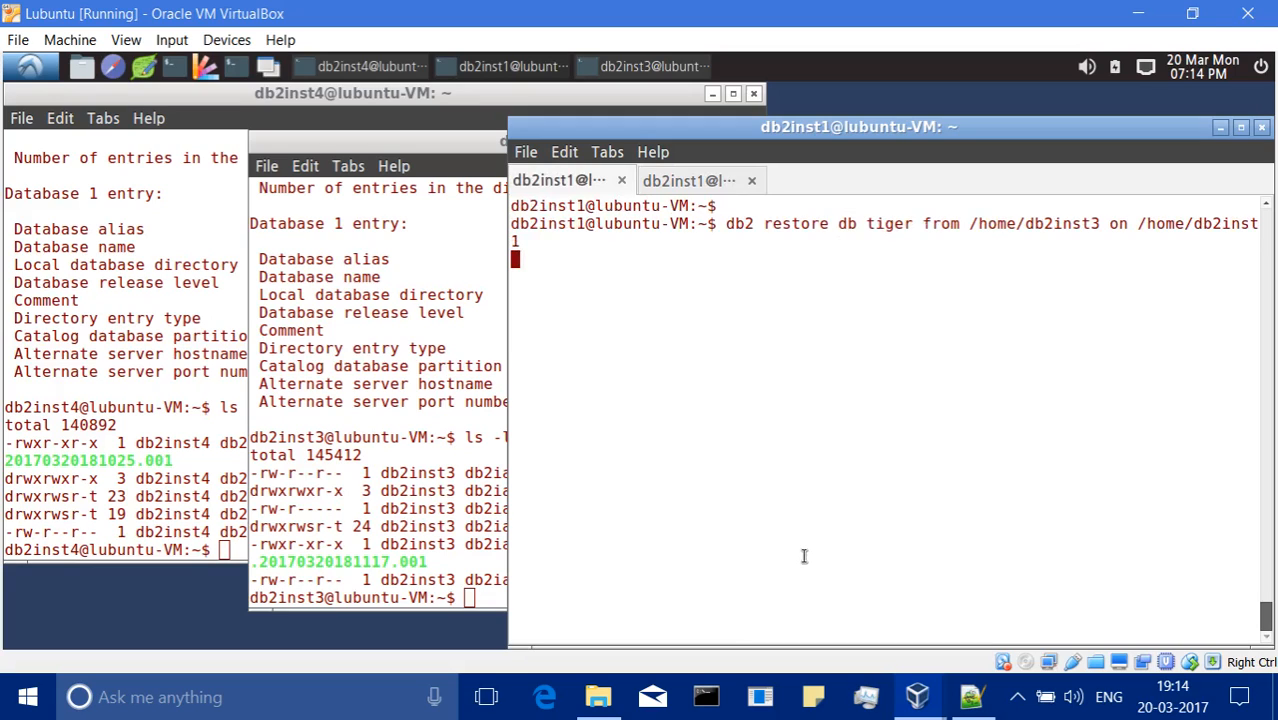
{"action": "mouse_move", "coordinate": [825, 305]}
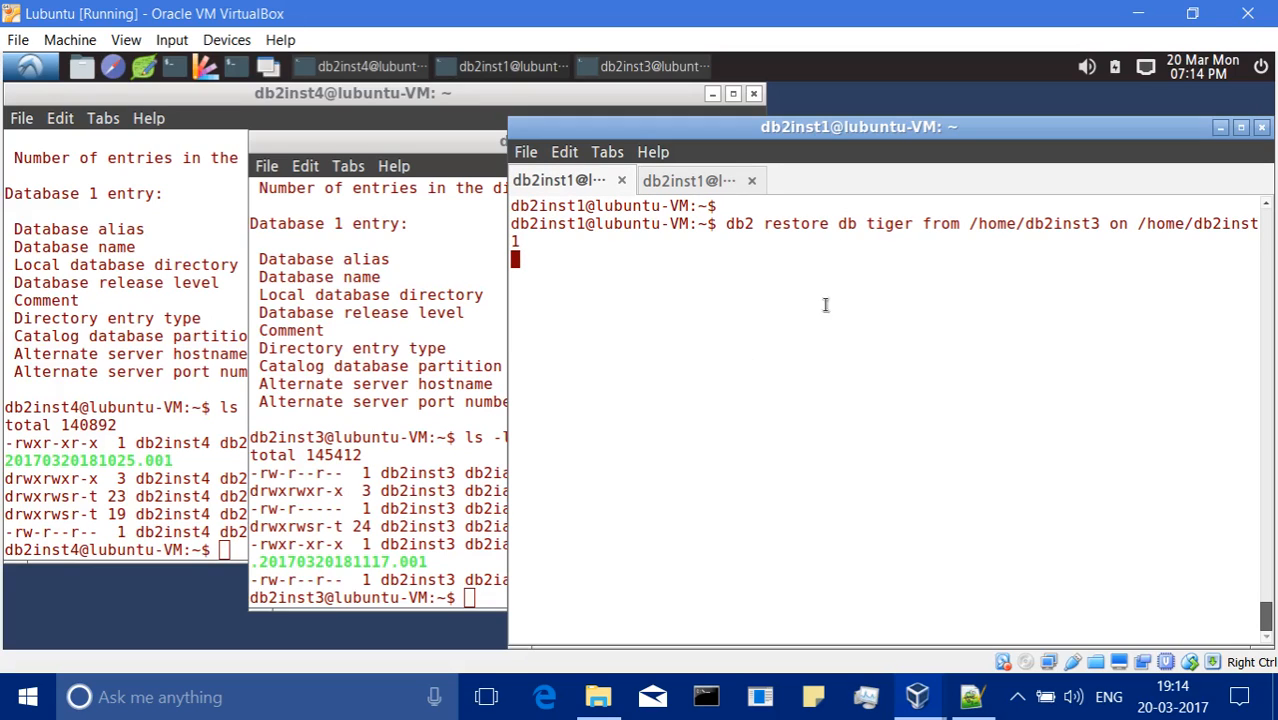
{"action": "mouse_move", "coordinate": [875, 313]}
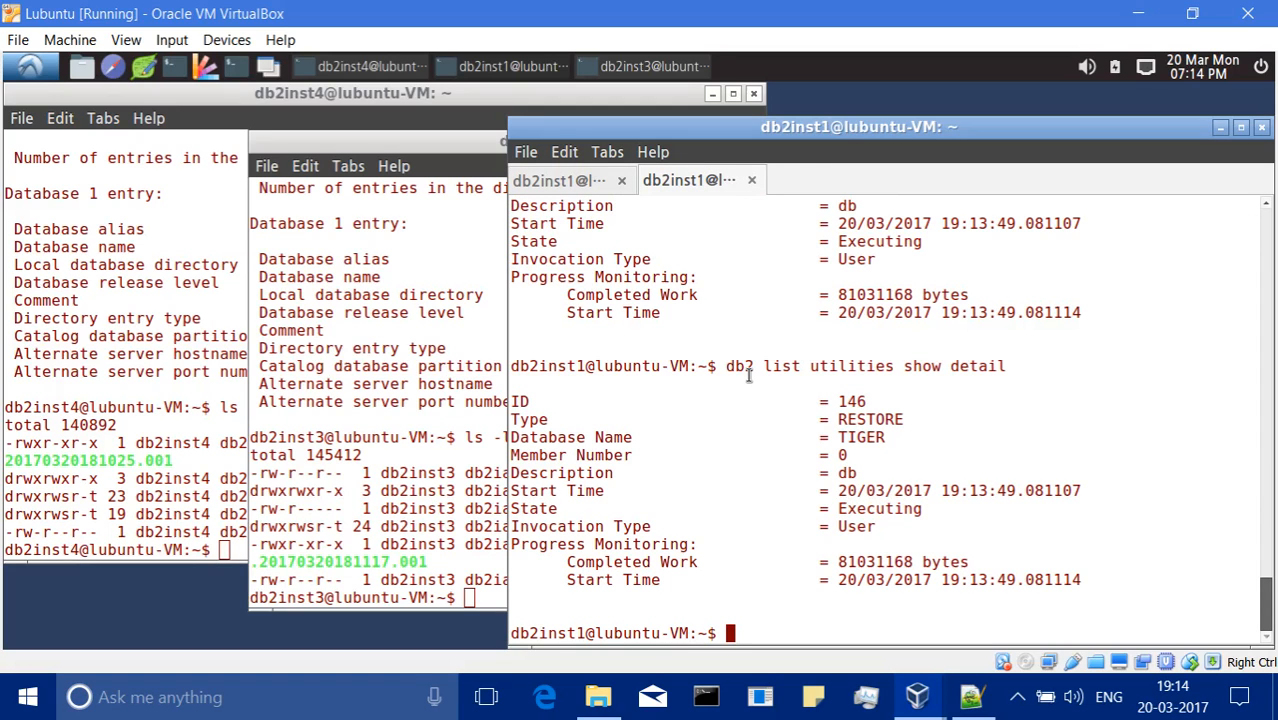
{"action": "type", "text": "exi"}
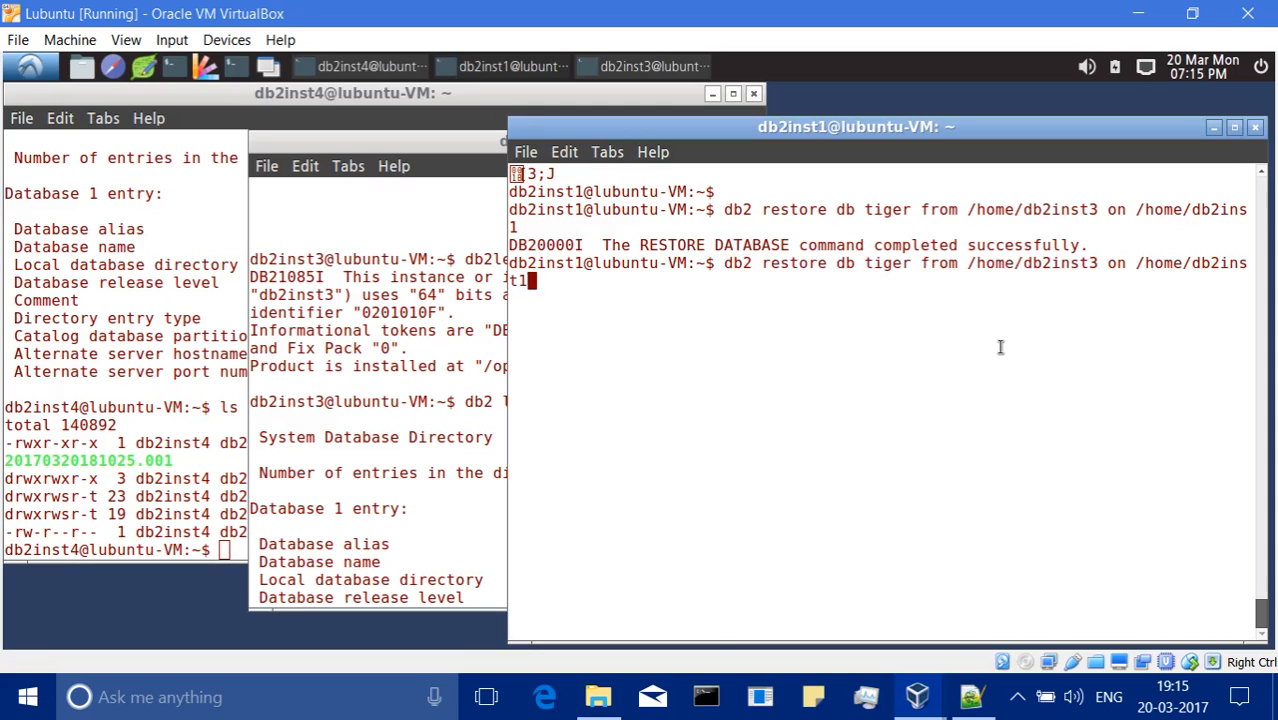
{"action": "type", "text": "db2 connect reset"}
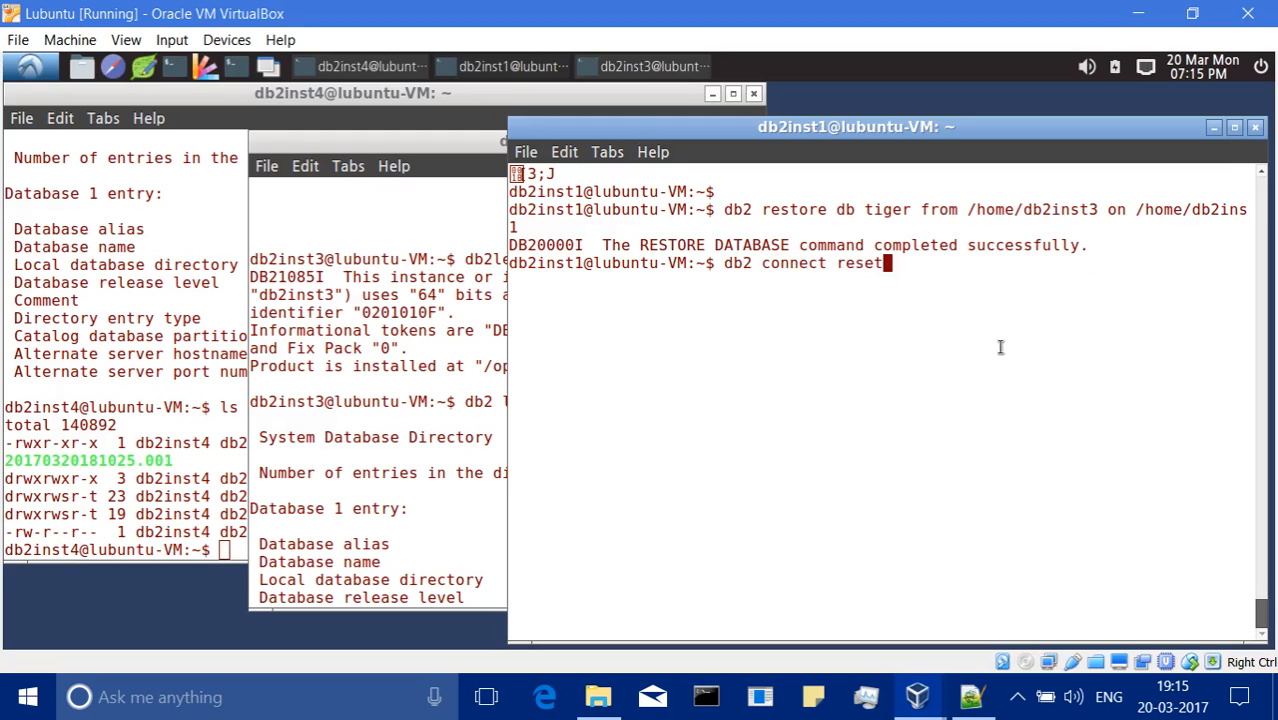
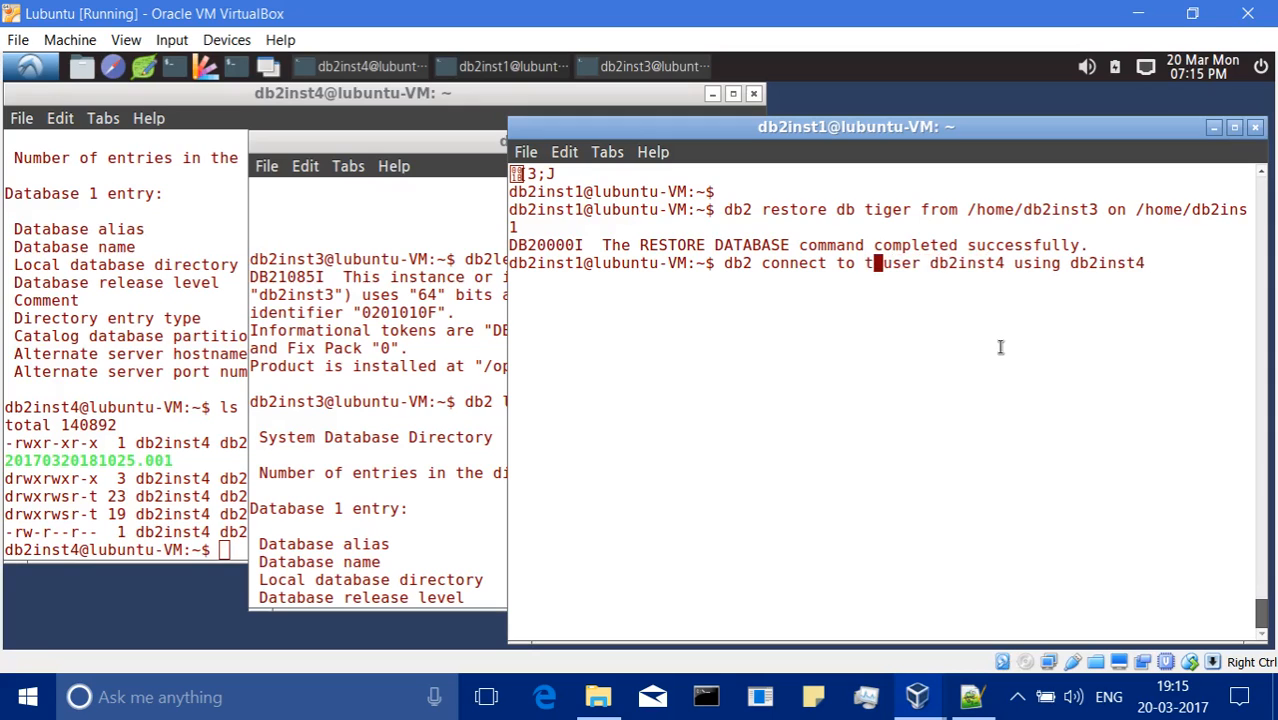
{"action": "key", "text": "Return"}
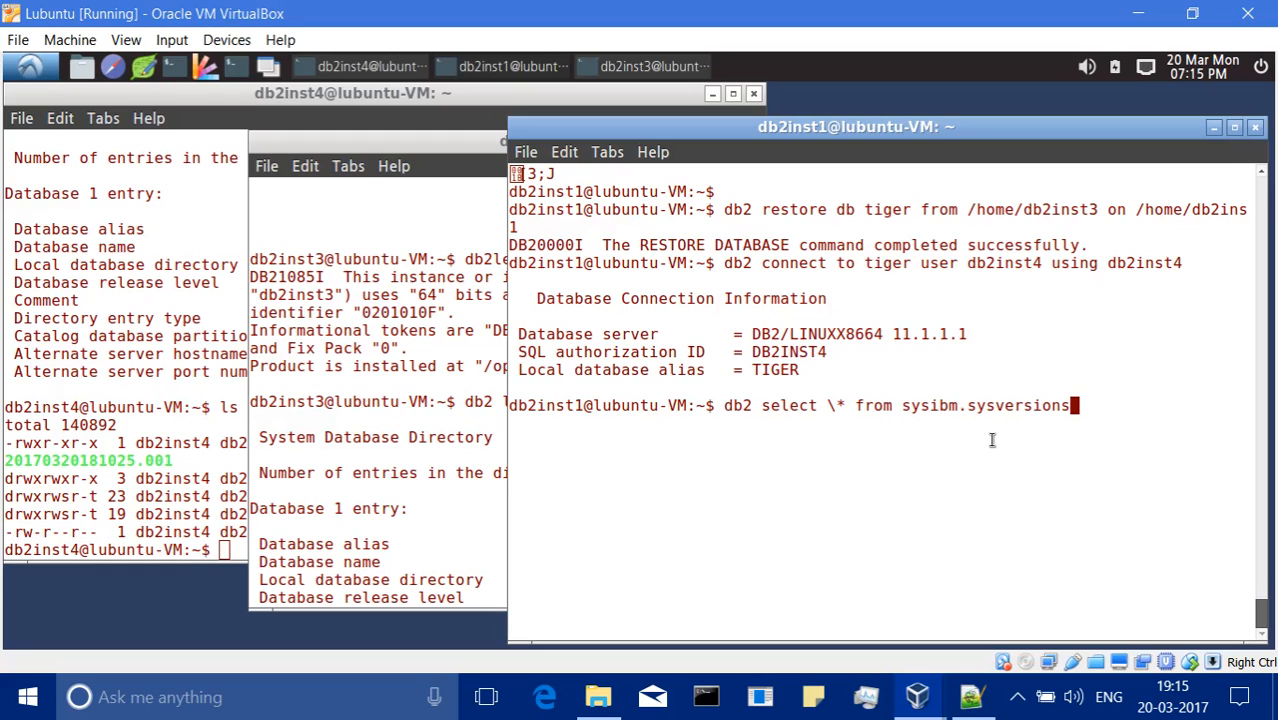
{"action": "key", "text": "Return"}
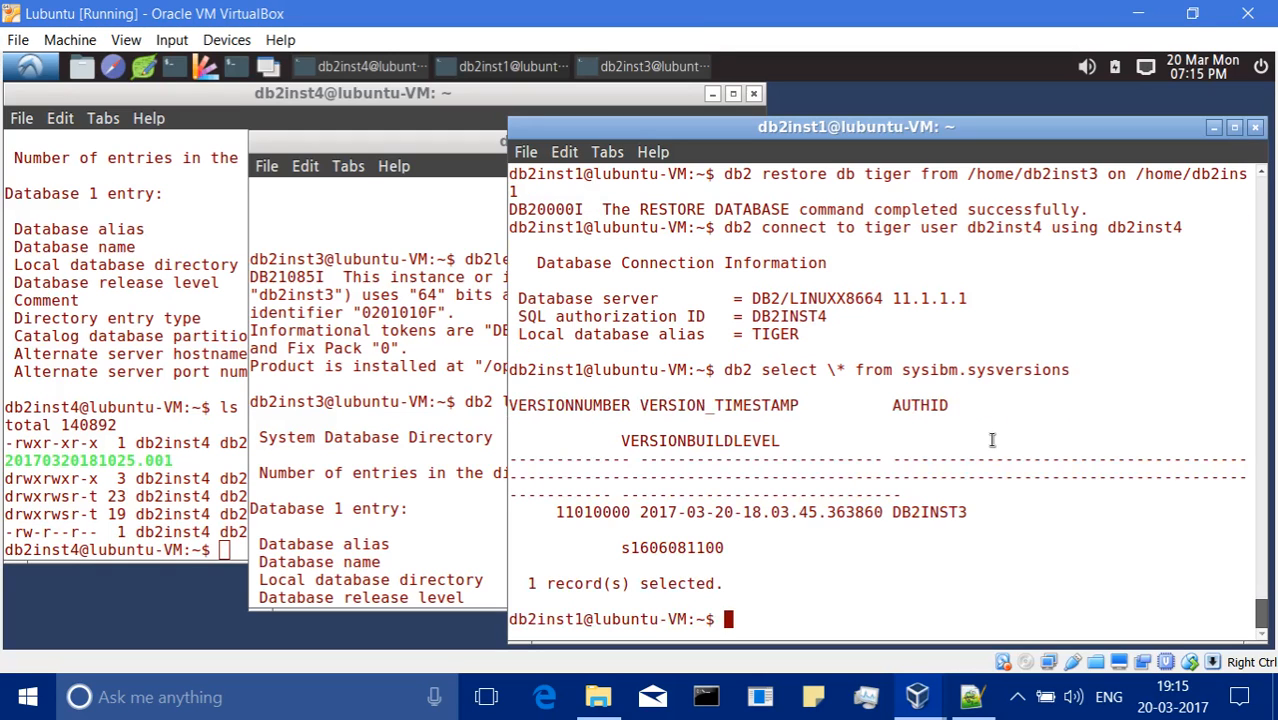
{"action": "type", "text": "db2level"}
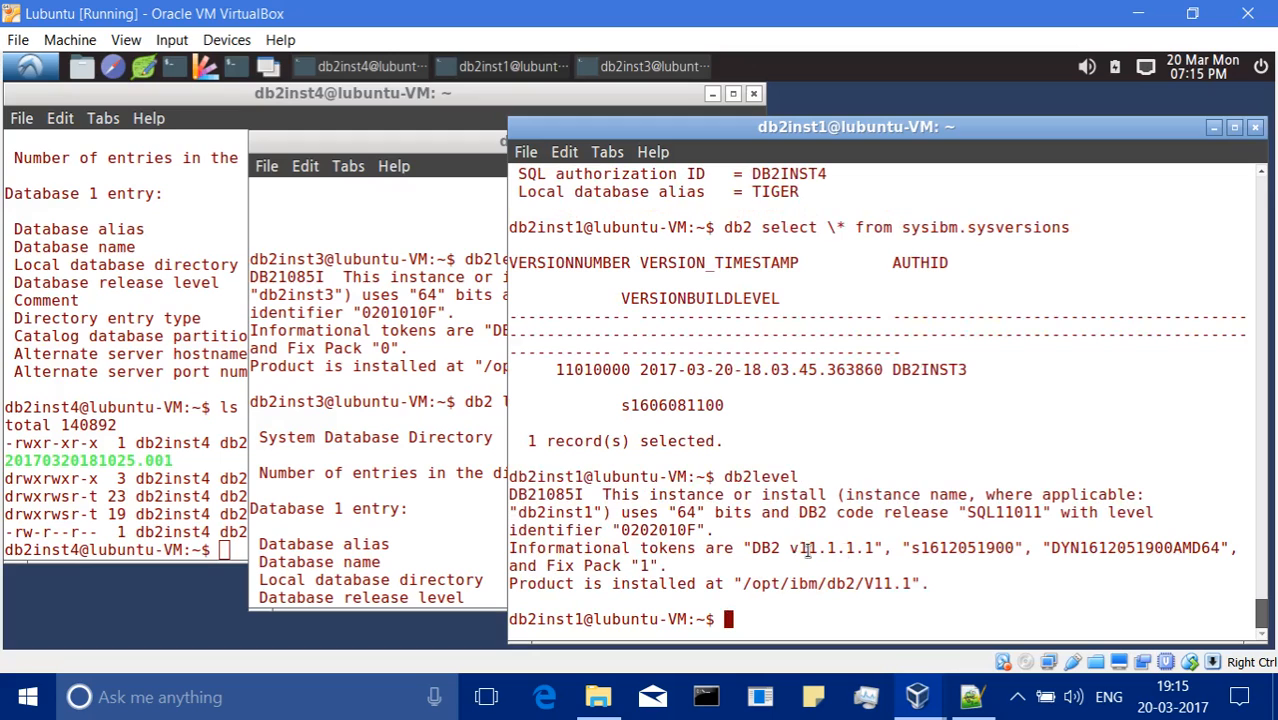
{"action": "mouse_move", "coordinate": [707, 449]}
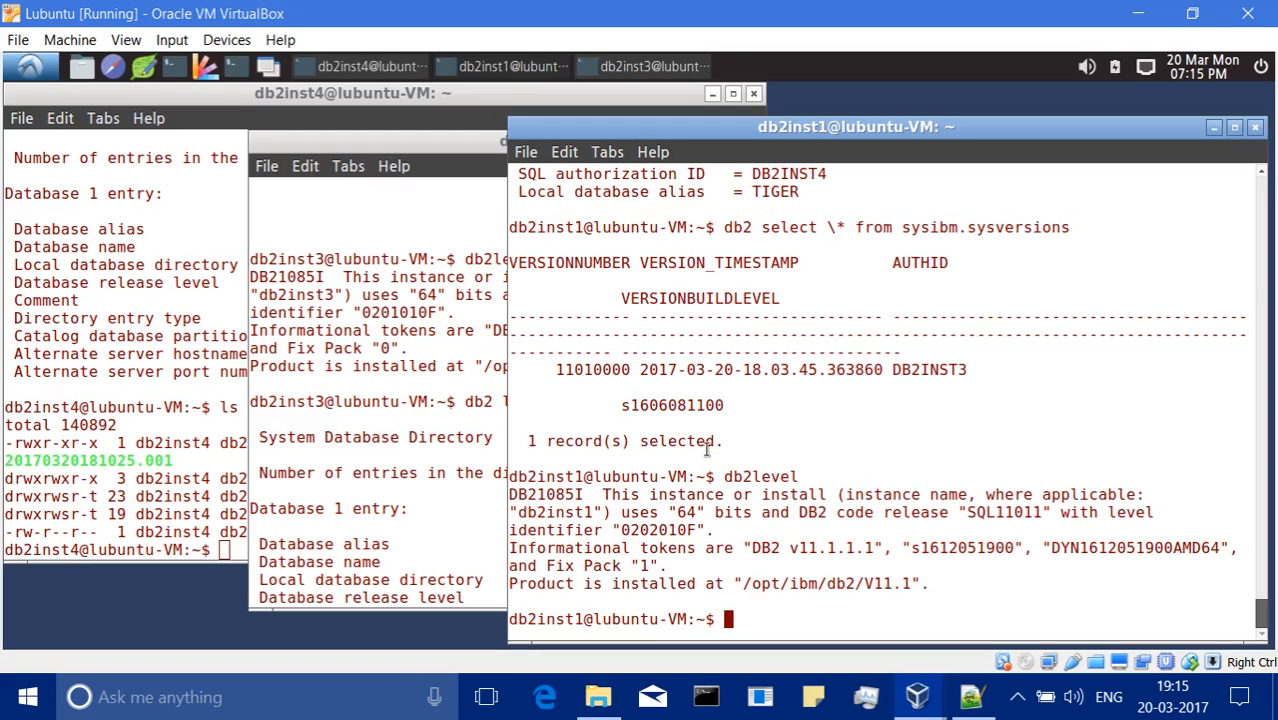
{"action": "double_click", "coordinate": [570, 369]}
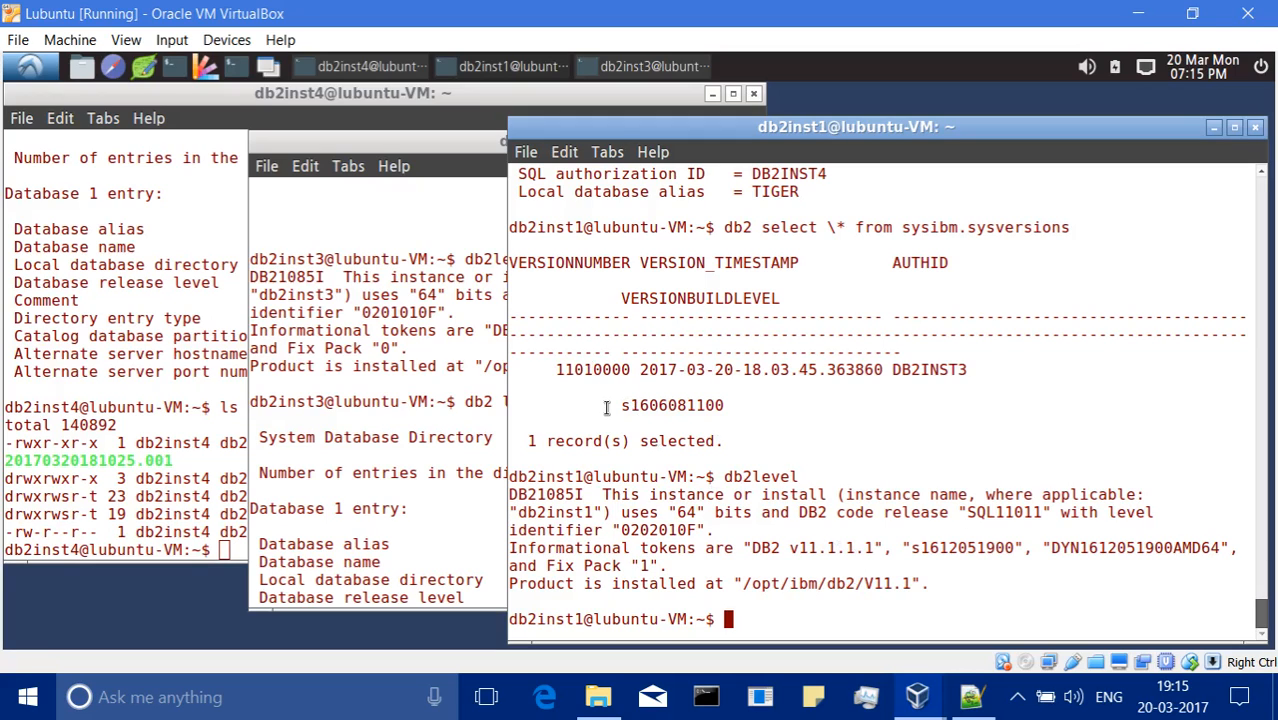
{"action": "mouse_move", "coordinate": [811, 393]}
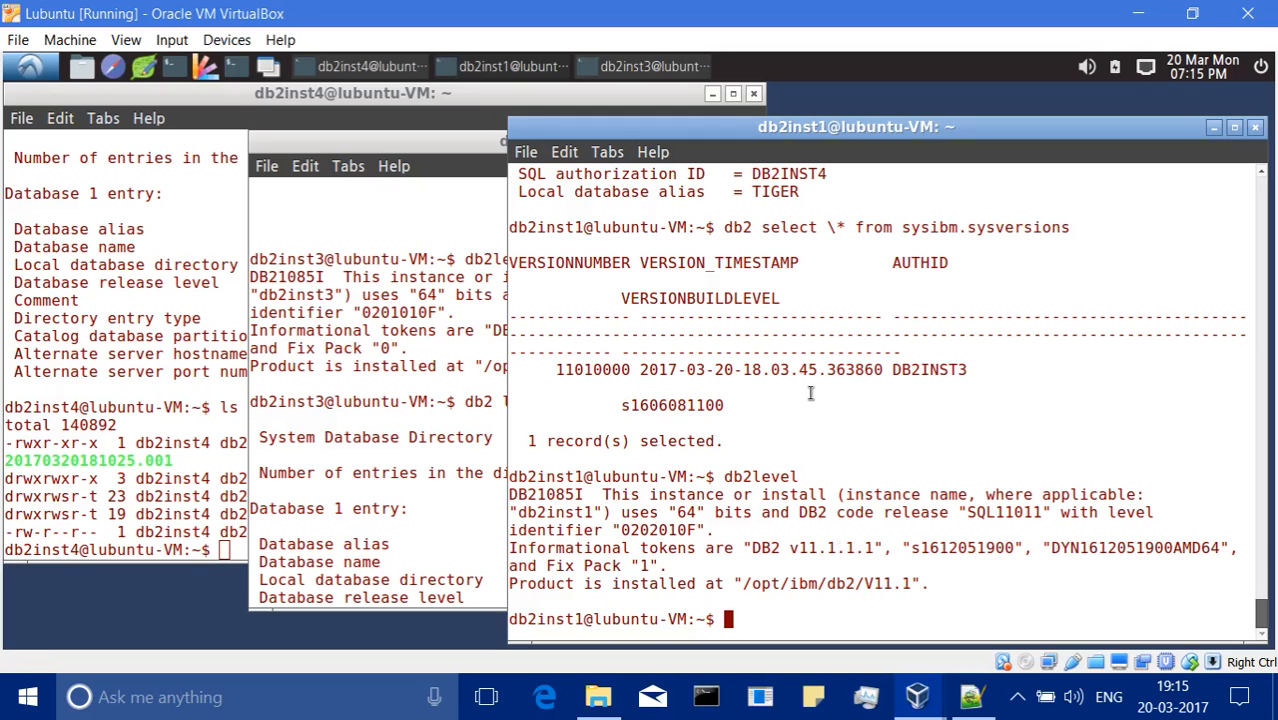
{"action": "type", "text": "db2 select \\* from sysibm.sysversions"}
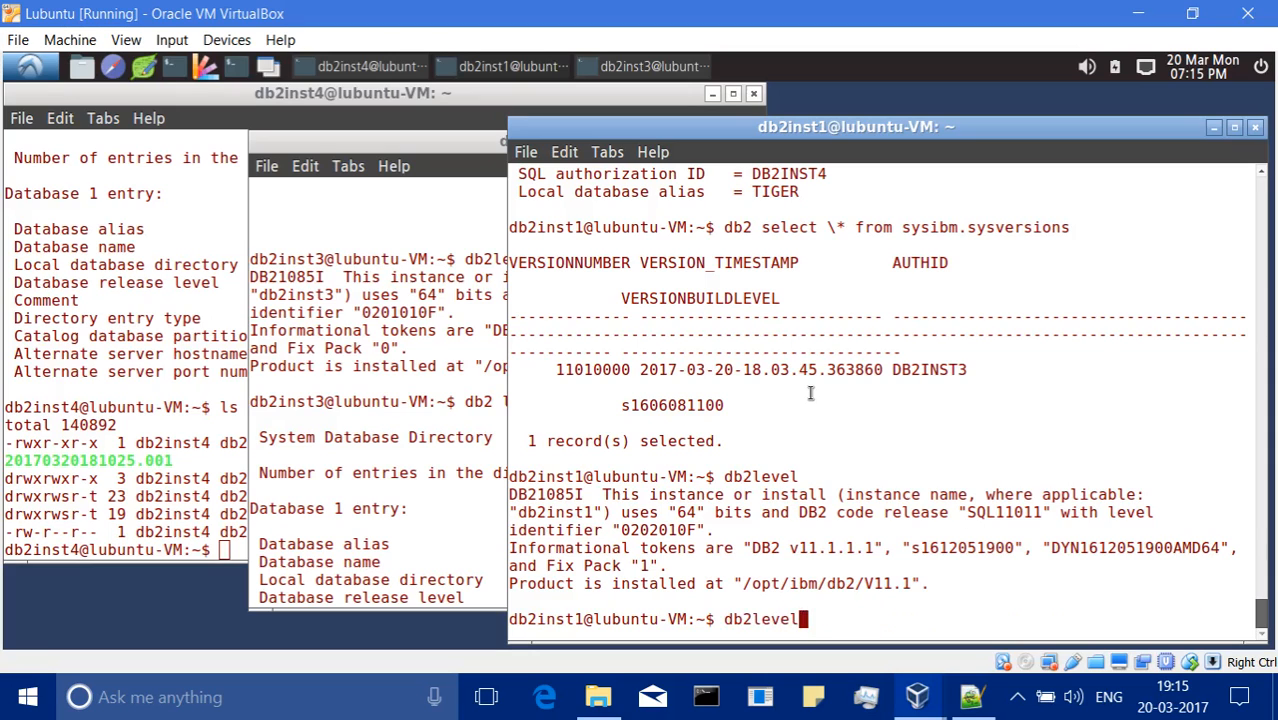
{"action": "type", "text": "db2 \"call monreport.currentapps\""}
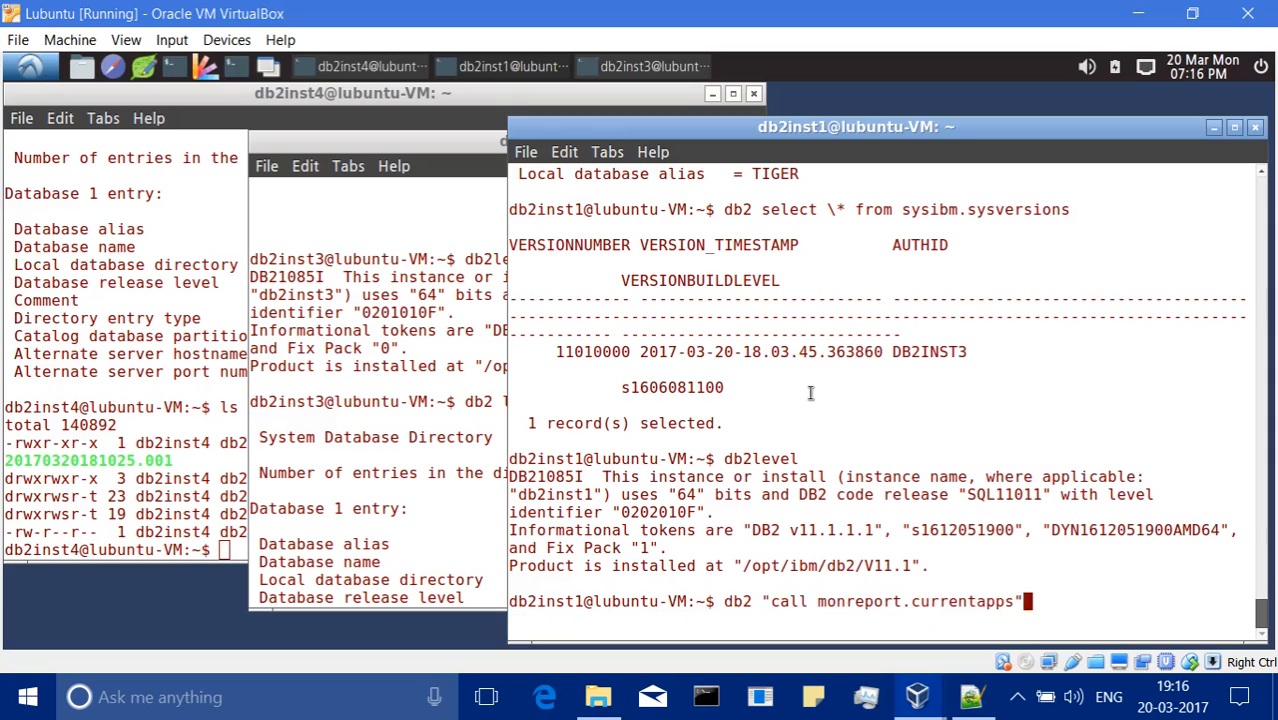
{"action": "key", "text": "Return"}
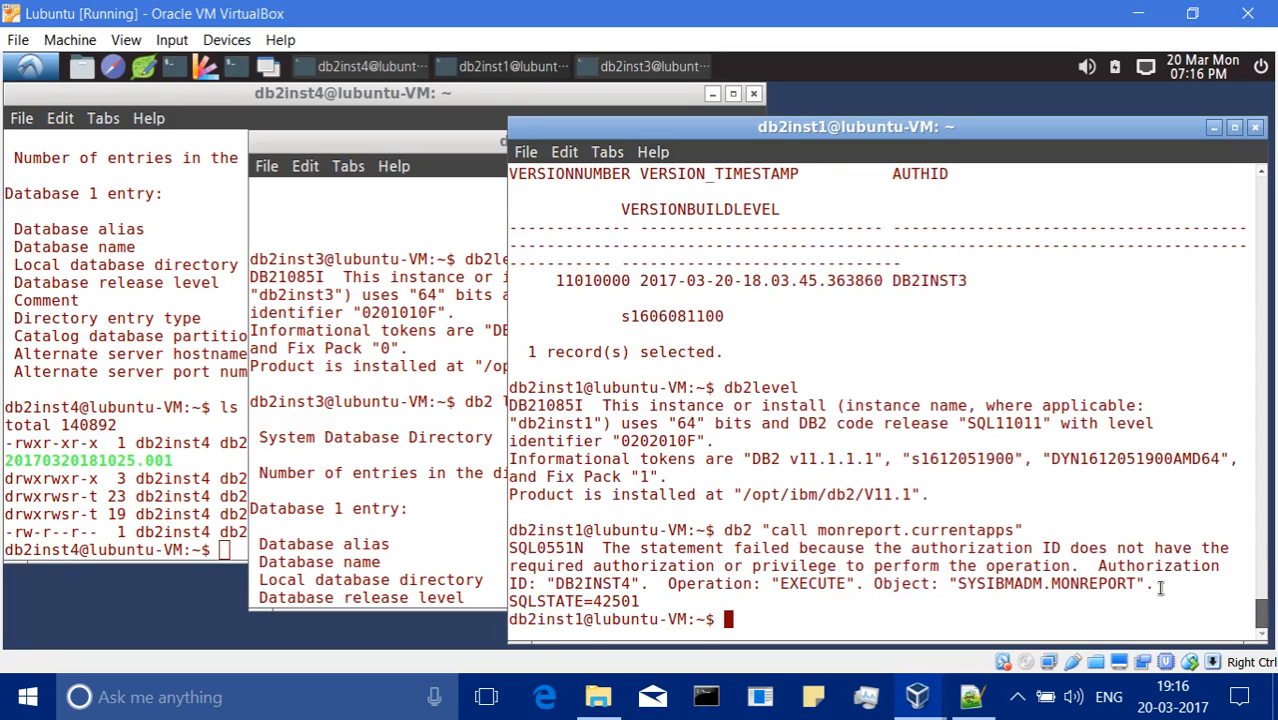
{"action": "type", "text": "db2 connect reset"}
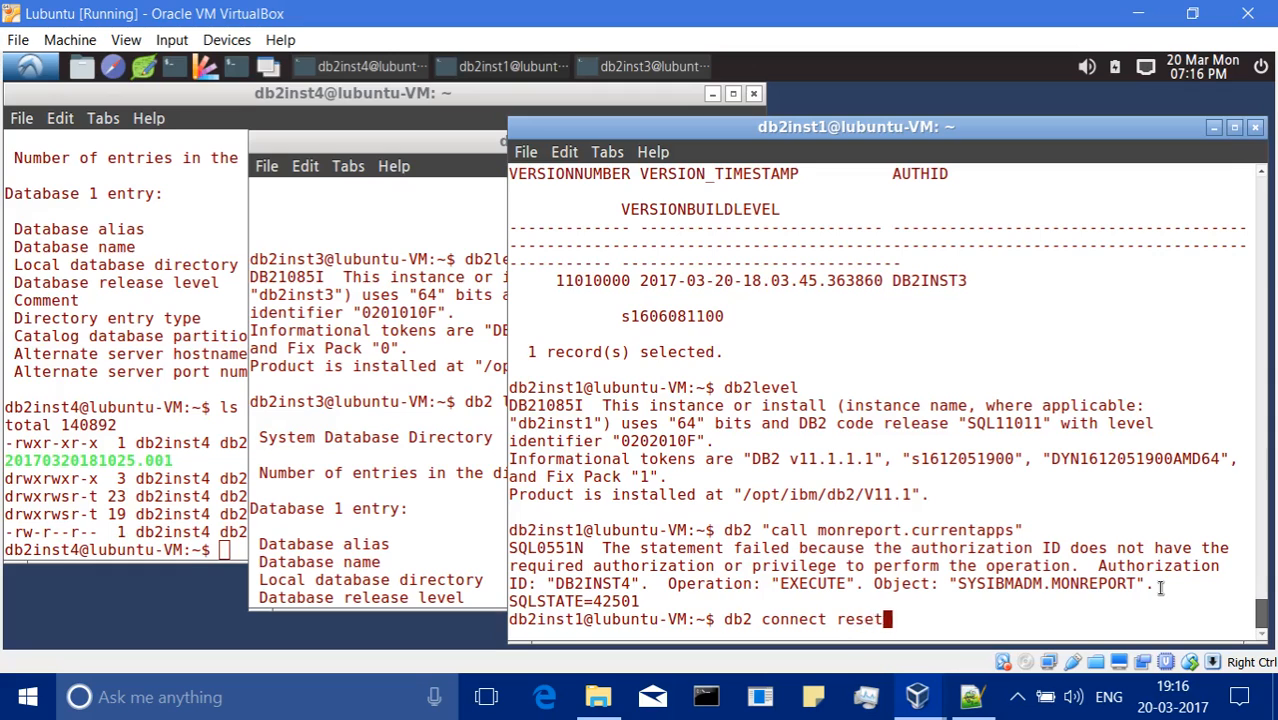
{"action": "key", "text": "Return"}
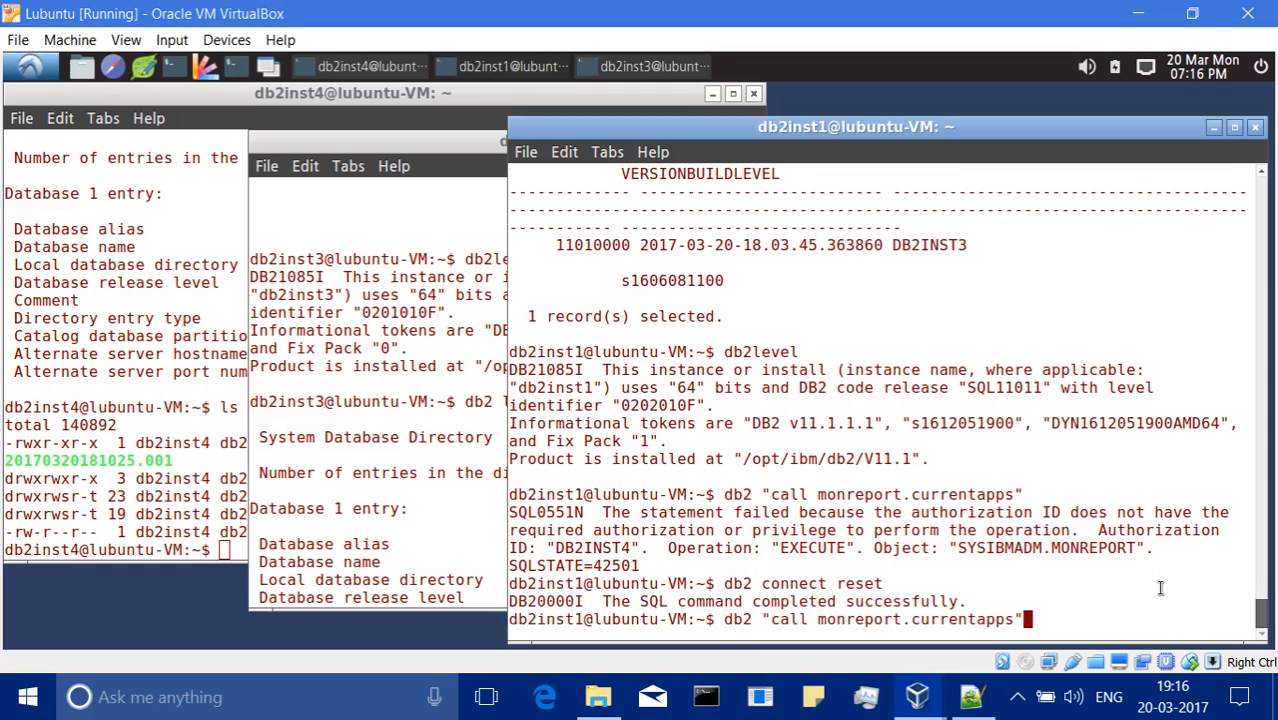
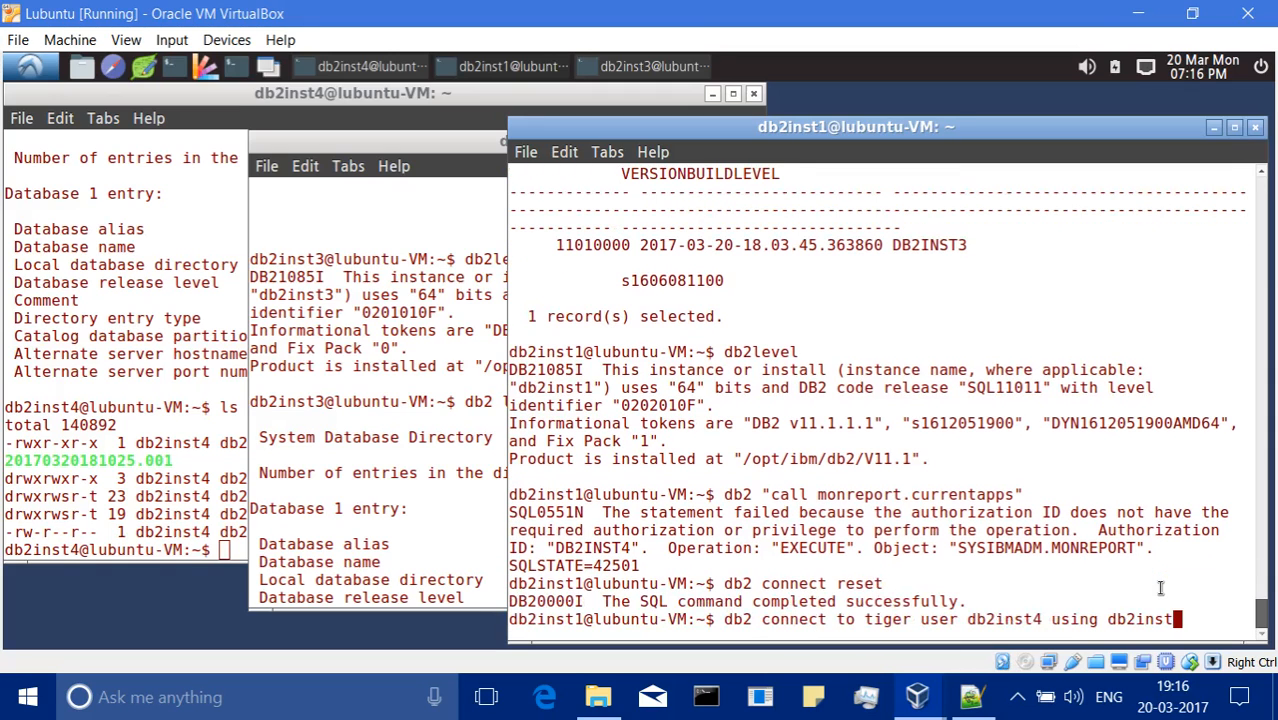